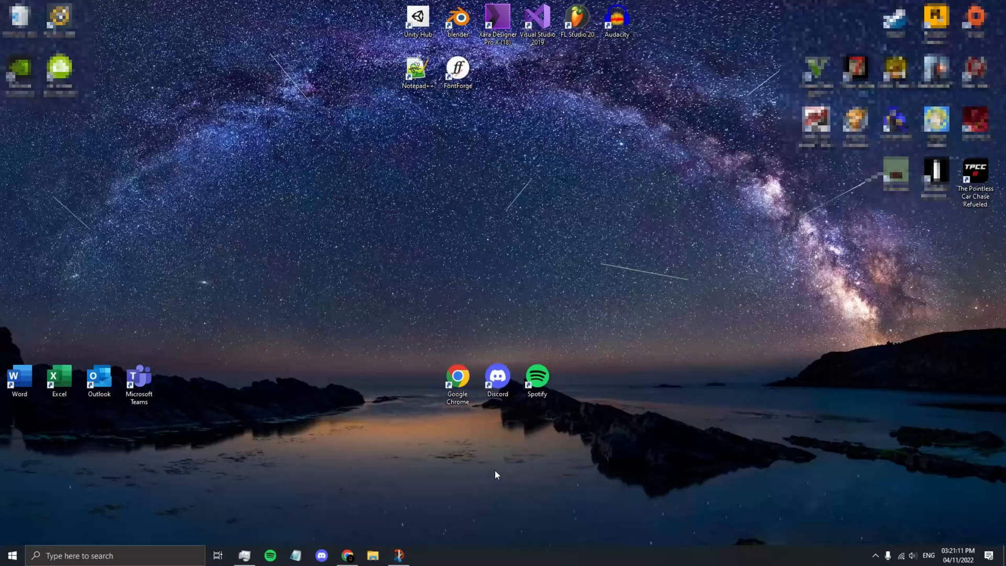
mouse_move(530, 479)
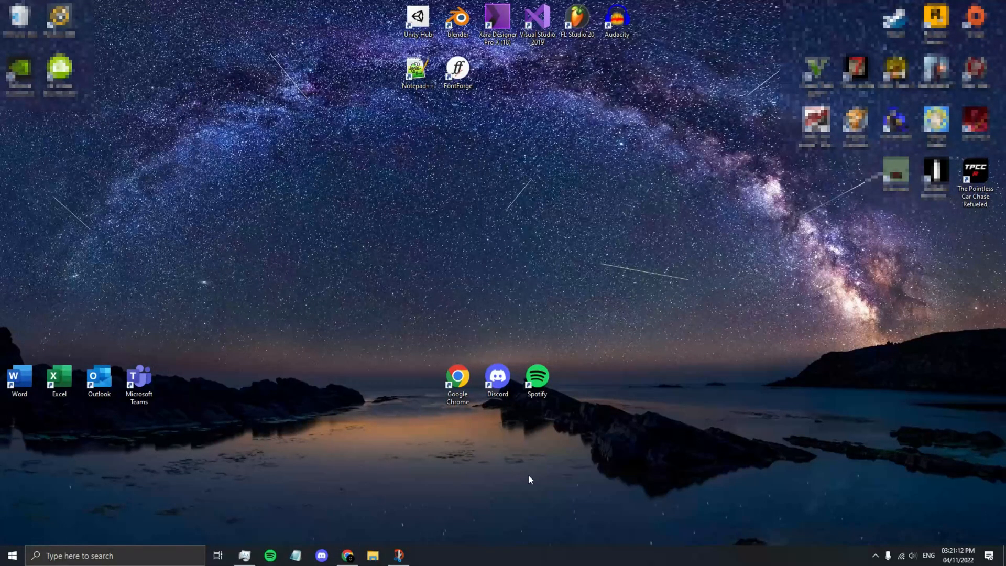
mouse_move(531, 482)
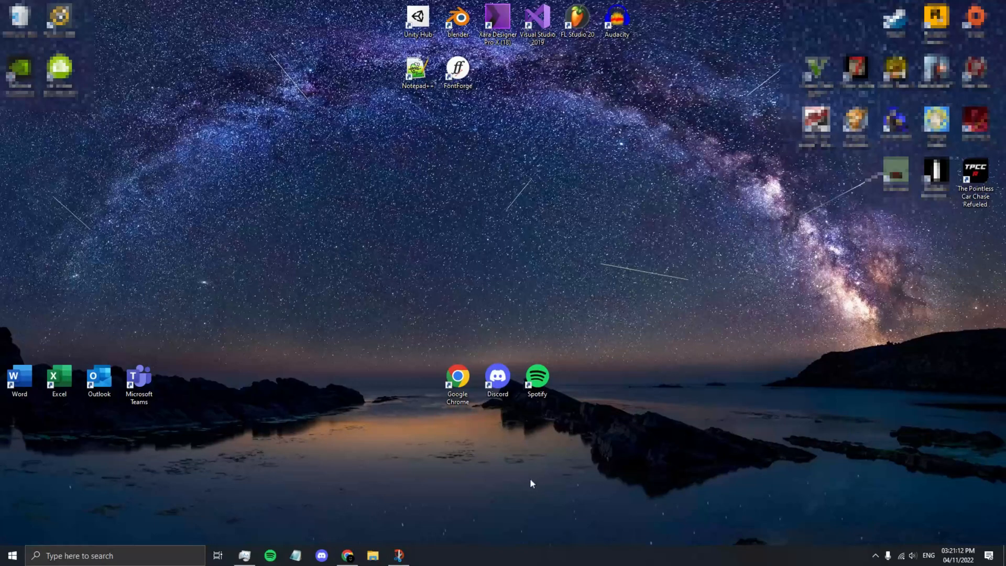
mouse_move(523, 486)
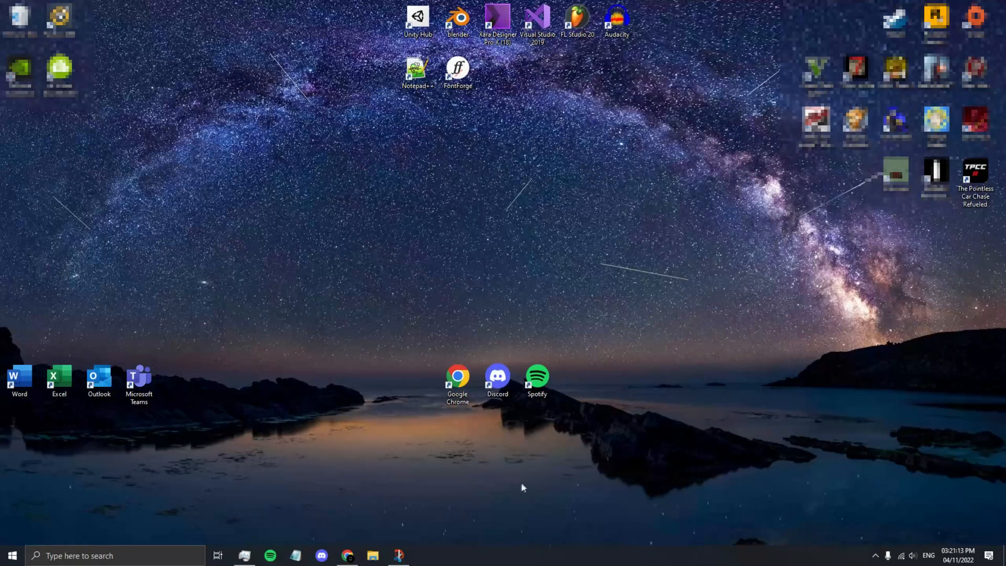
mouse_move(606, 456)
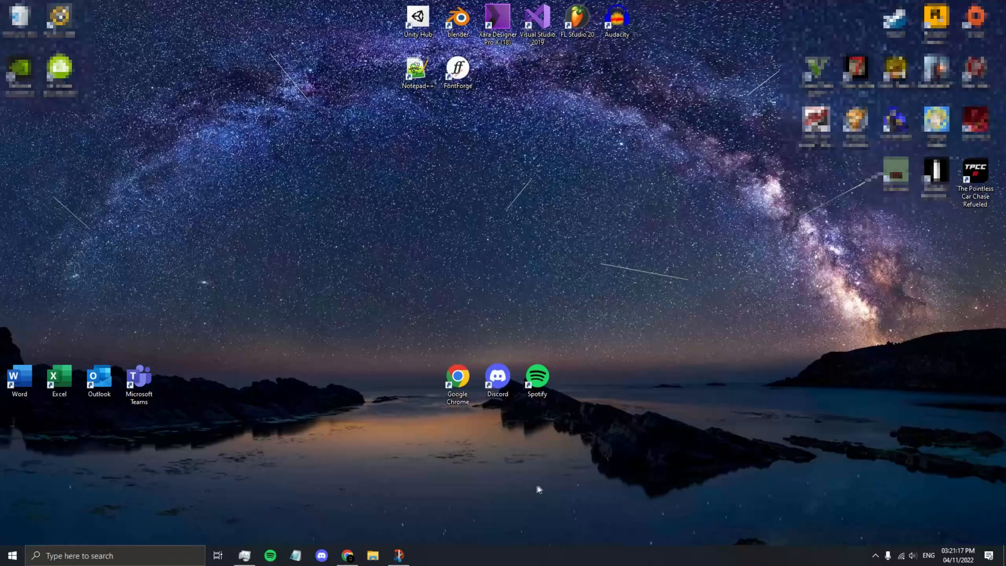
Step: Browse C:\Program Files (x86)\Steam\steamapps\common to The Pointless Car Chase Refueled folder
click(371, 555)
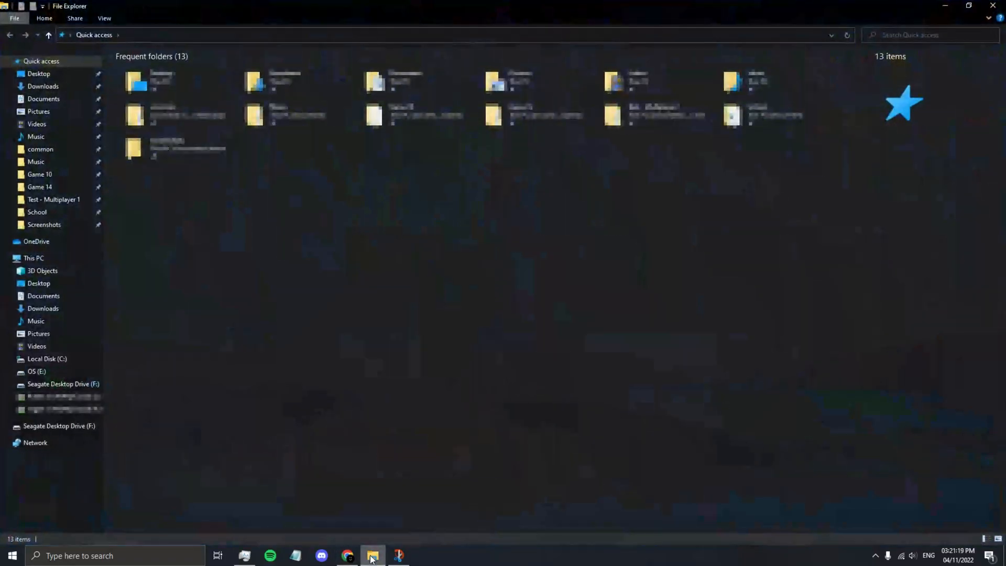
click(34, 257)
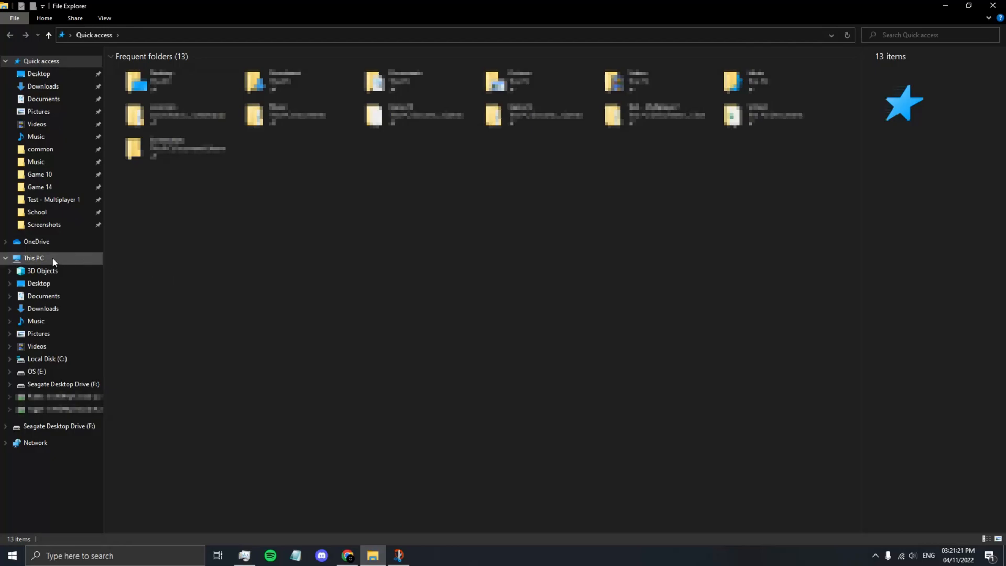
click(34, 258)
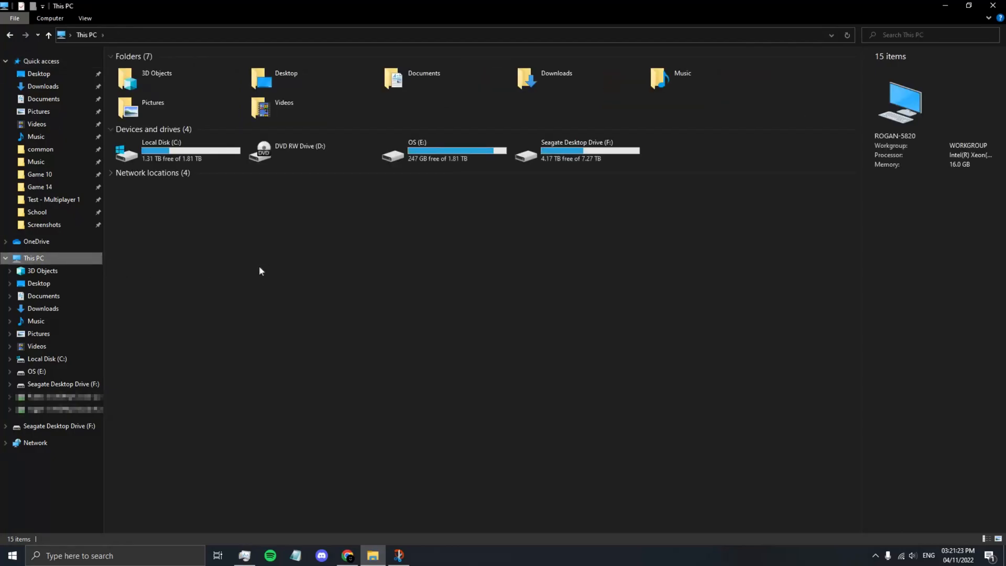
mouse_move(176, 154)
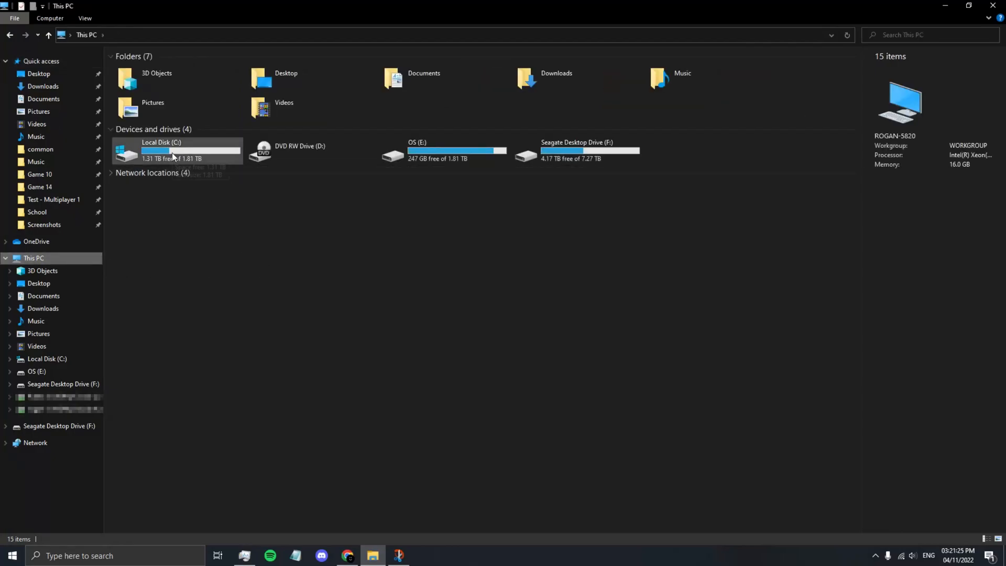
double_click(160, 152)
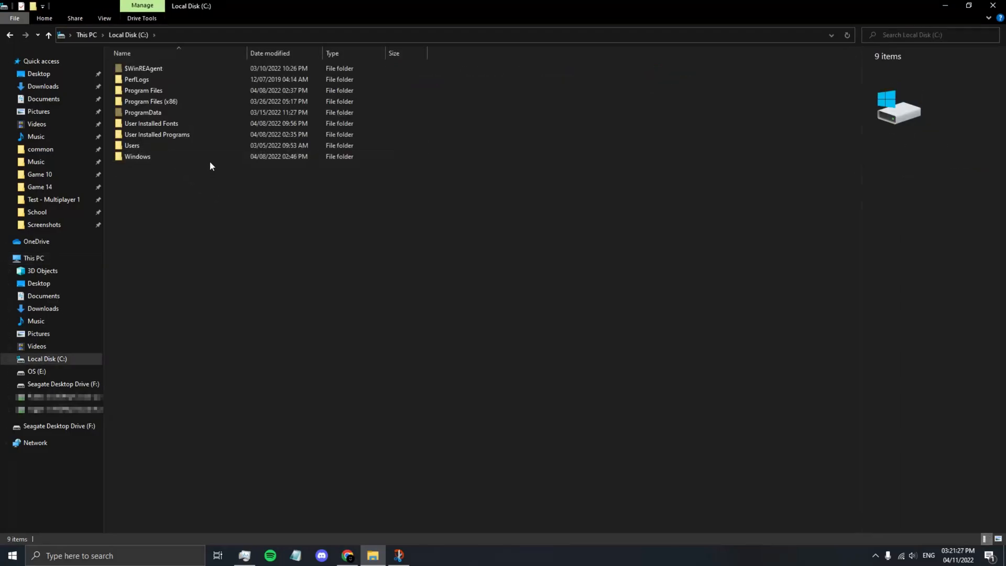
double_click(151, 100)
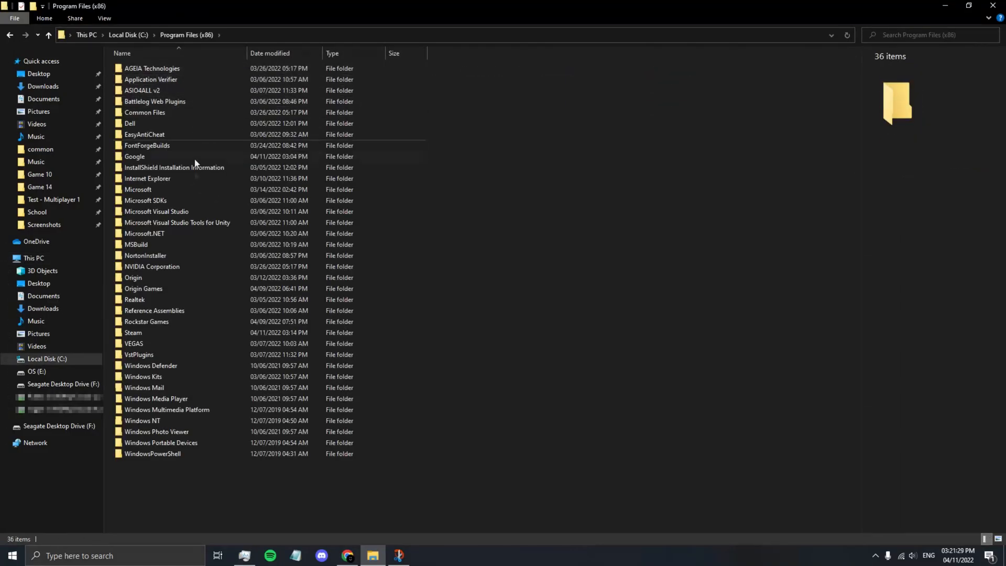
double_click(132, 332)
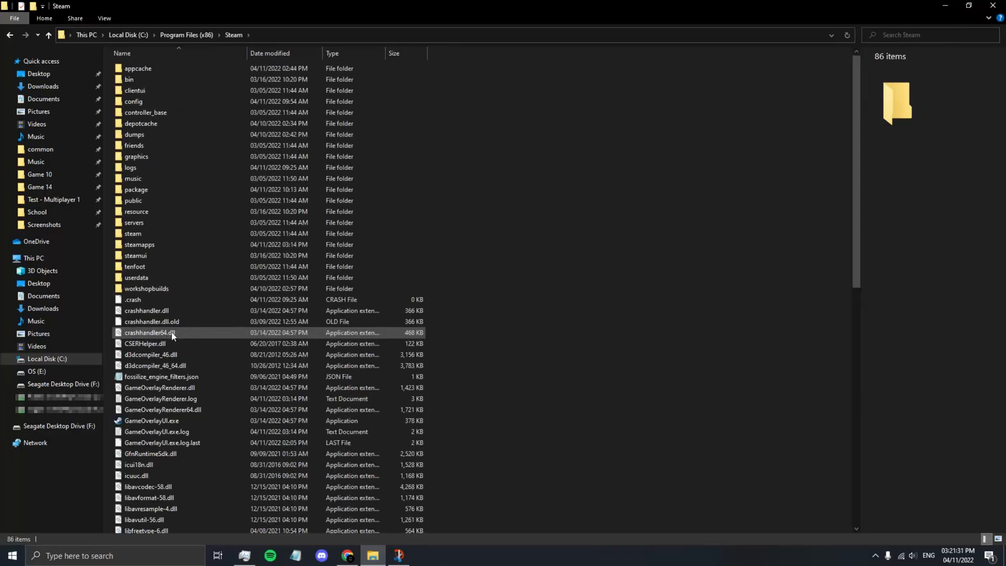
double_click(134, 255)
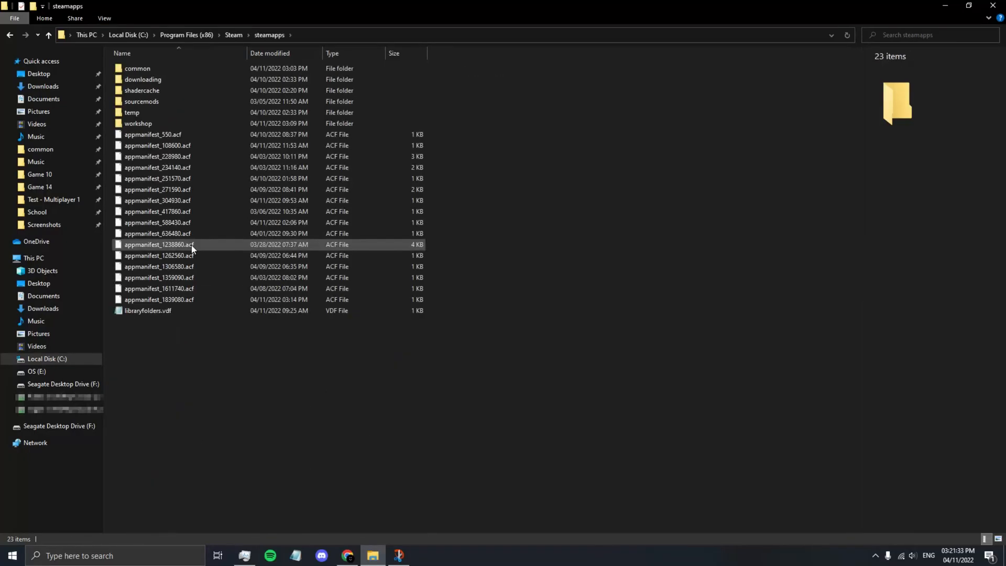
double_click(137, 68)
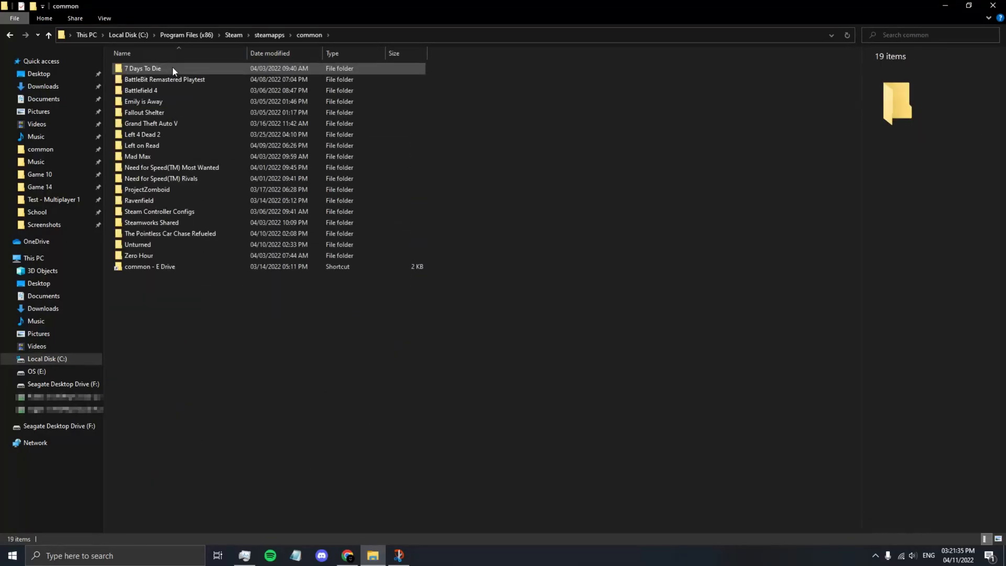
click(171, 232)
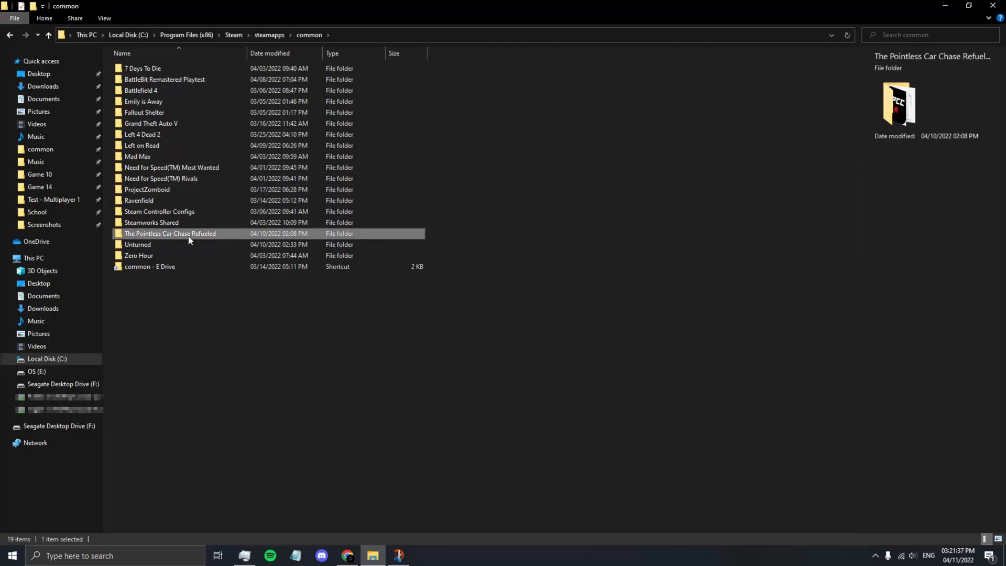
double_click(169, 233)
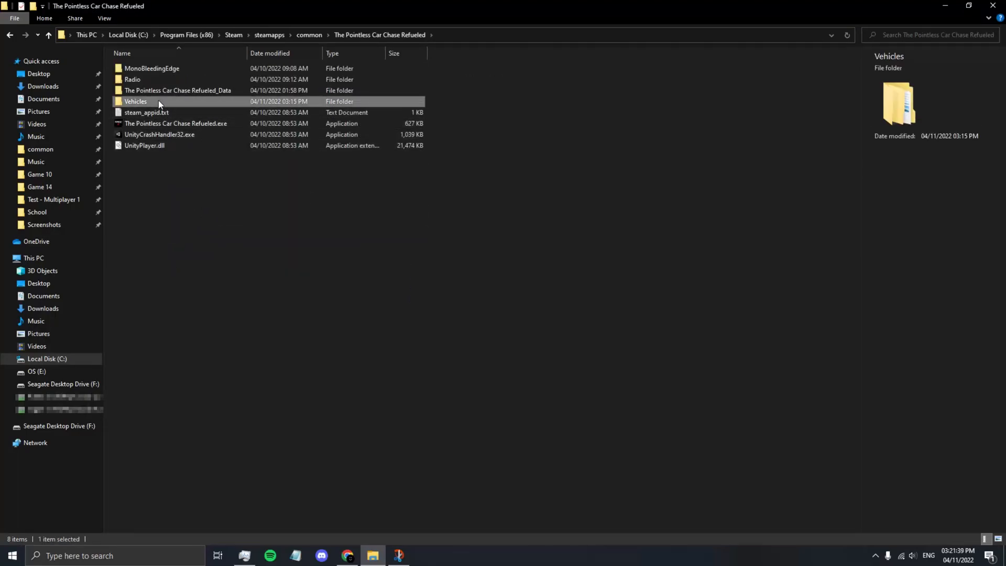
Step: Create a folder named 'Dodge Charger' inside Vehicles and open it
right_click(202, 167)
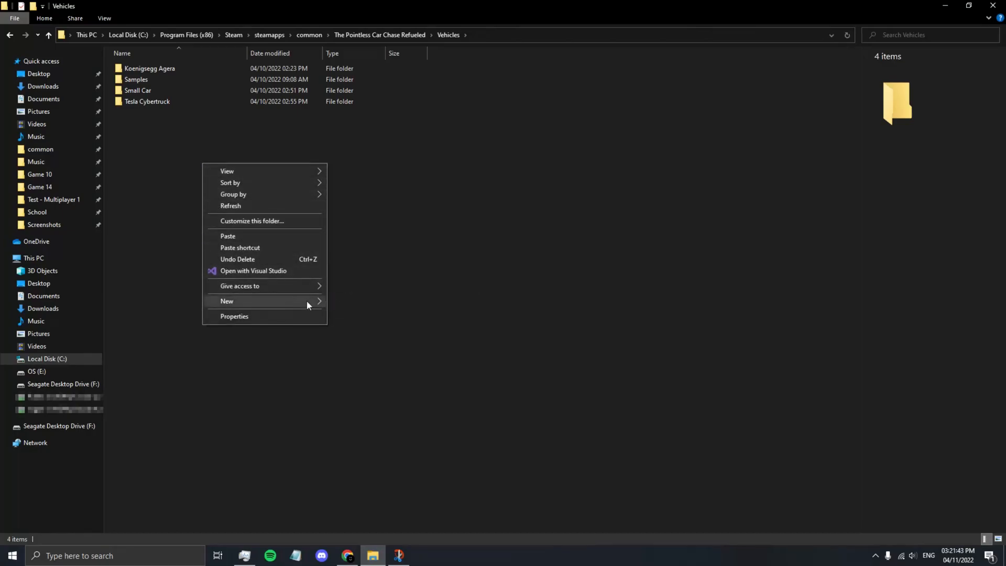
click(226, 300)
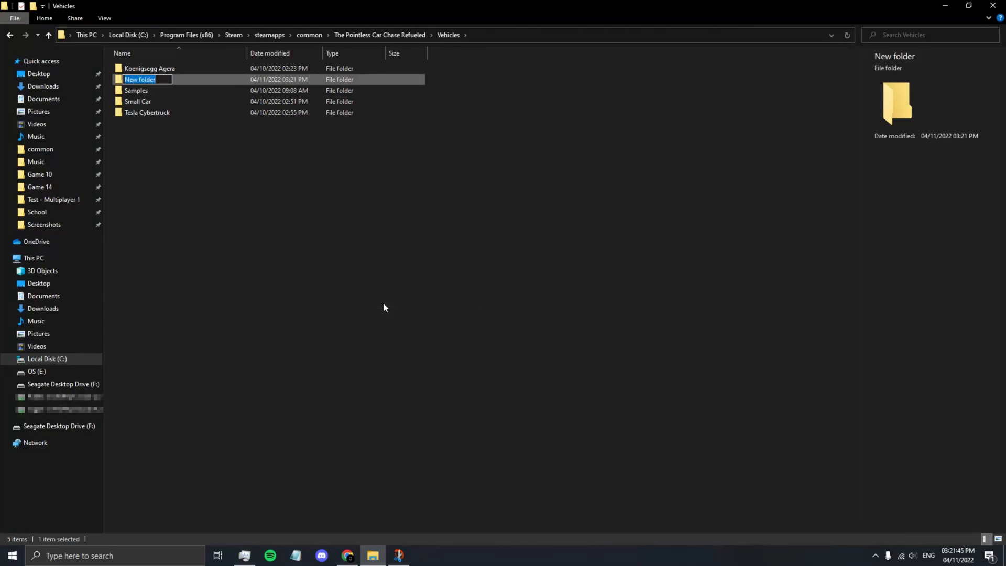
text(Dodge)
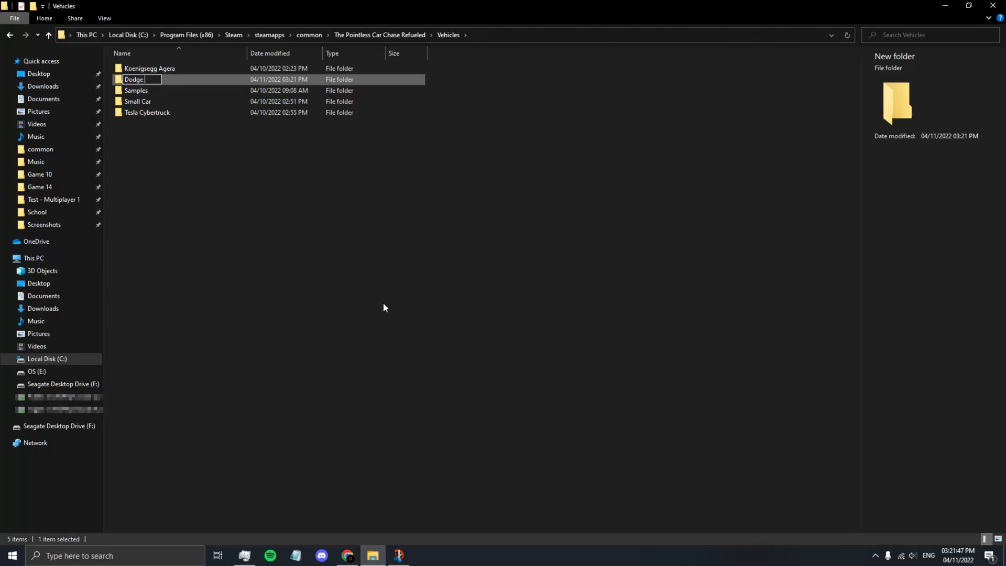
text(Charger)
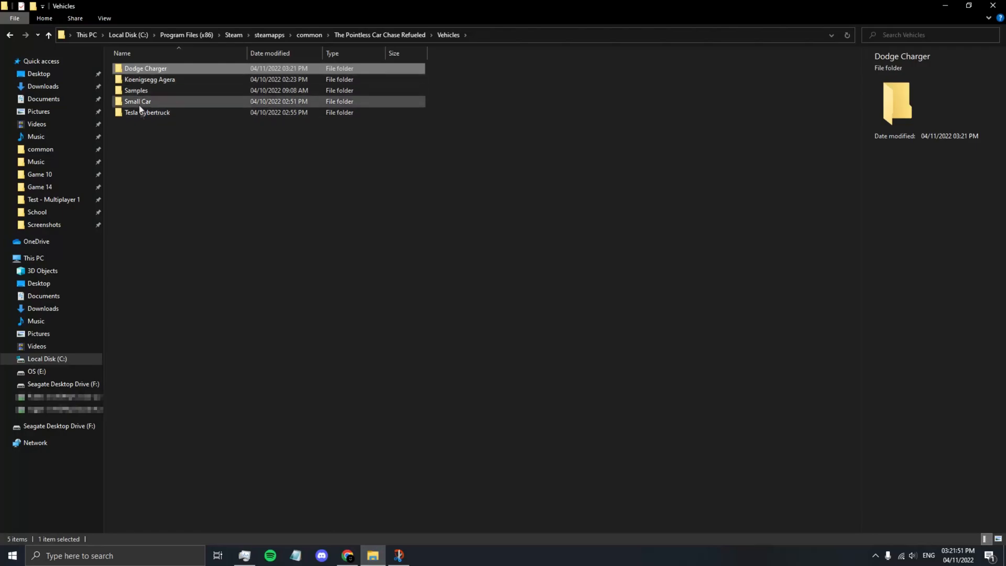
mouse_move(172, 71)
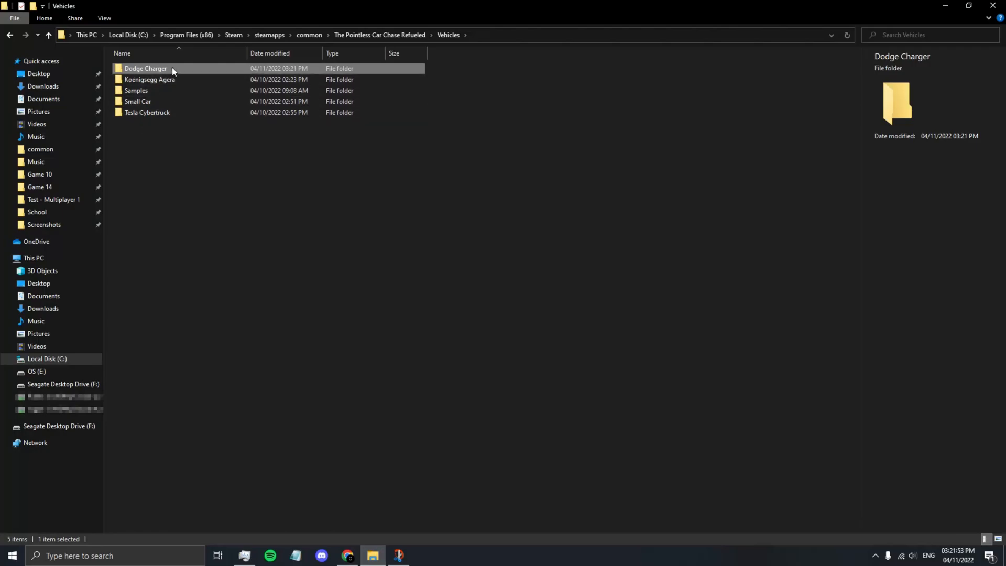
double_click(145, 69)
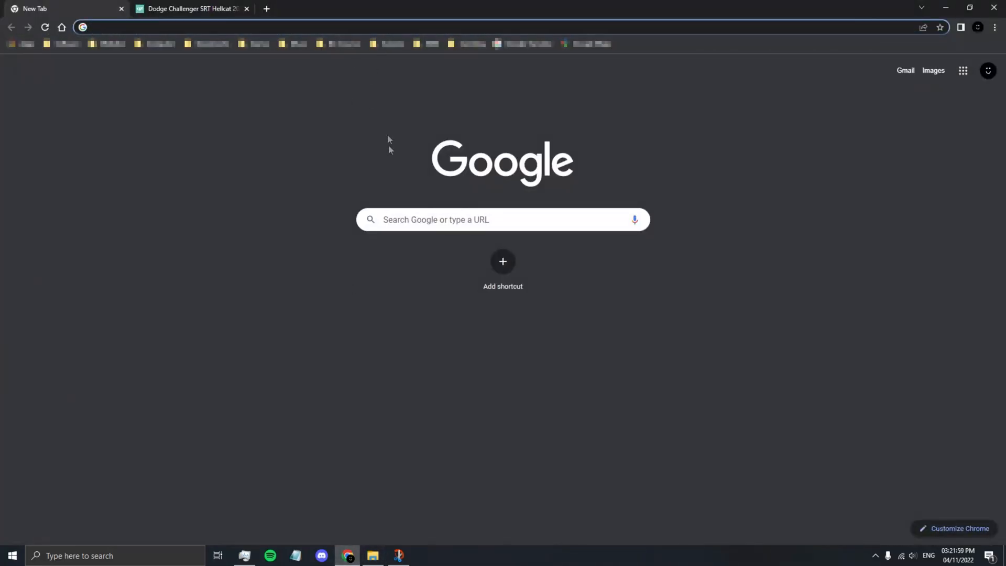
Step: Search Google for 'car 3d model free' and scroll through the results
text(car 3d model free)
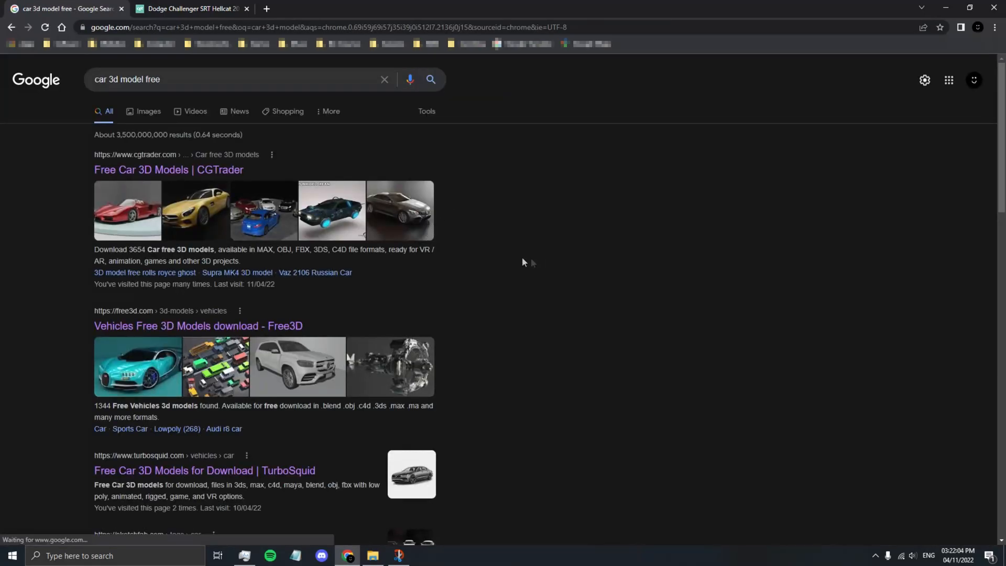
scroll(down, 3)
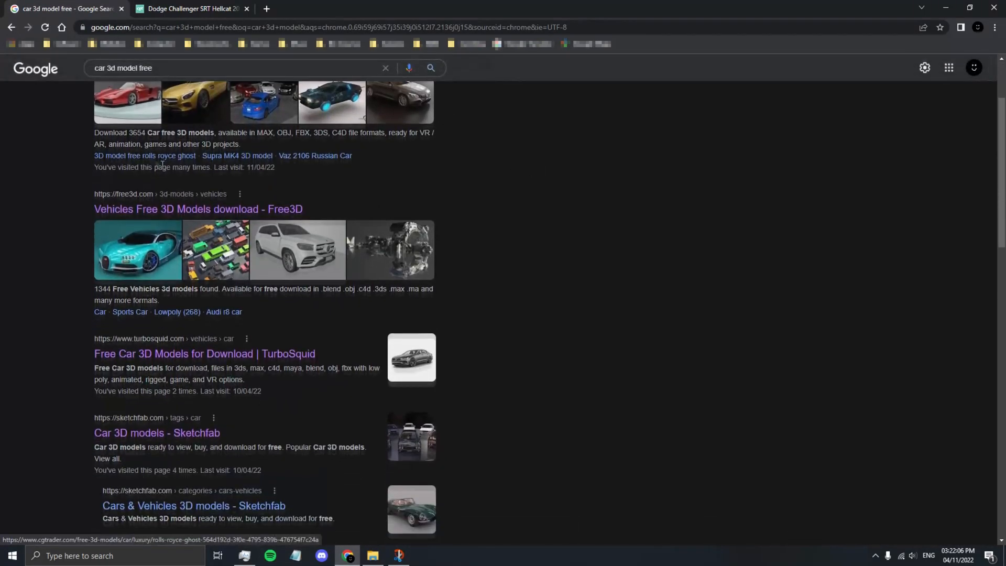
scroll(down, 3)
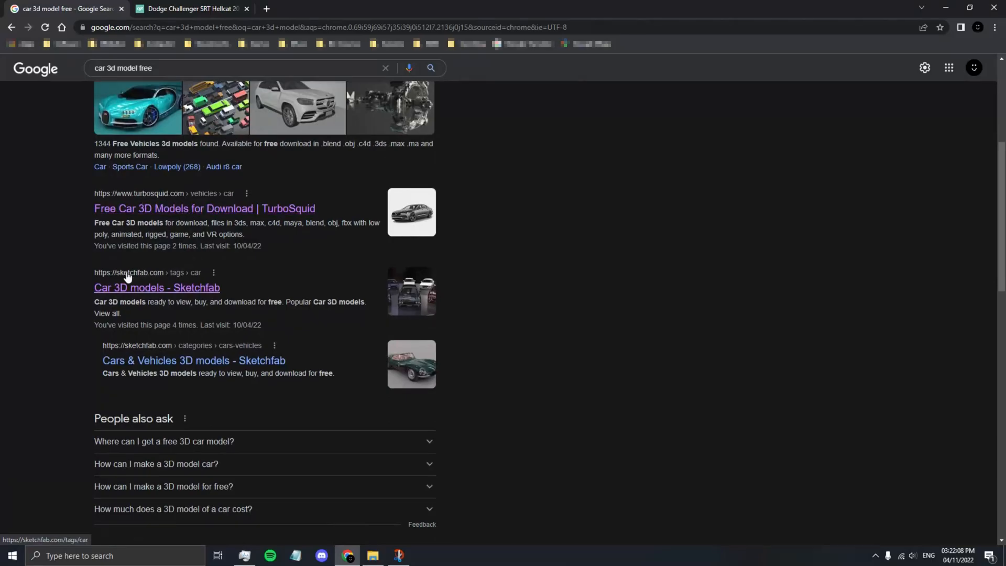
scroll(up, 3)
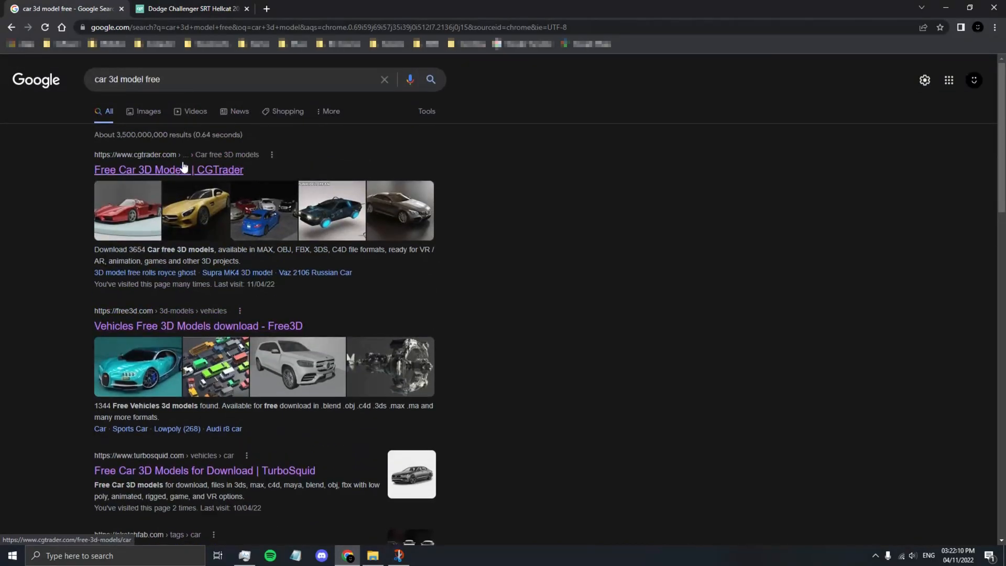
Step: Download the Dodge Challenger SRT Hellcat FBX.rar archive from CGTrader's free car models page
click(168, 169)
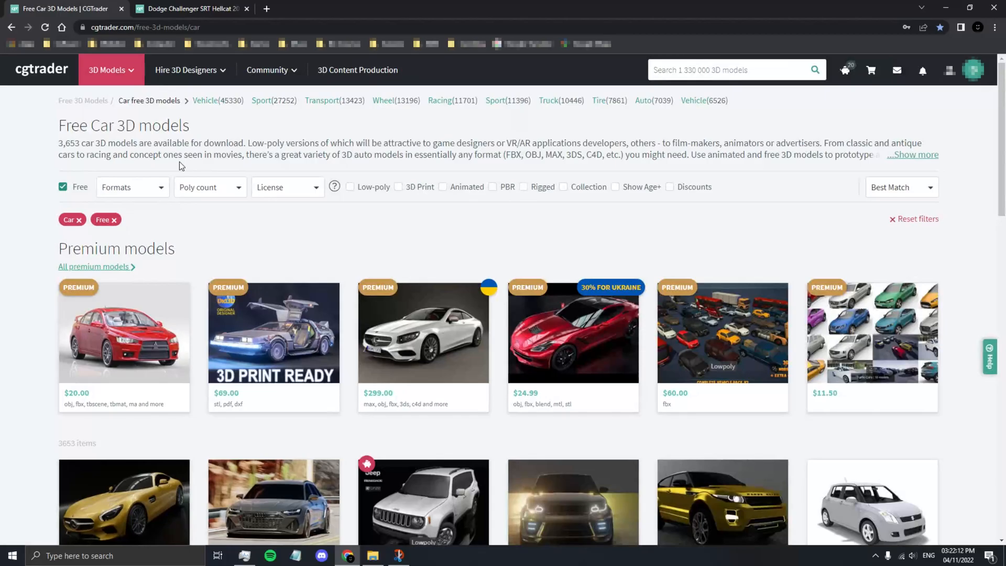
scroll(down, 3)
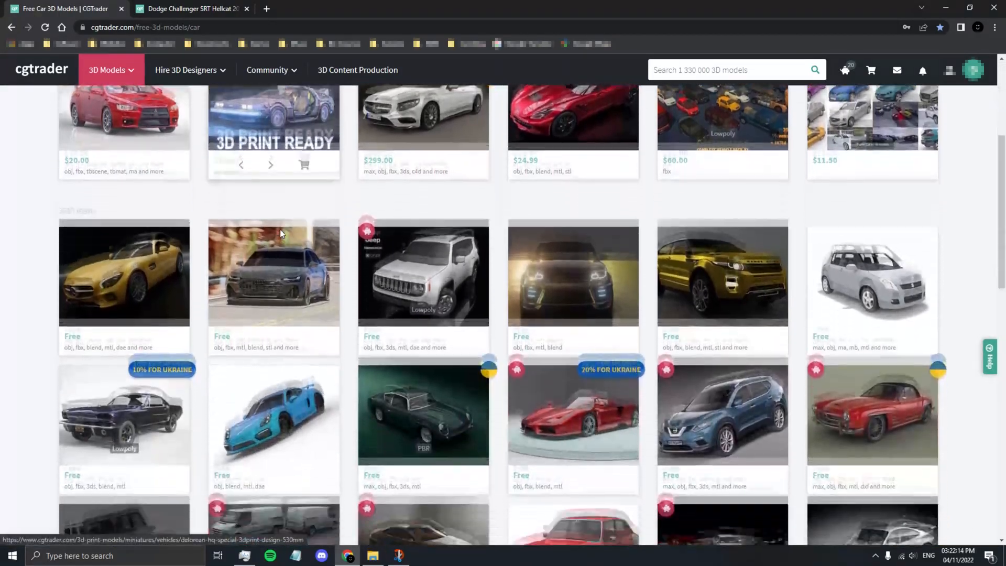
scroll(down, 3)
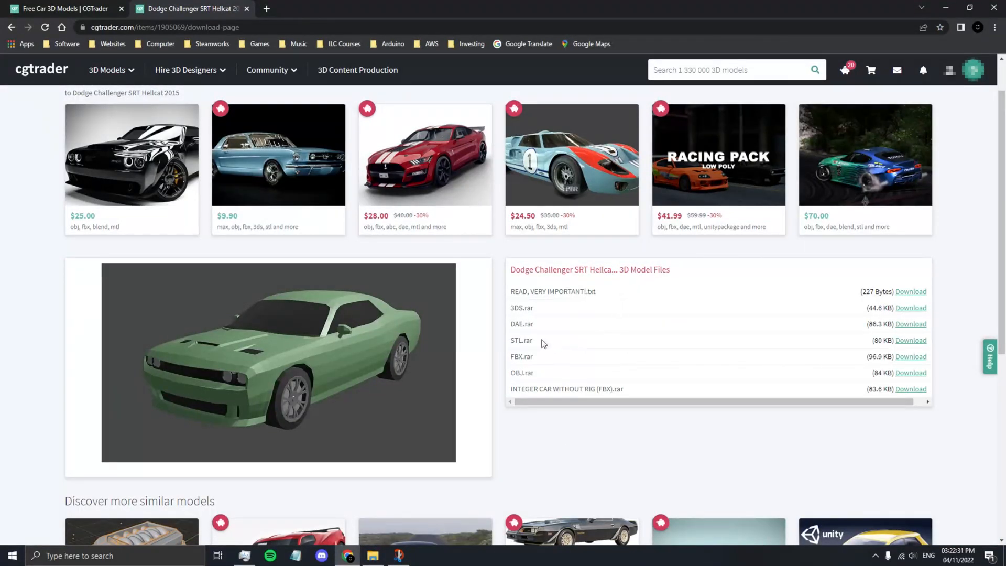
mouse_move(511, 364)
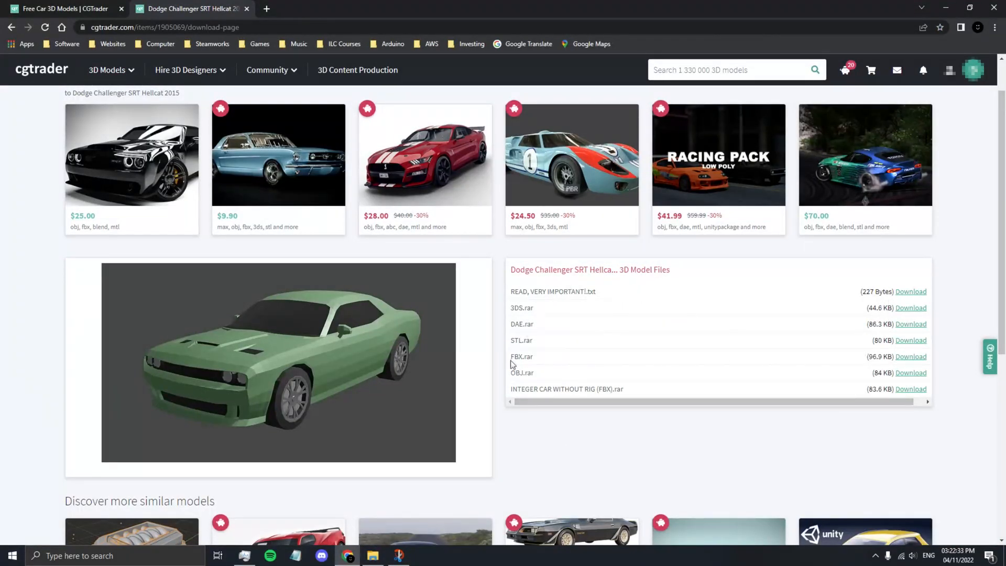
double_click(520, 357)
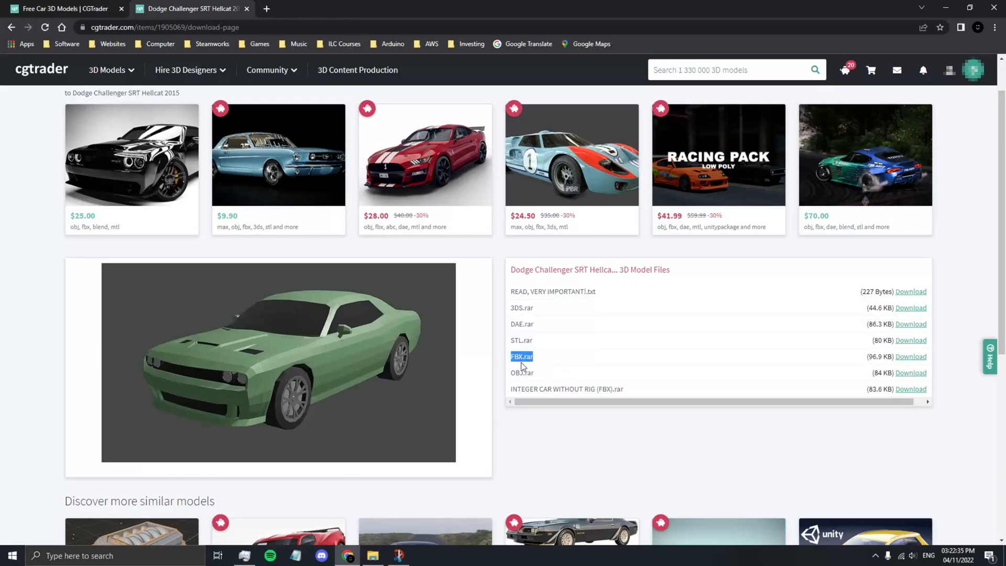
mouse_move(831, 369)
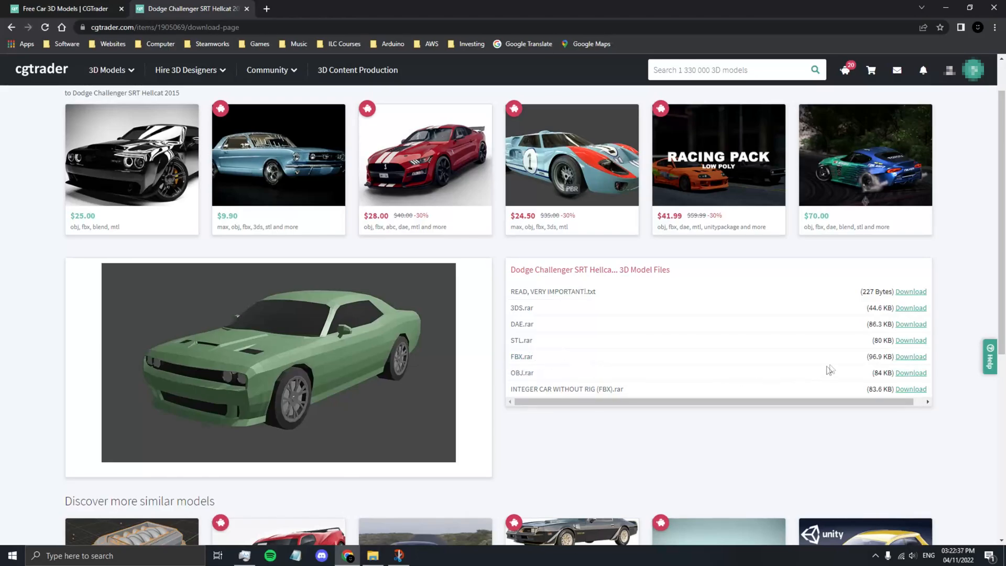
click(911, 356)
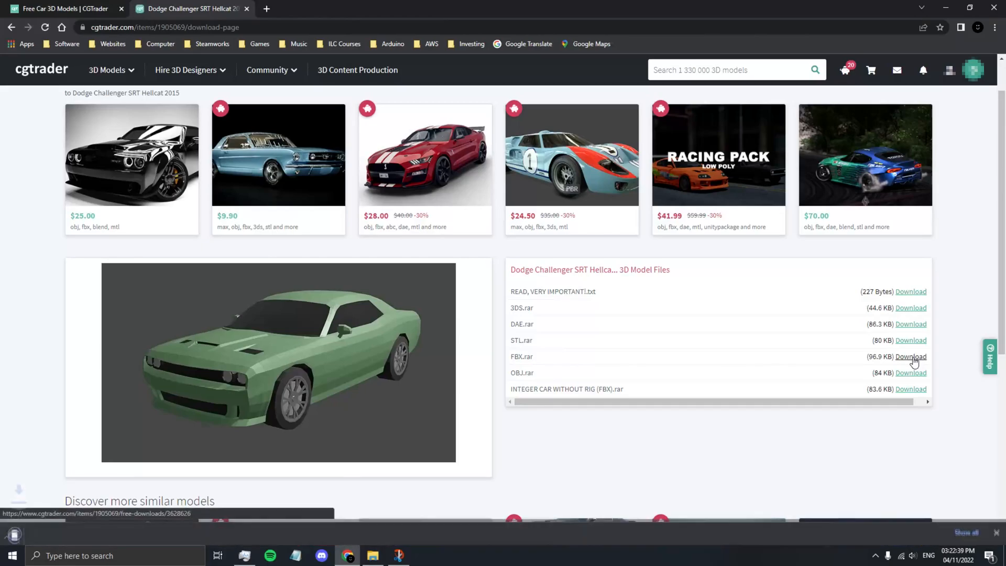
click(910, 356)
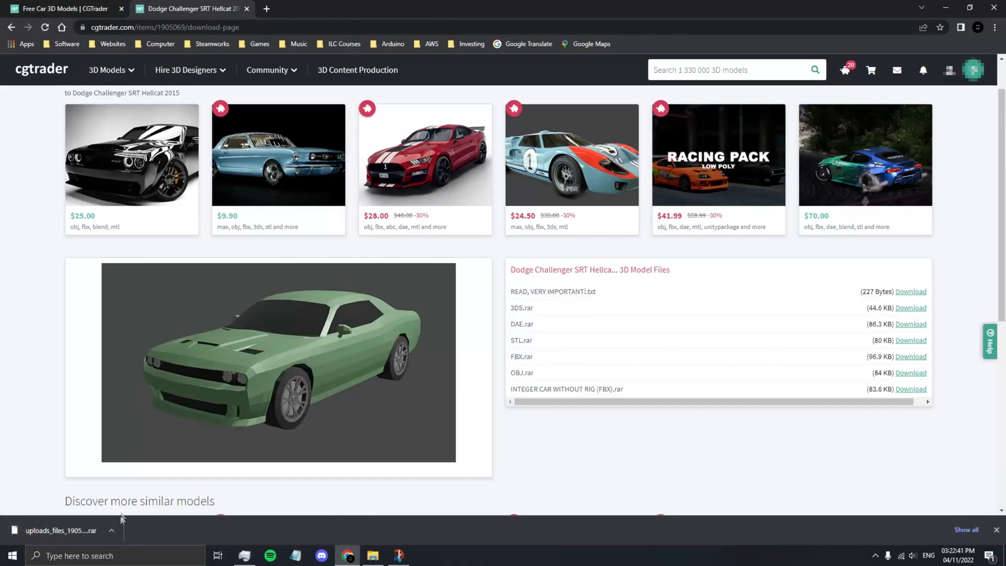
click(111, 529)
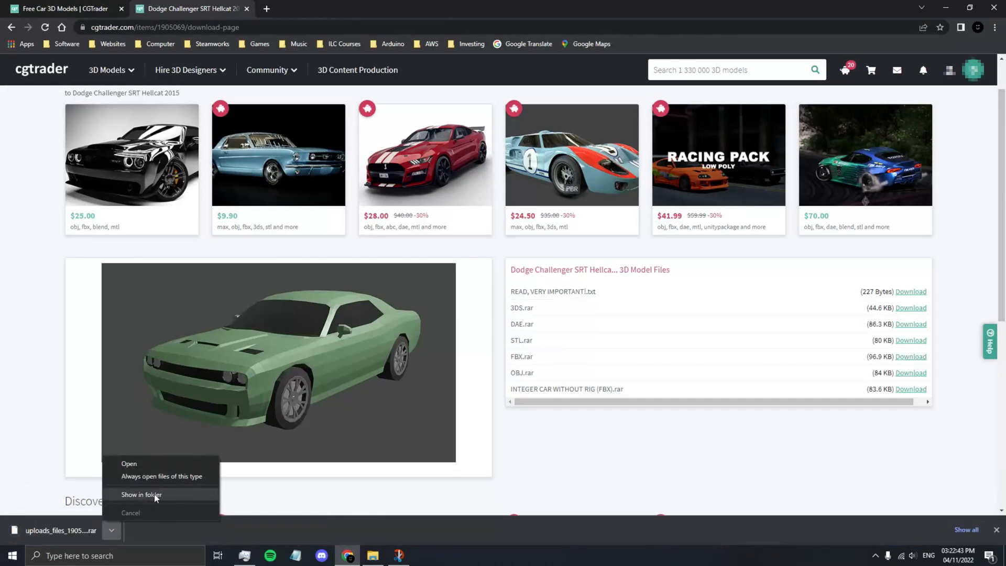
Step: Extract the downloaded rar into Downloads with 7-Zip Extract Here and open the FBX folder
click(142, 494)
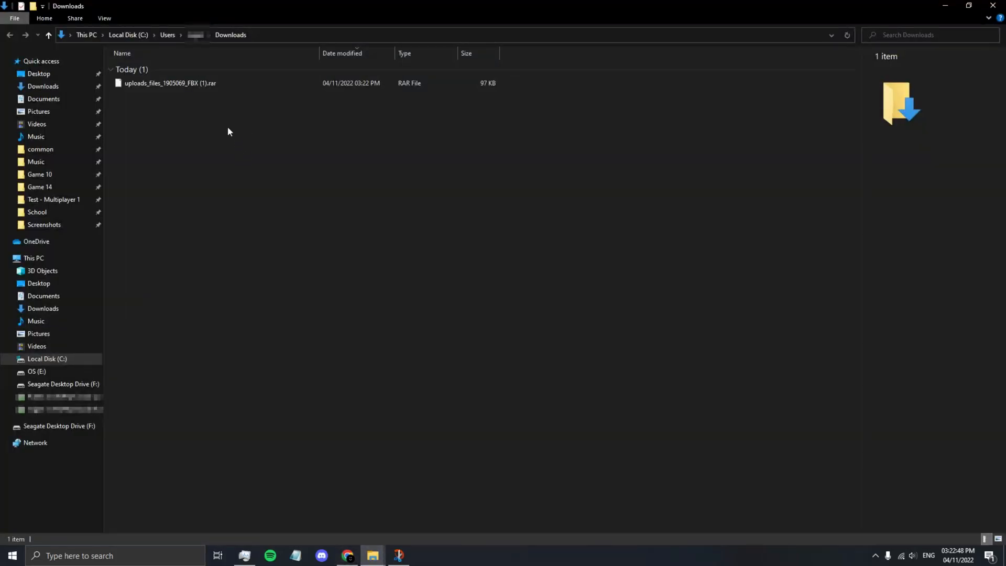
click(170, 83)
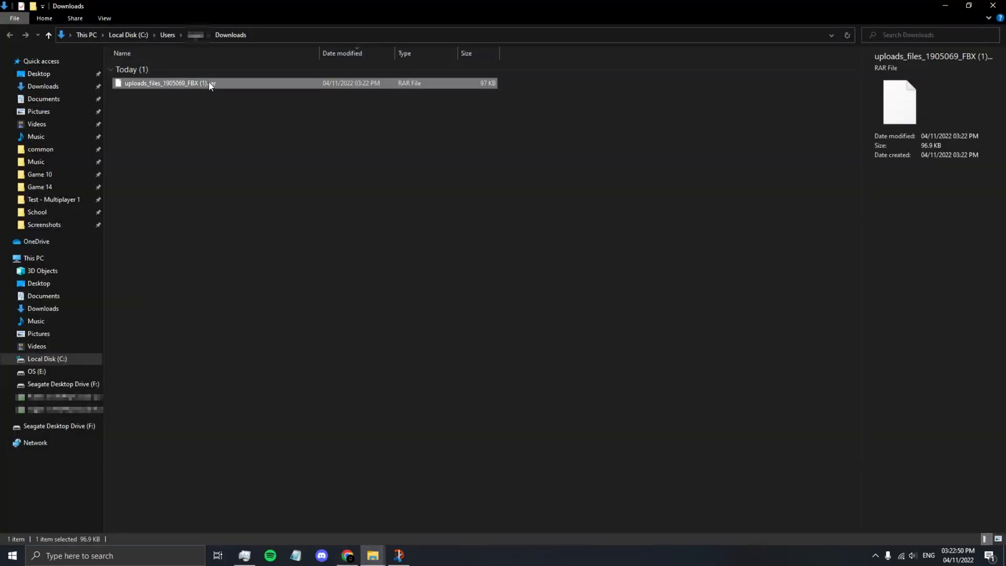
right_click(166, 83)
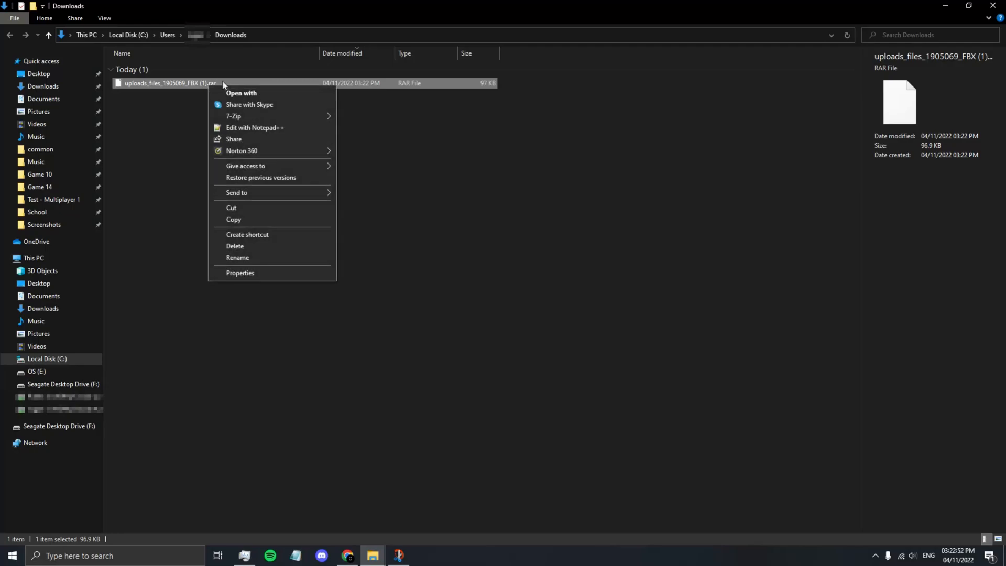
mouse_move(233, 117)
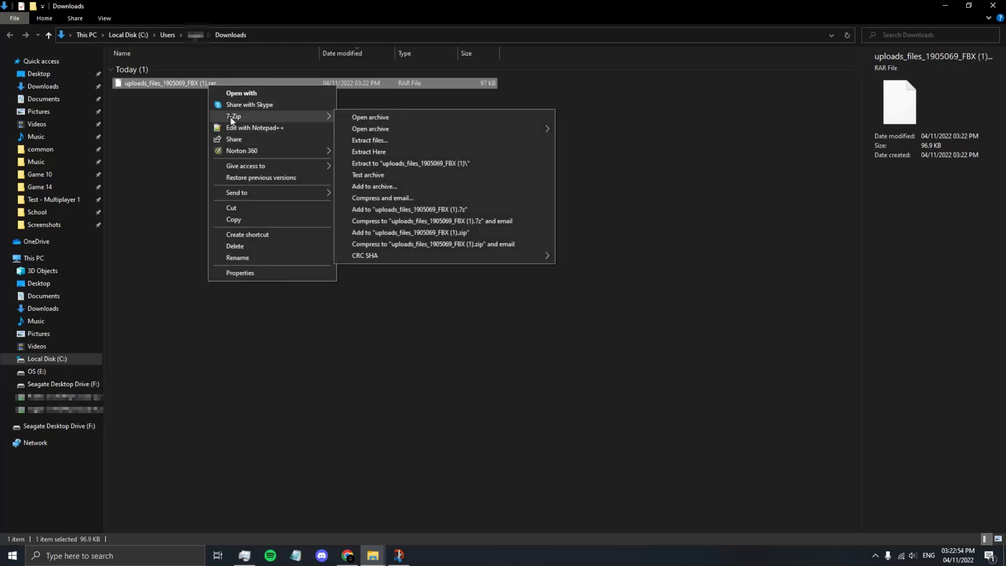
mouse_move(276, 120)
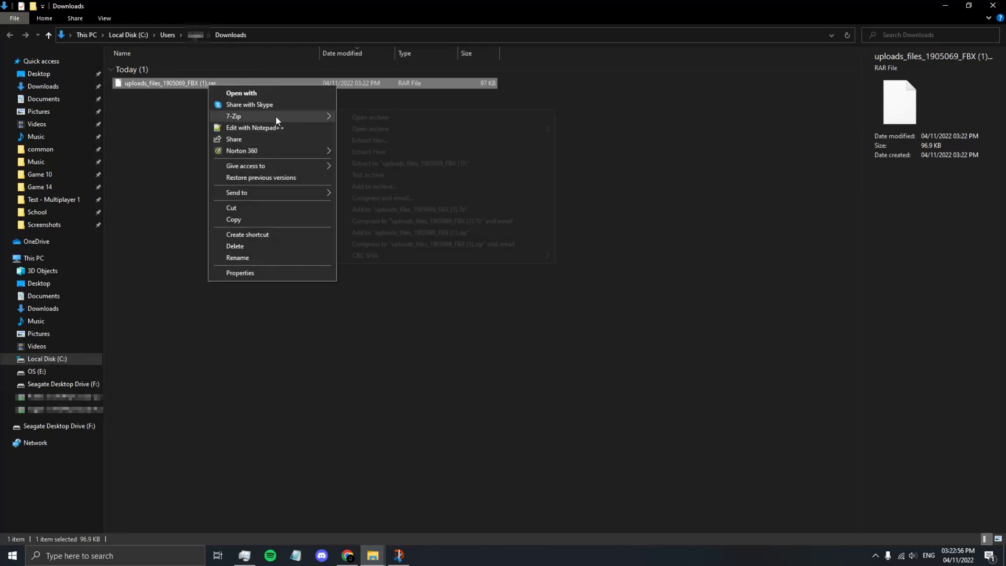
mouse_move(233, 116)
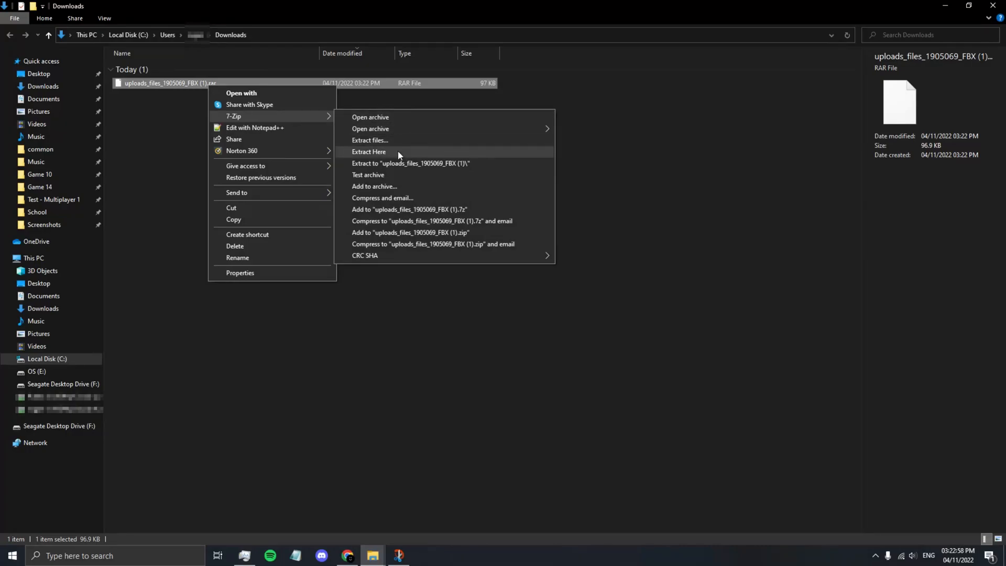
click(369, 152)
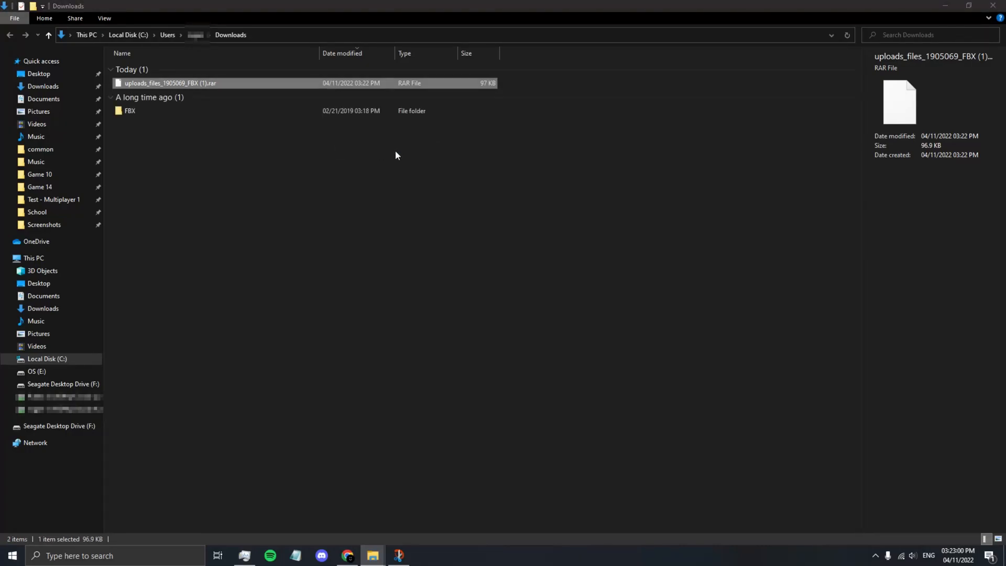
click(129, 110)
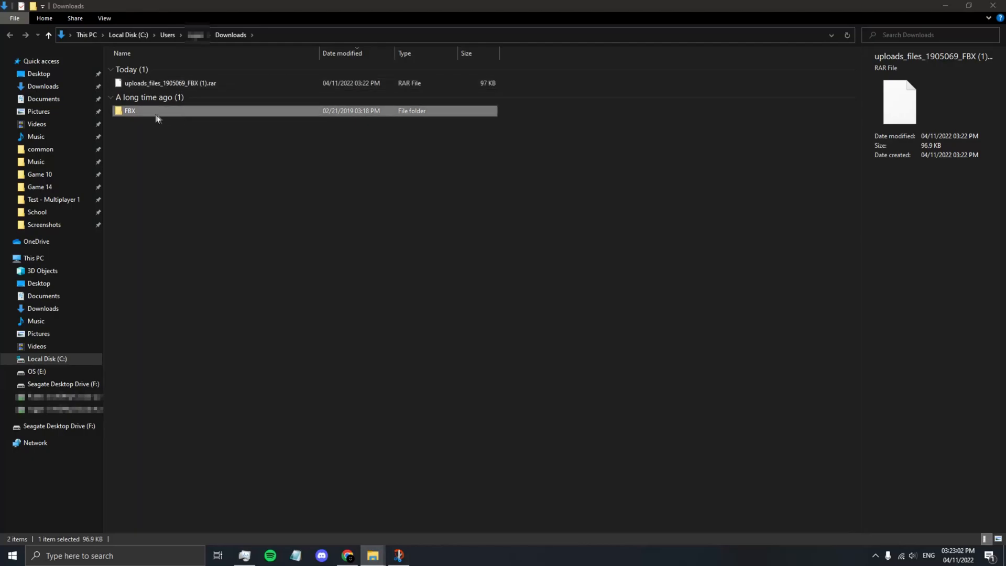
double_click(130, 111)
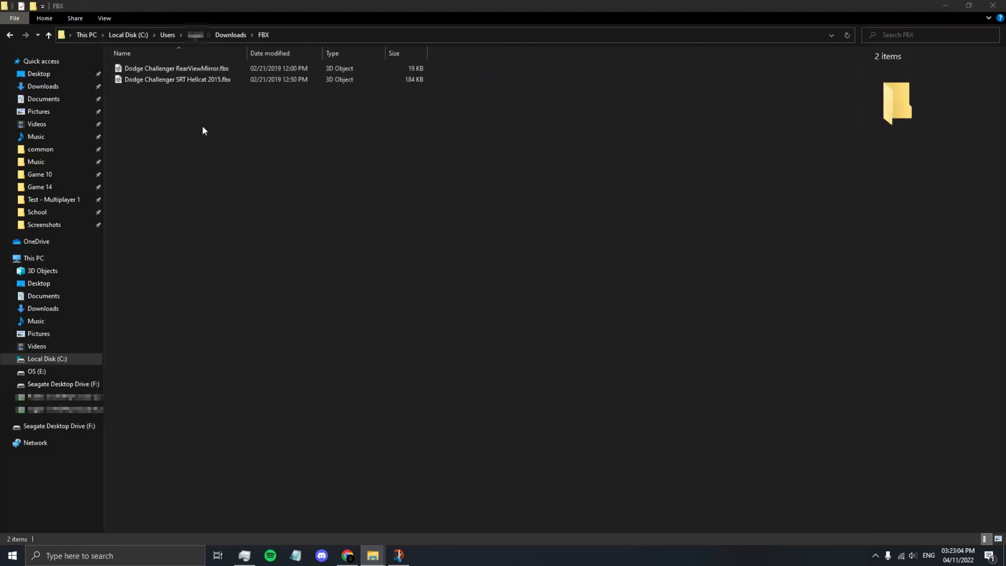
mouse_move(186, 80)
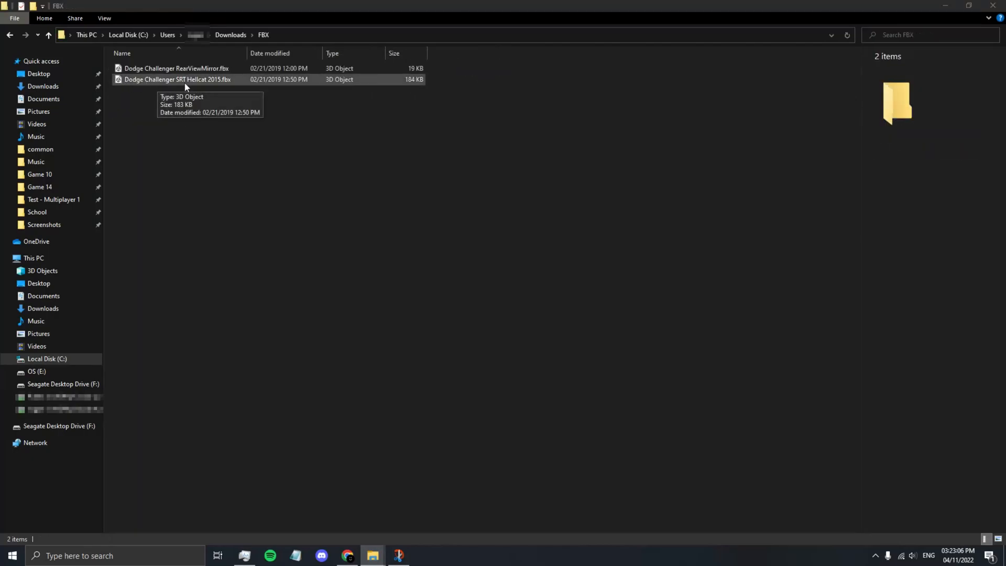
mouse_move(286, 126)
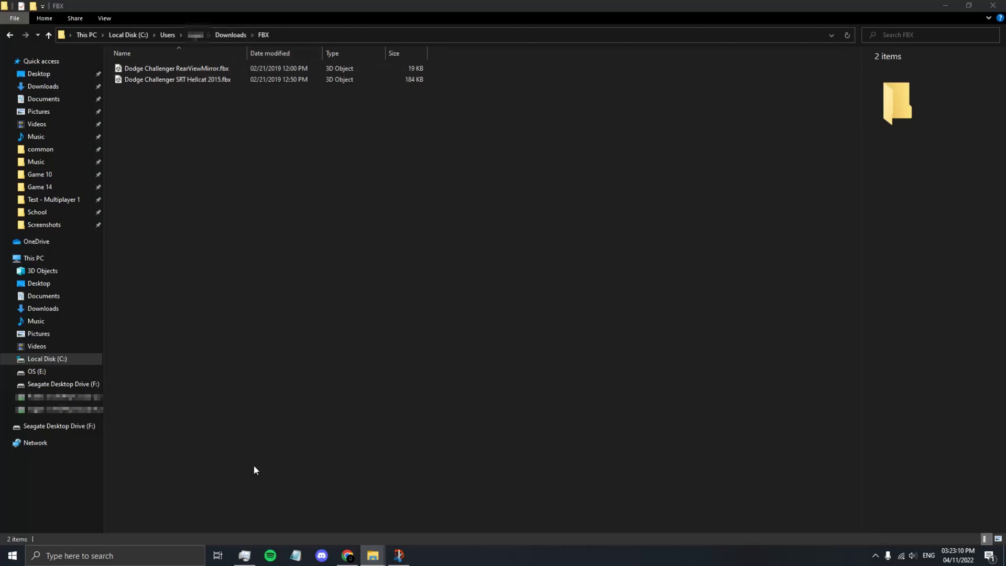
click(11, 555)
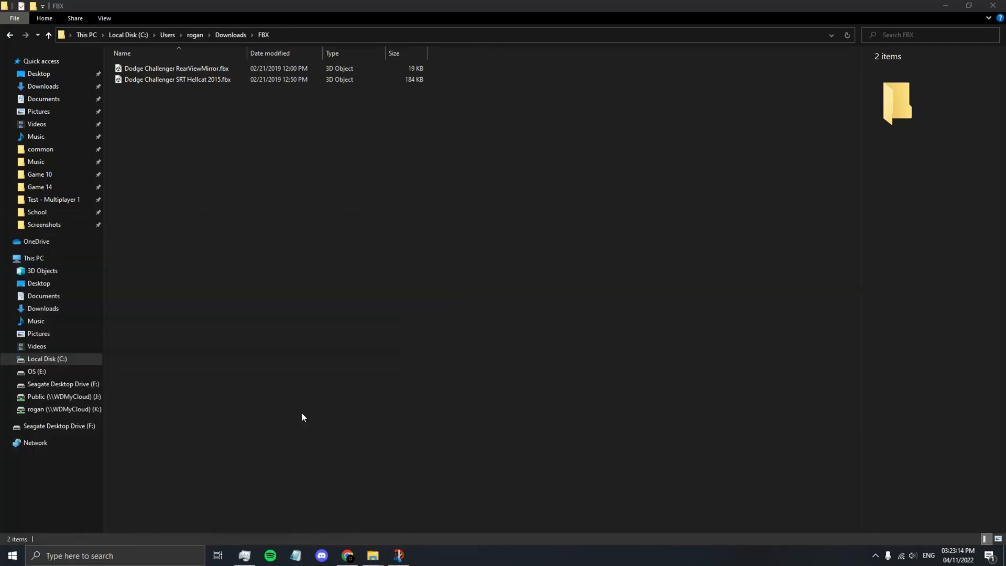
Step: Switch to Blender with default camera, cube and light removed, and open the File menu
click(423, 555)
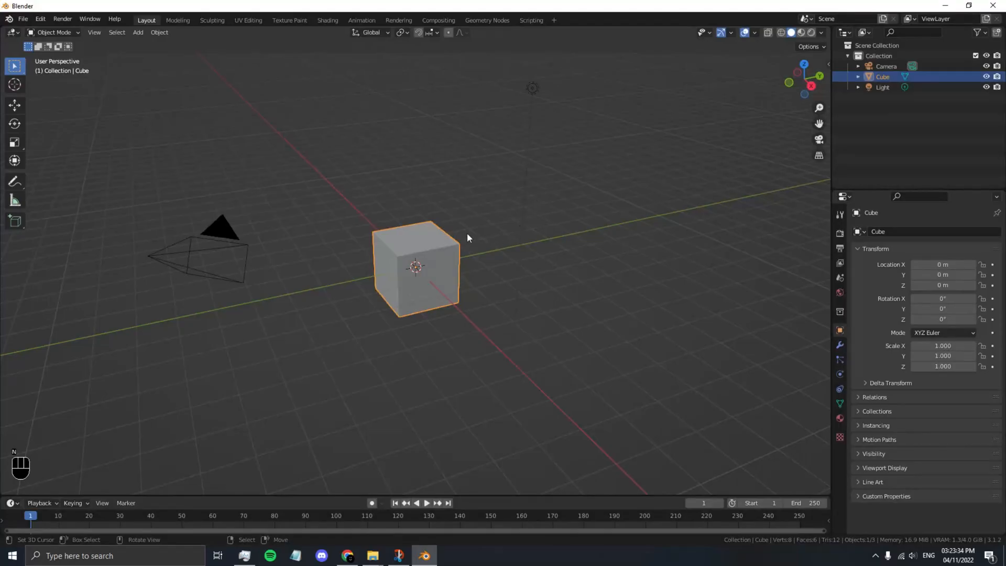
mouse_move(560, 240)
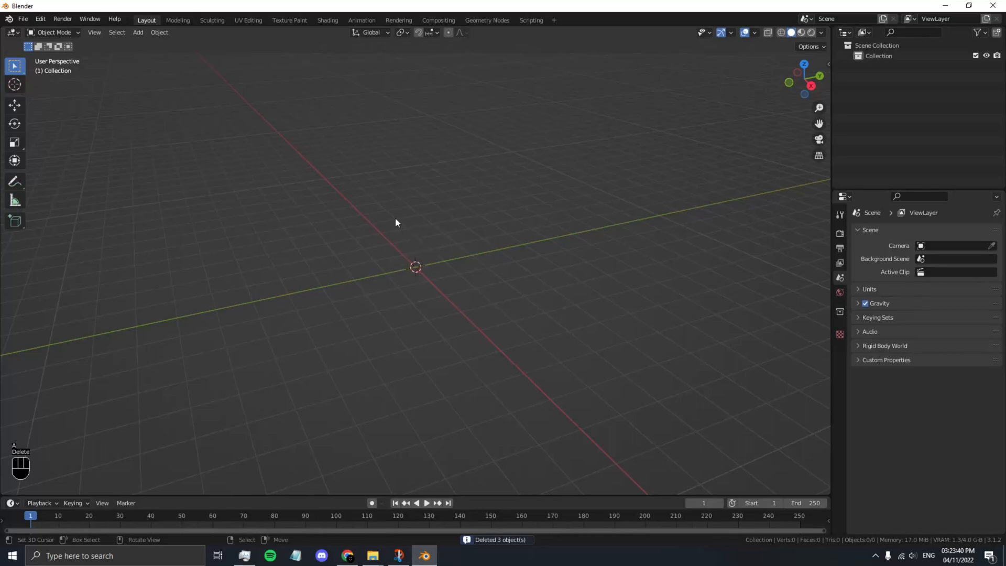
click(24, 17)
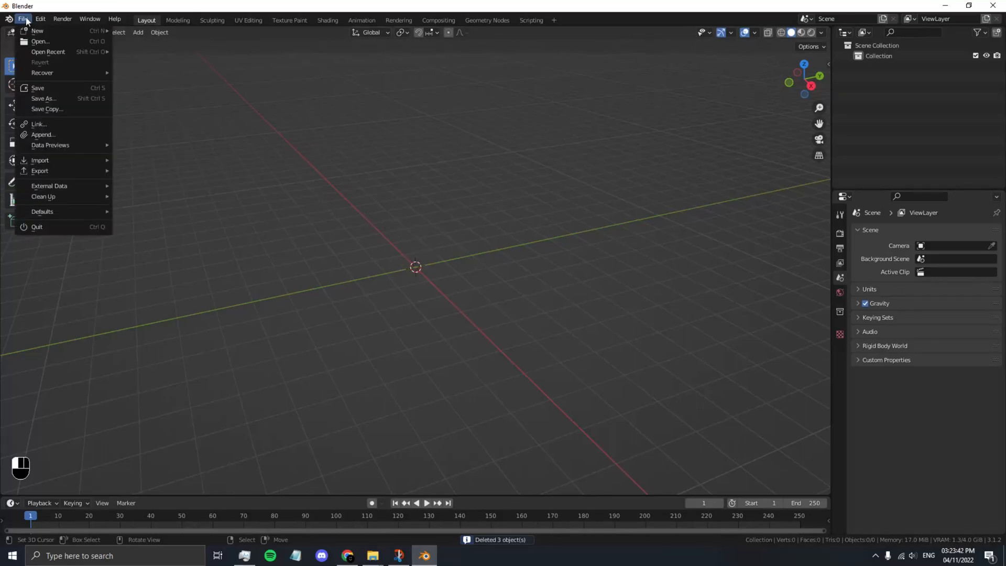
mouse_move(40, 160)
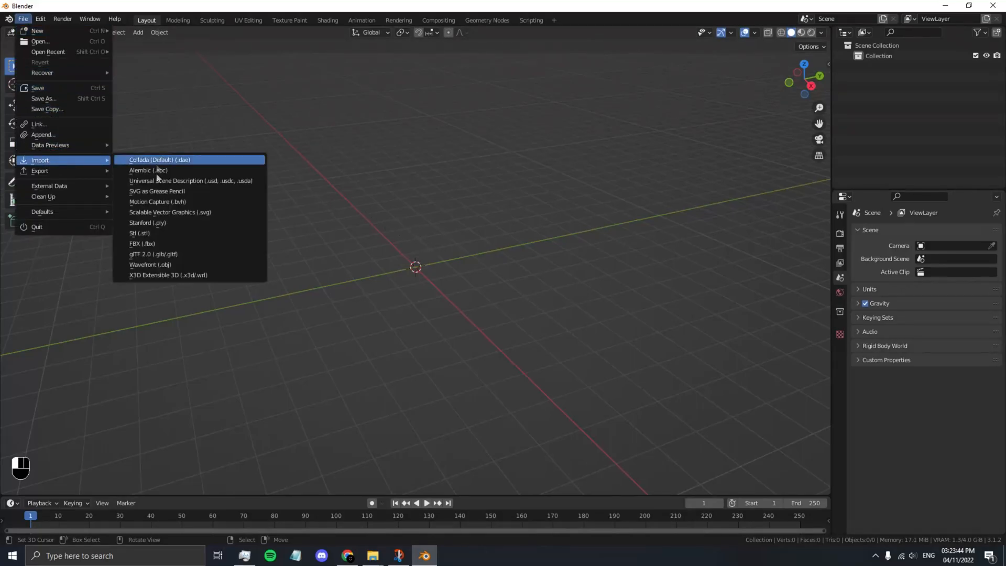
Step: Import 'Dodge Challenger SRT Hellcat 2015.fbx' from Downloads > FBX as an FBX model
click(137, 243)
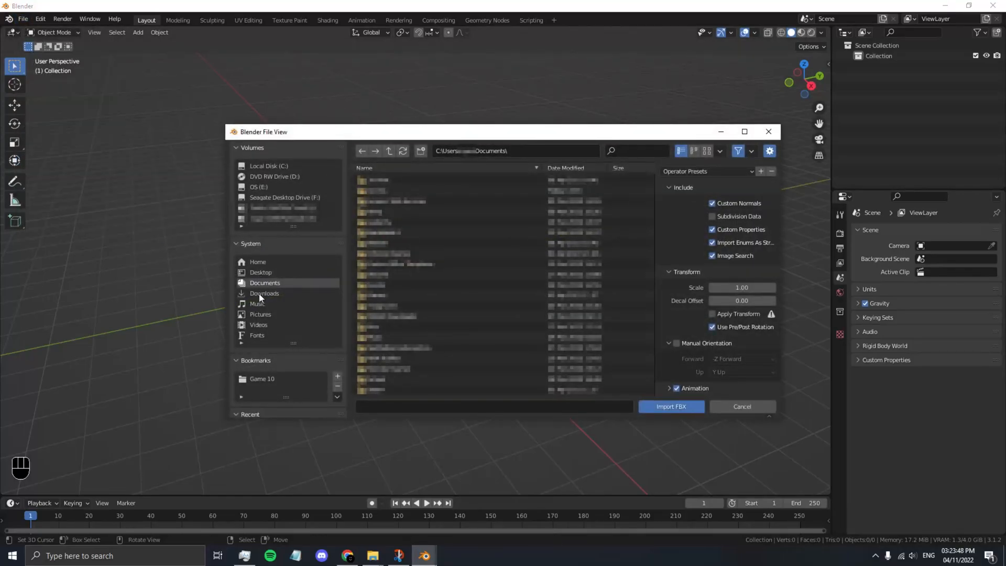
click(264, 293)
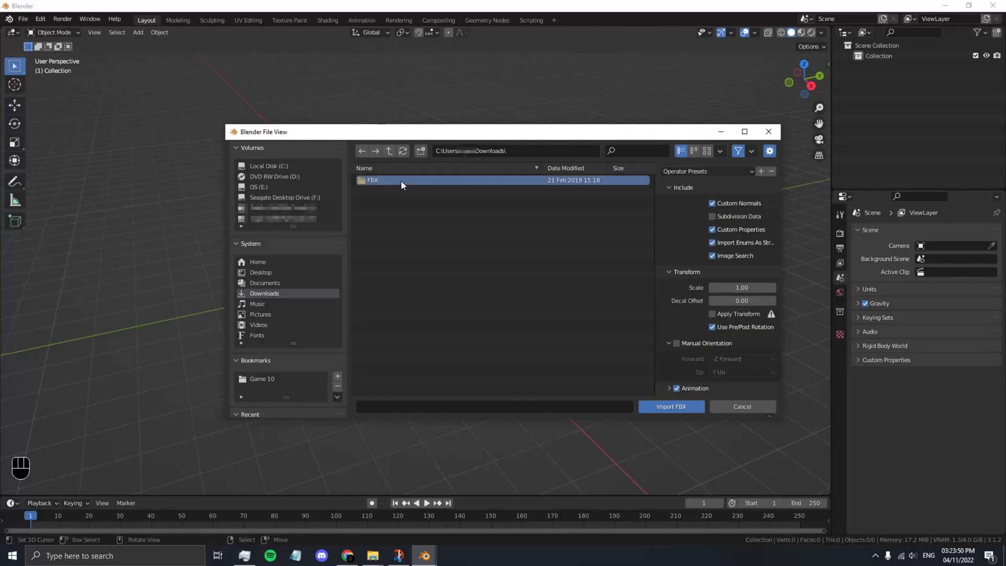
double_click(372, 180)
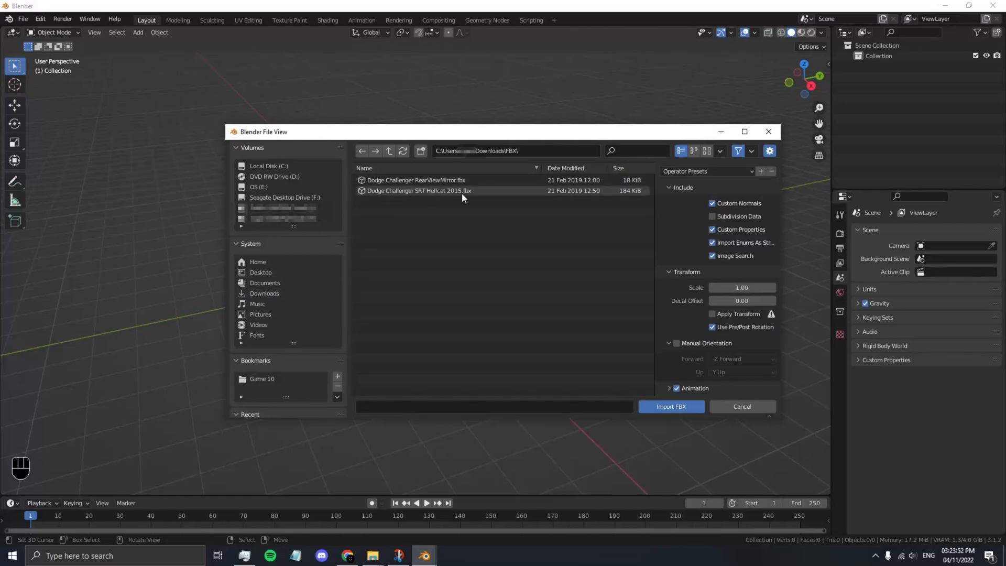
click(671, 406)
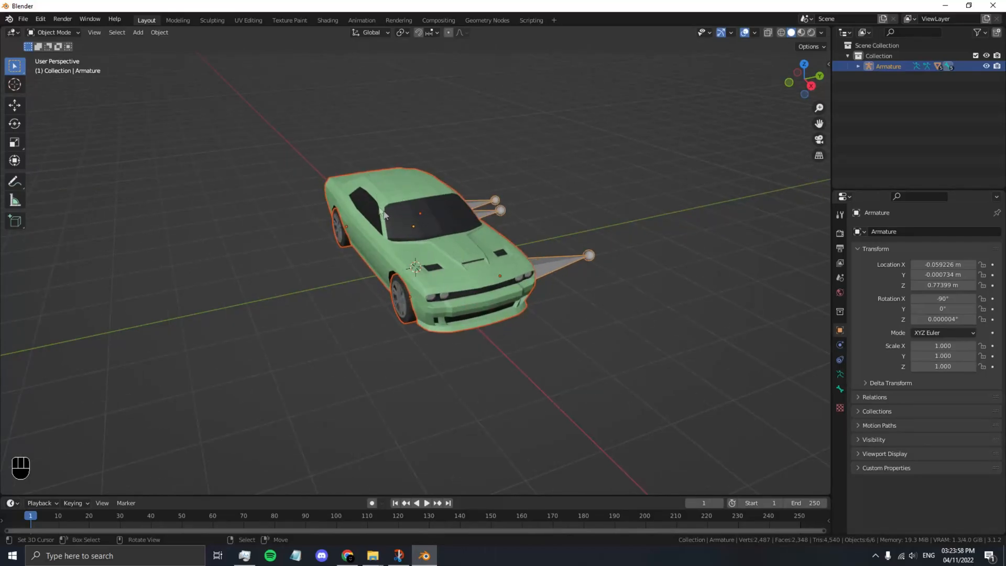
mouse_move(628, 235)
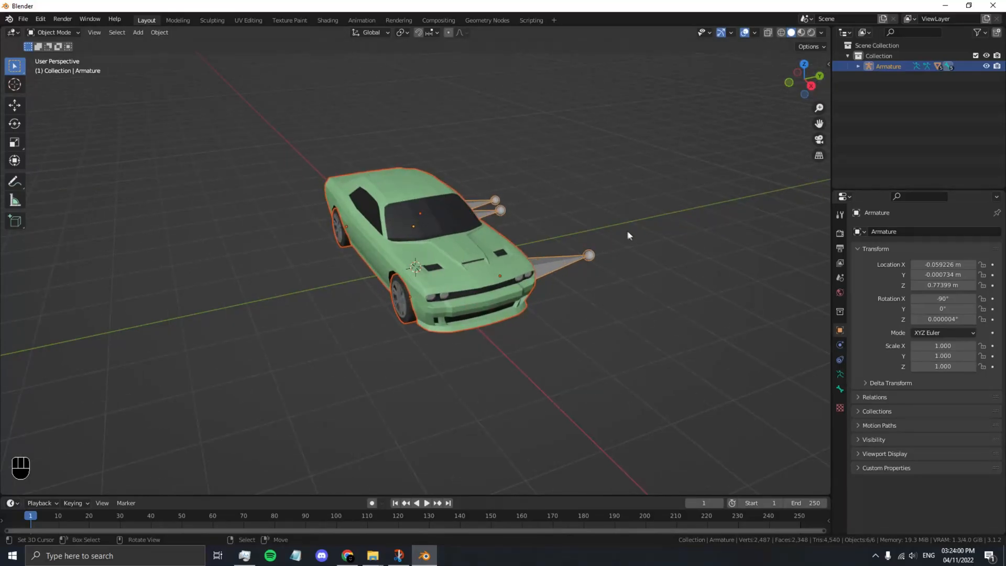
key(r)
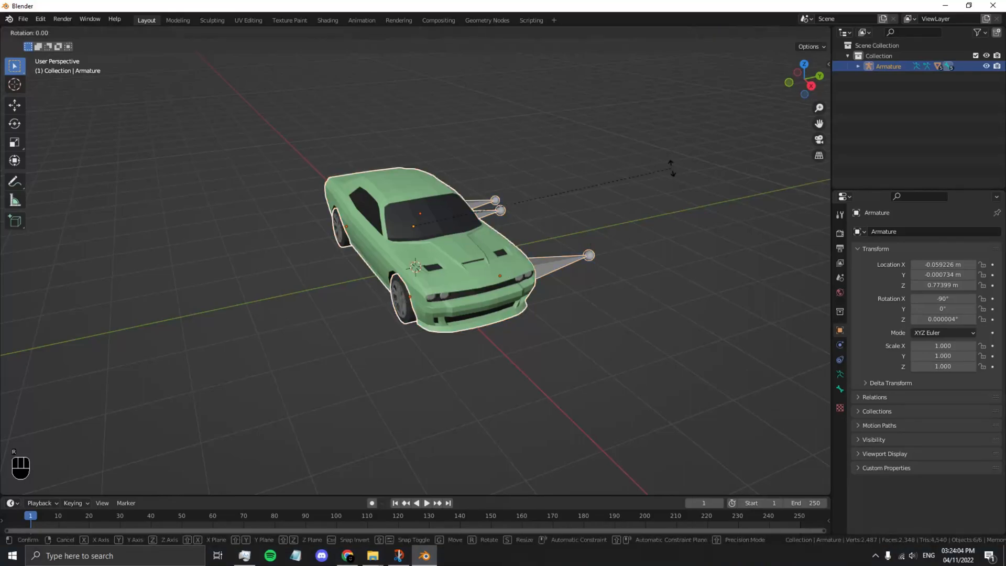
key(z)
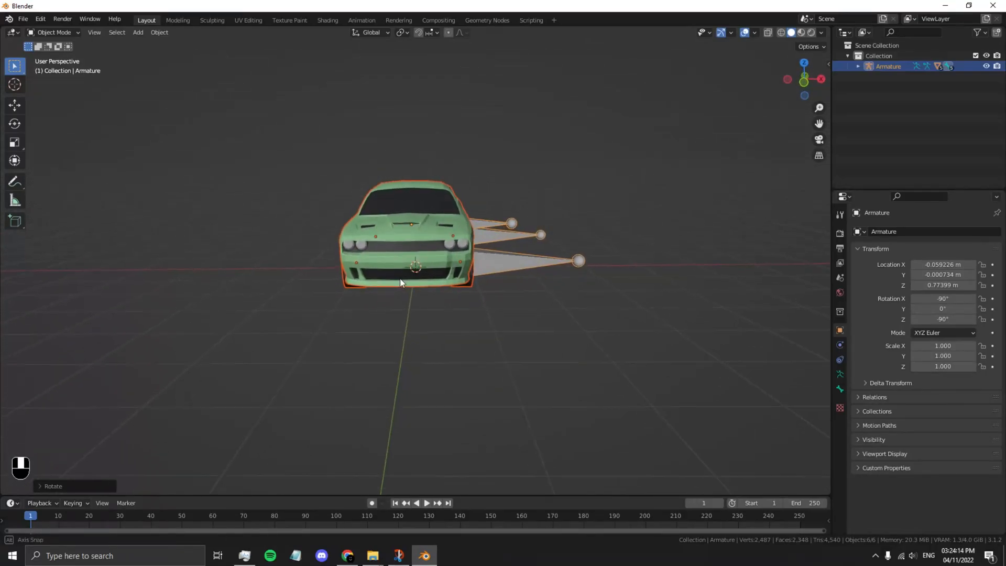
drag(401, 282, 379, 295)
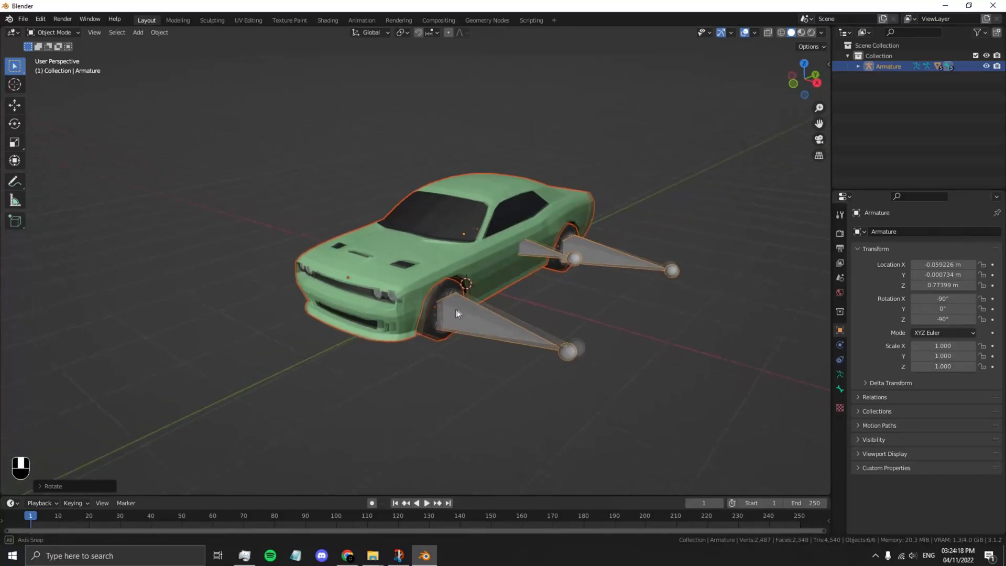
drag(455, 314, 436, 298)
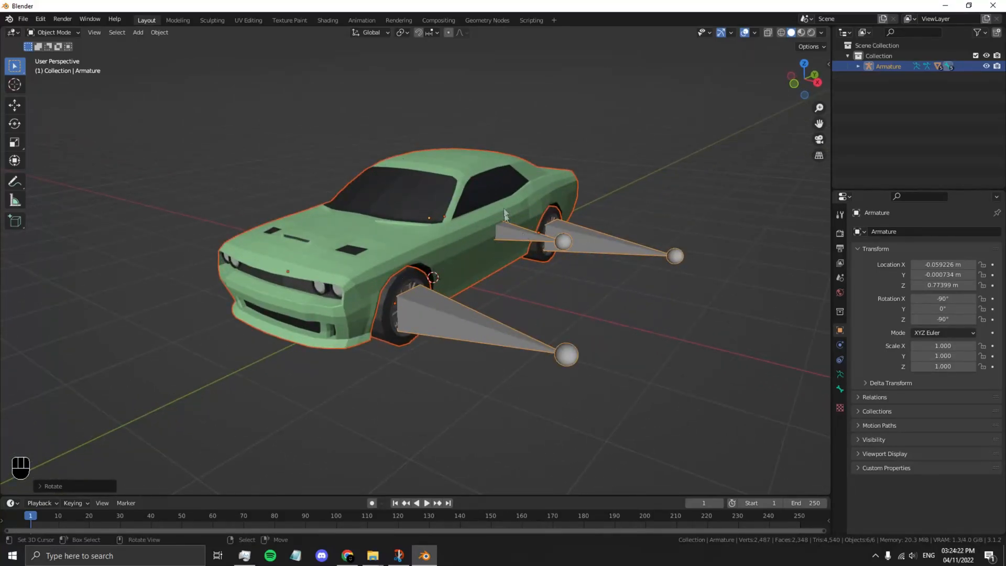
Step: Clear parents keeping transforms, then delete the armature and the FR, RL and RR wheels
key(alt+p)
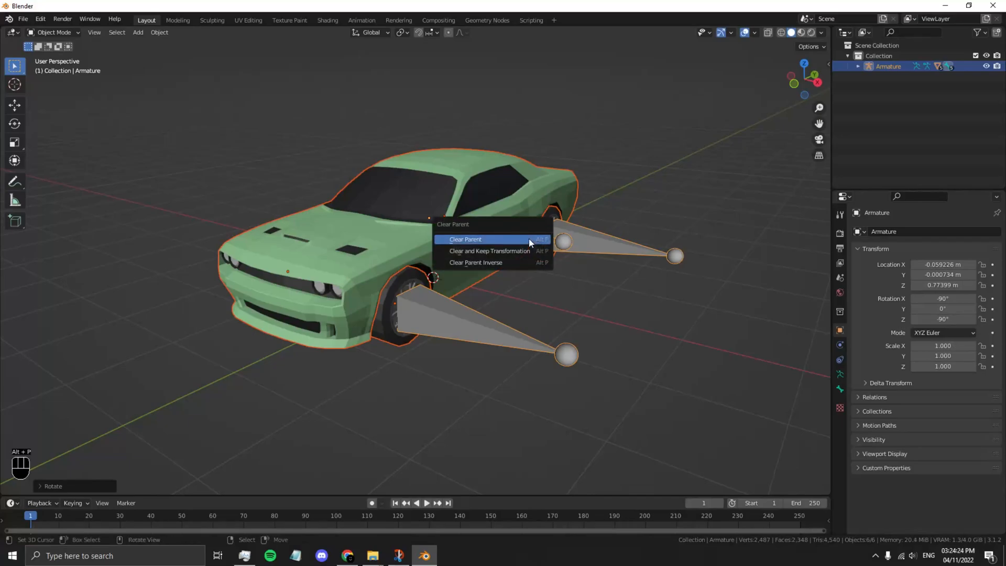
mouse_move(491, 251)
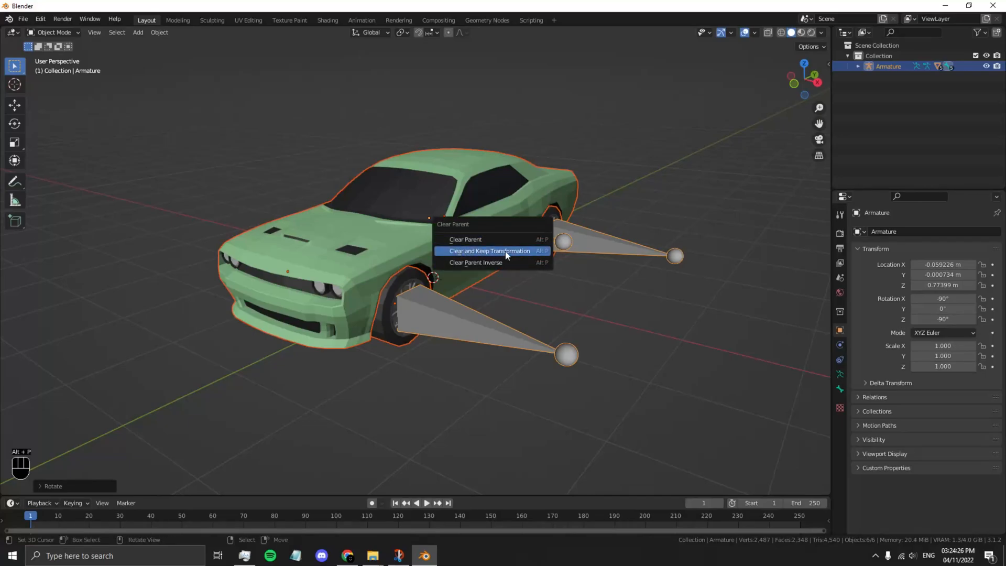
click(464, 239)
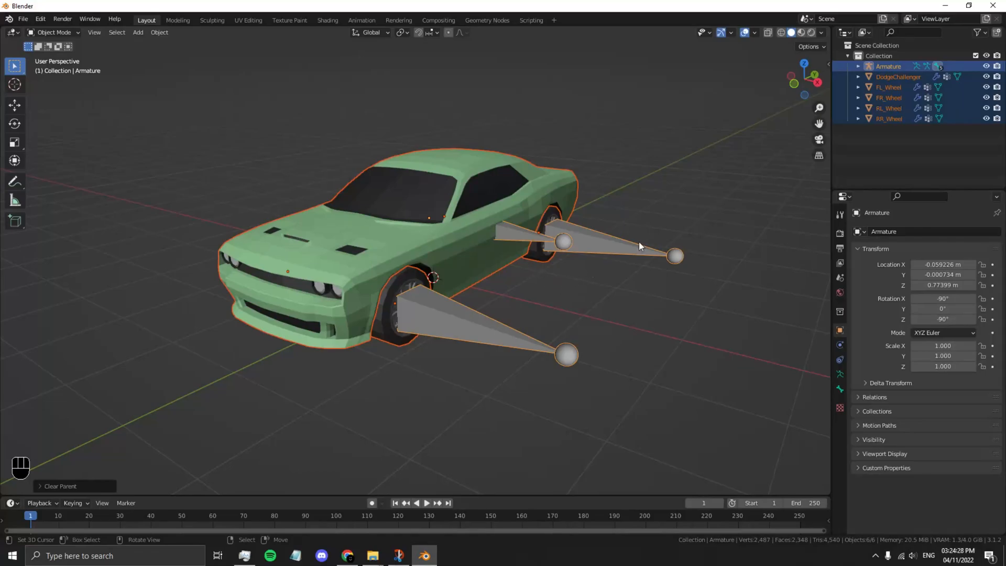
key(g)
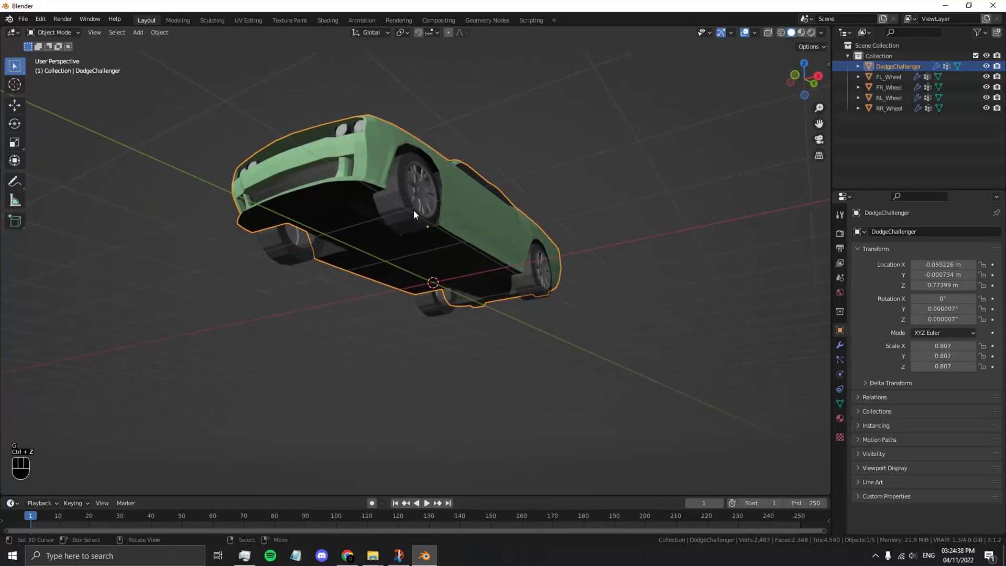
click(292, 238)
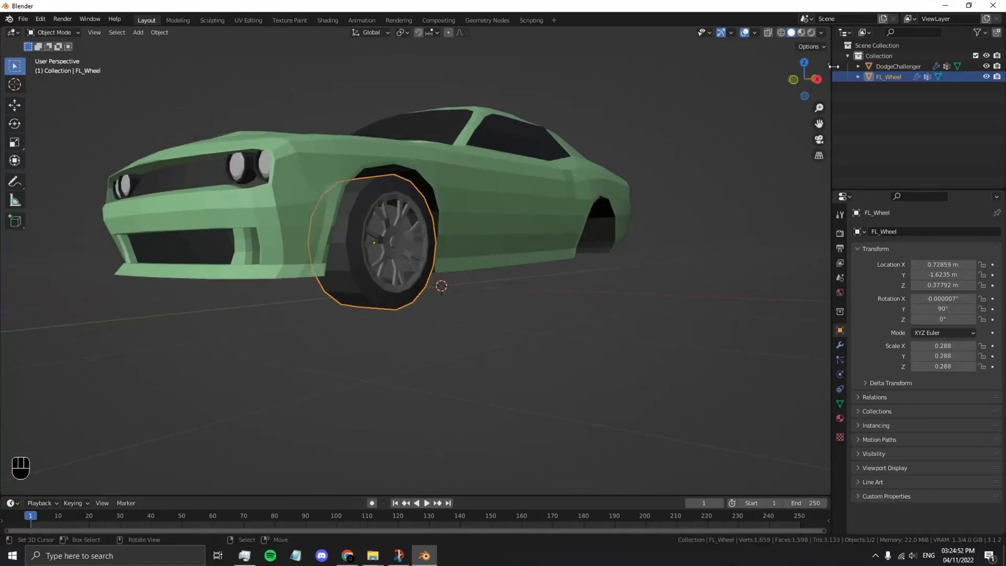
Step: Open the N sidebar and set FL_Wheel's location to 0 on X, Y and Z
key(n)
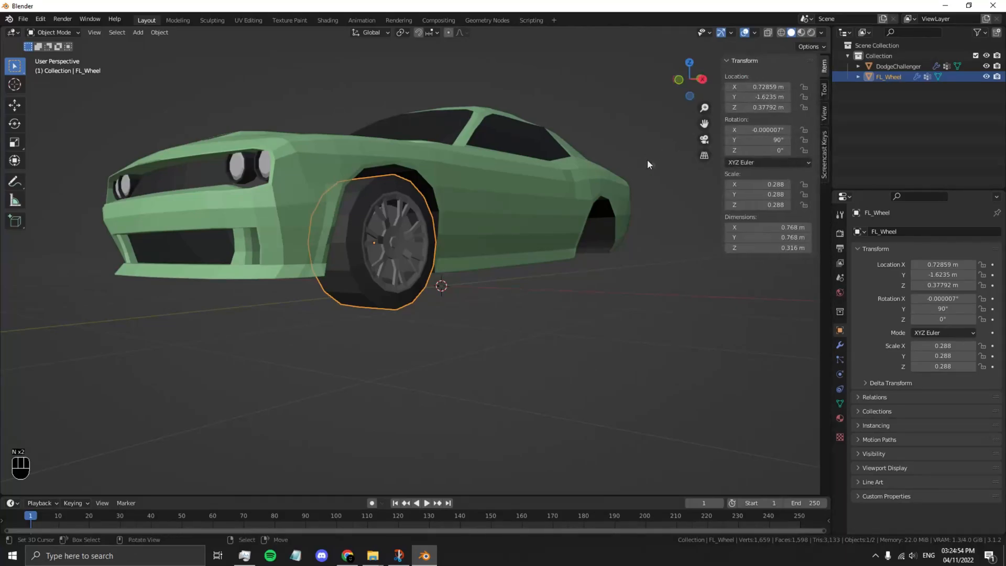
click(760, 87)
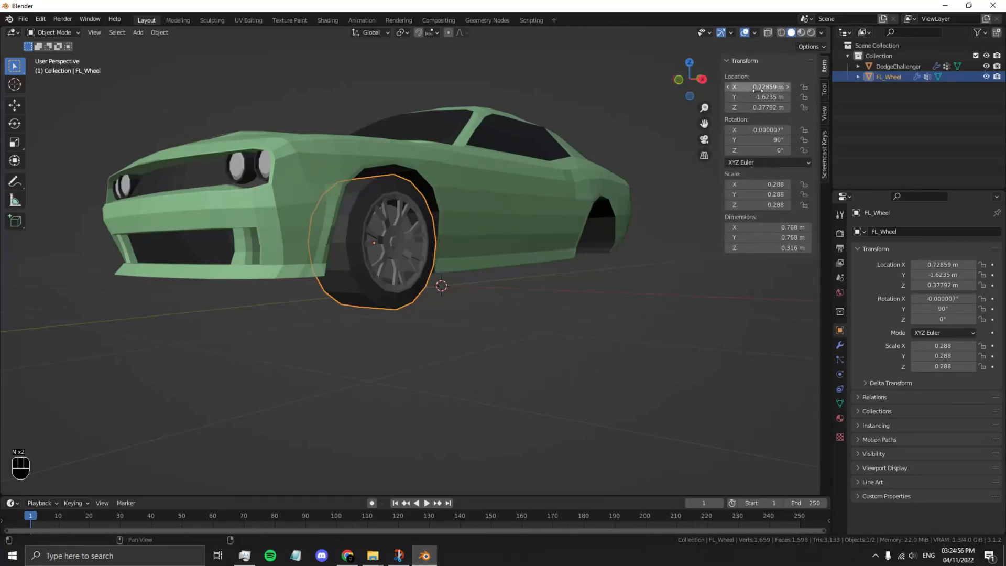
text(0 m)
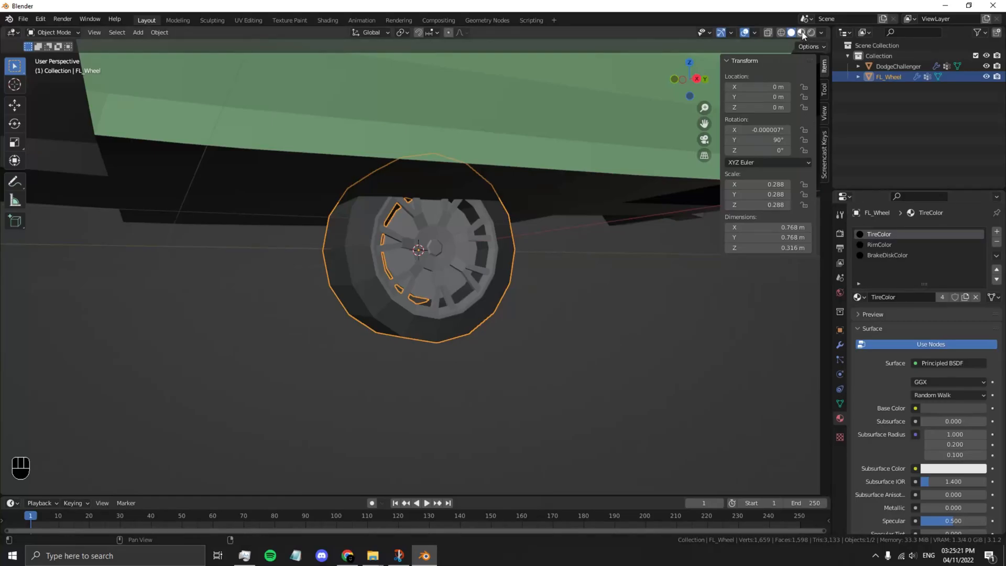
Step: Change viewport shading, add a mesh cube and copy its plain white default material
click(801, 33)
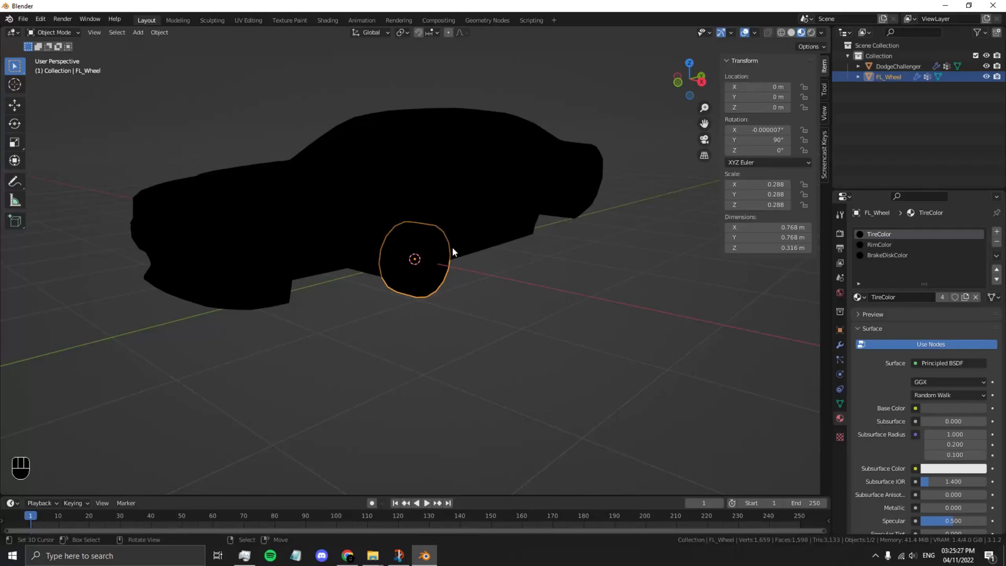
click(138, 32)
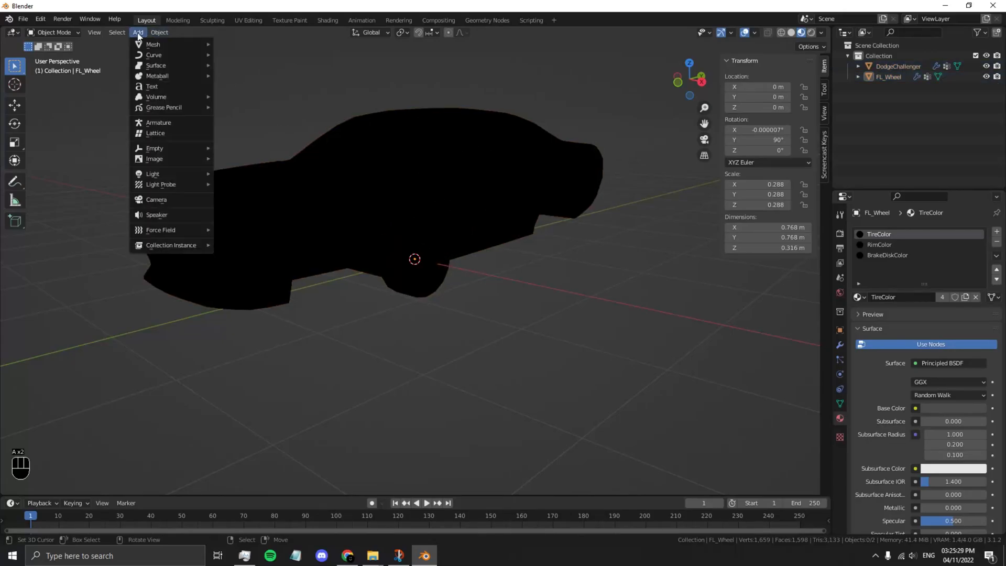
click(152, 44)
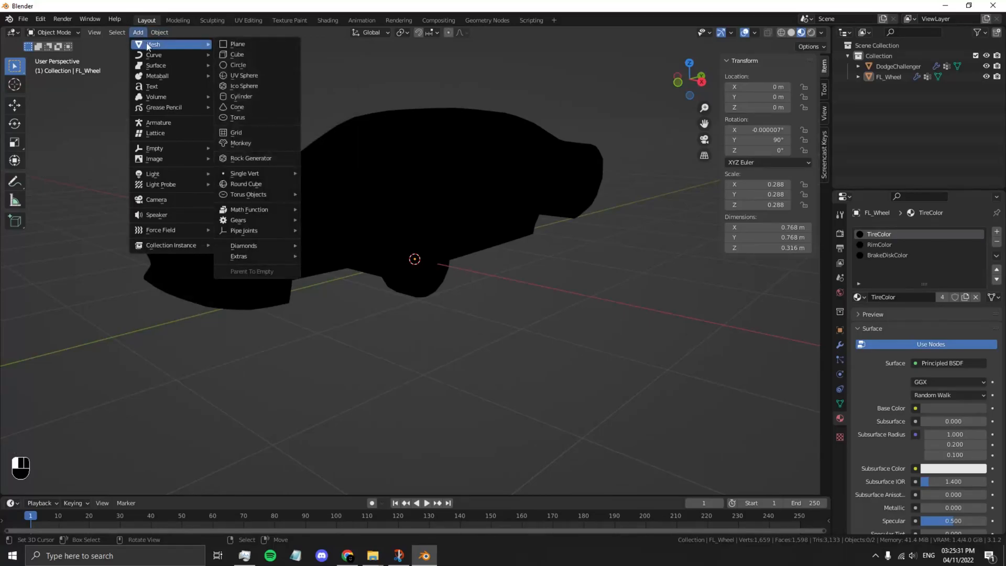
click(237, 54)
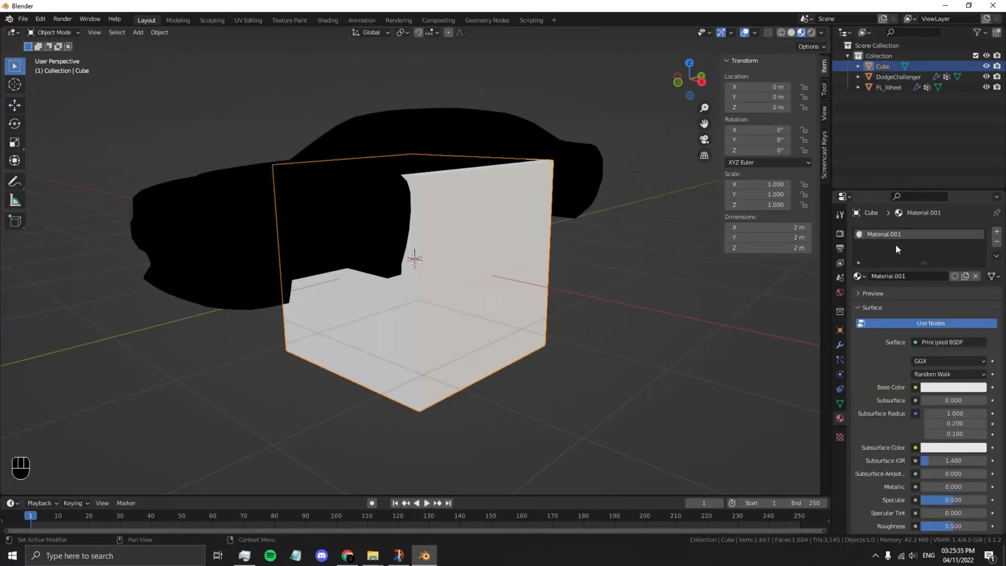
click(995, 258)
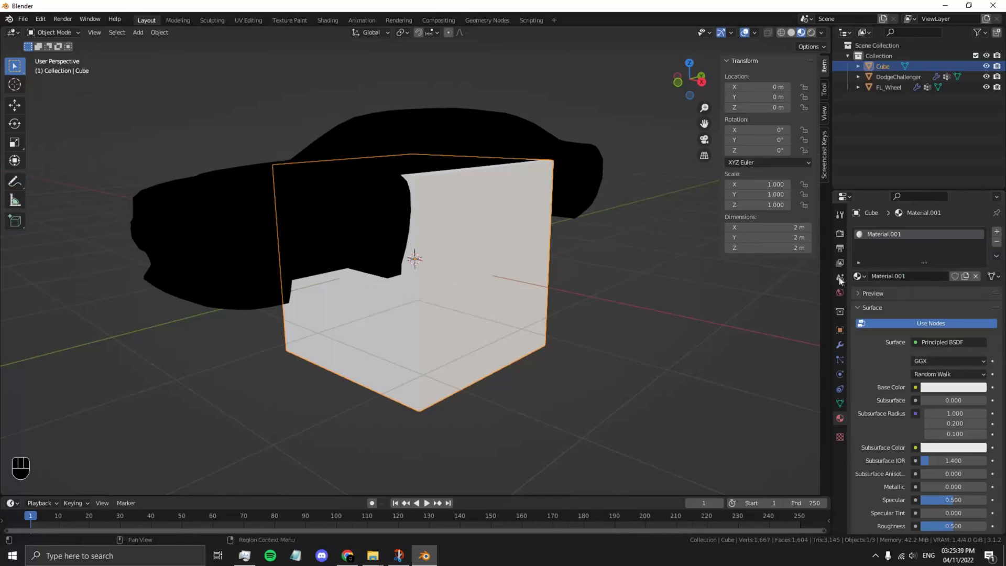
mouse_move(500, 261)
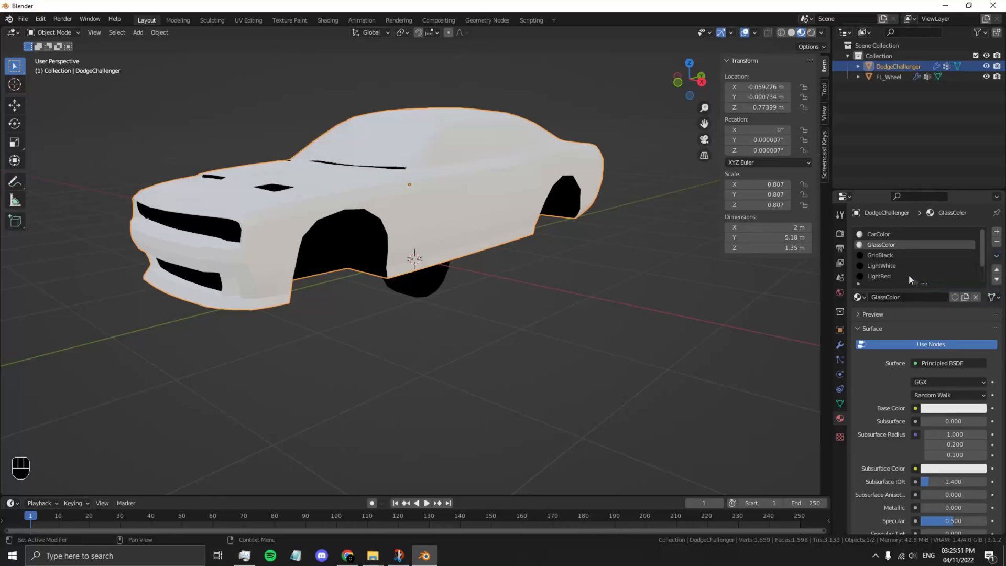
Step: Paste white material over the GridBlack, LightRed, ExhaustColor and TireColor material slots
click(995, 256)
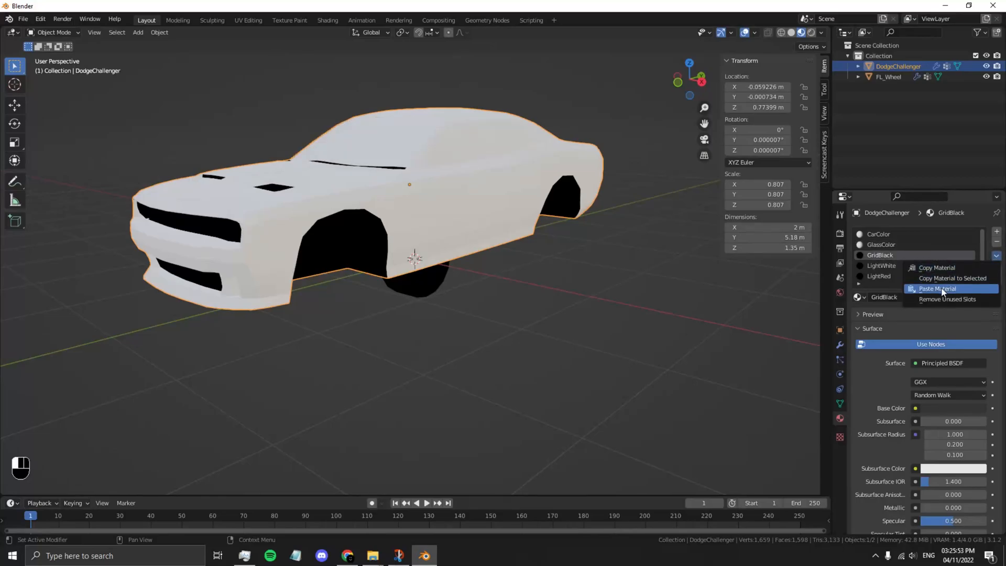
click(936, 288)
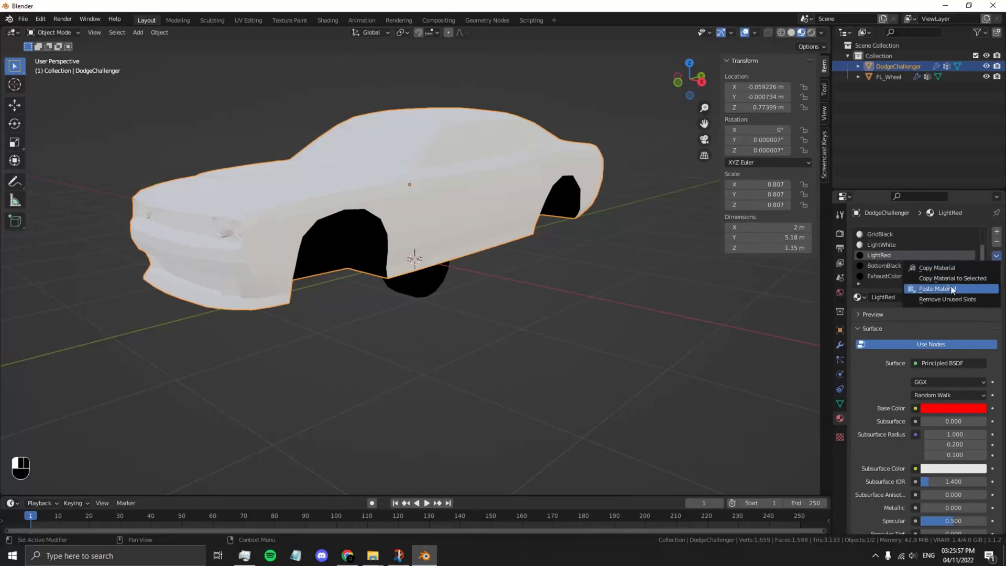
click(935, 289)
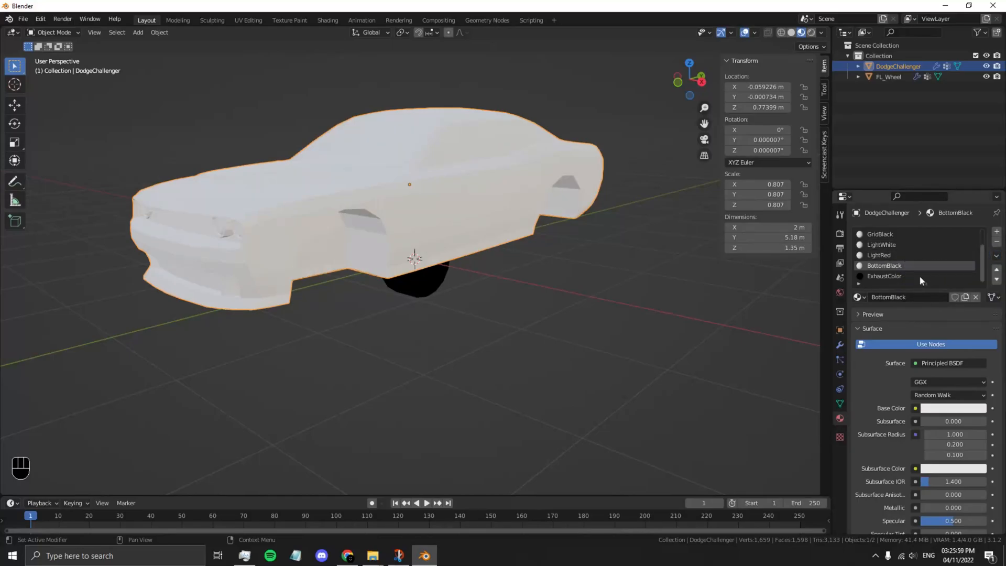
click(884, 276)
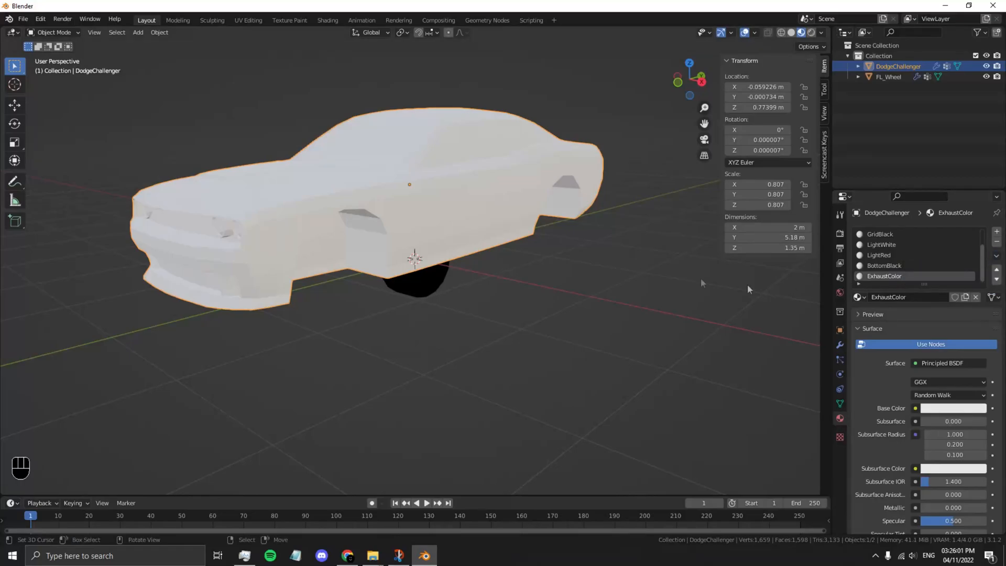
click(888, 77)
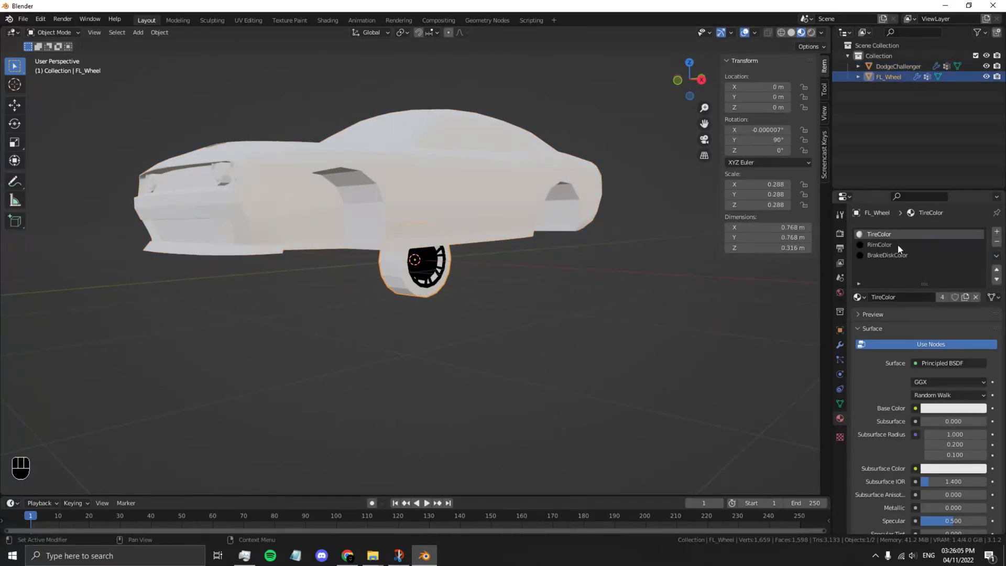
click(887, 254)
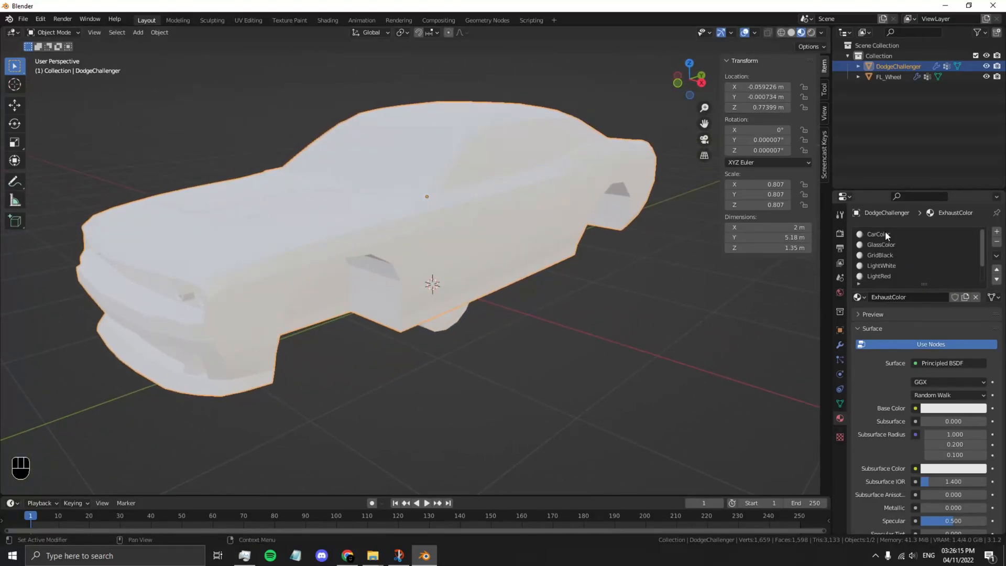
Step: Rename CarColor to 'body' and settle on orange paint after trying blue and yellow
click(878, 233)
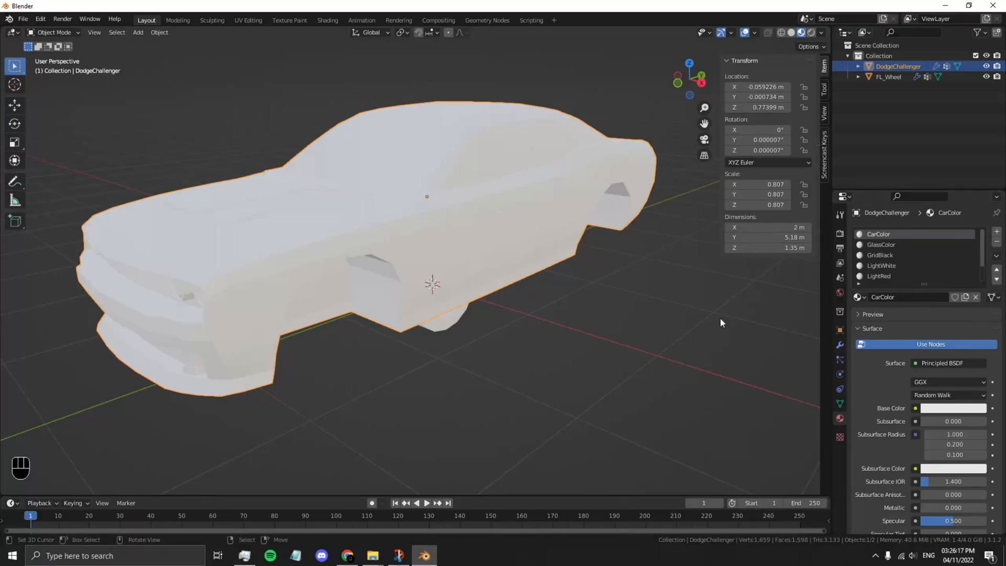
mouse_move(454, 182)
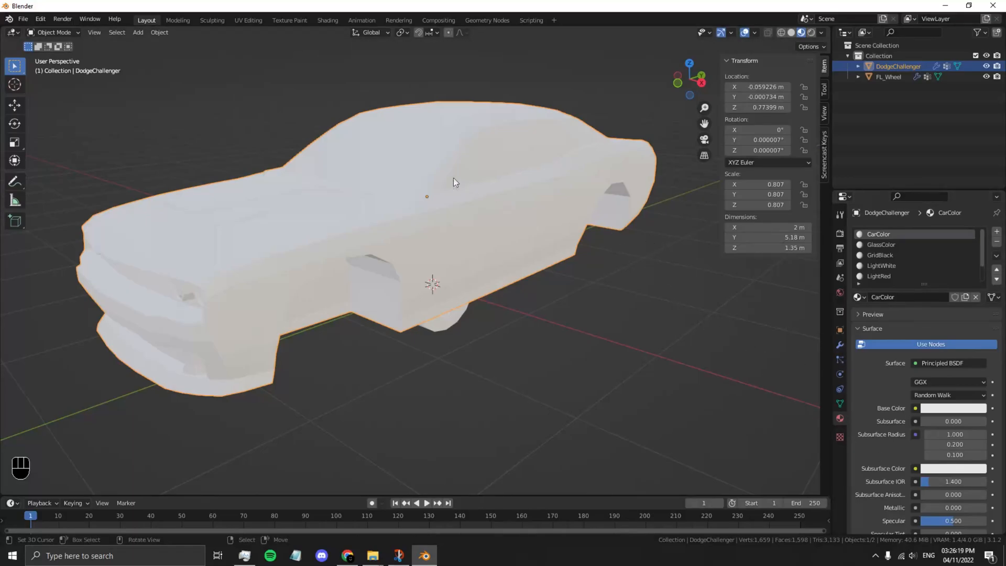
double_click(878, 234)
text(body)
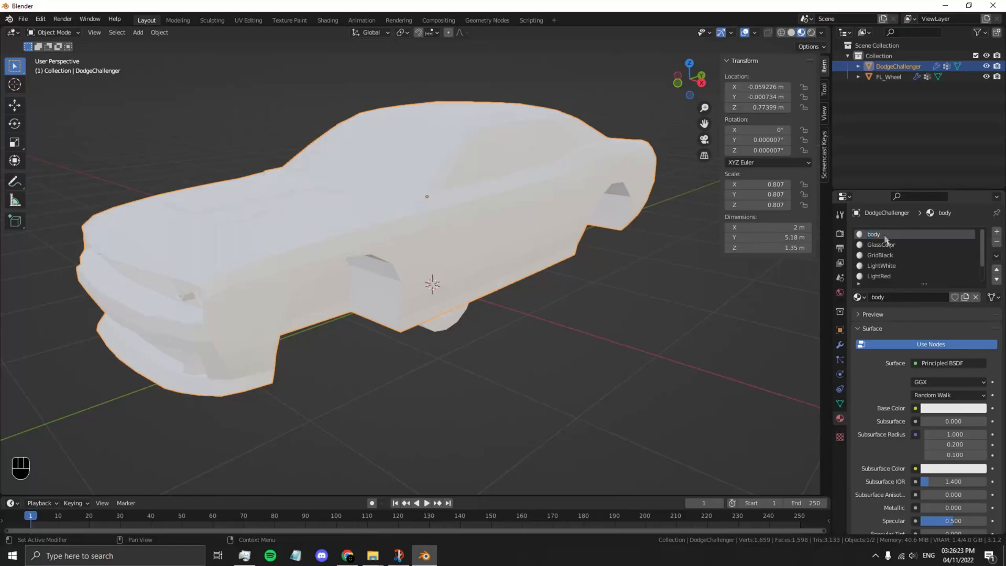
click(953, 408)
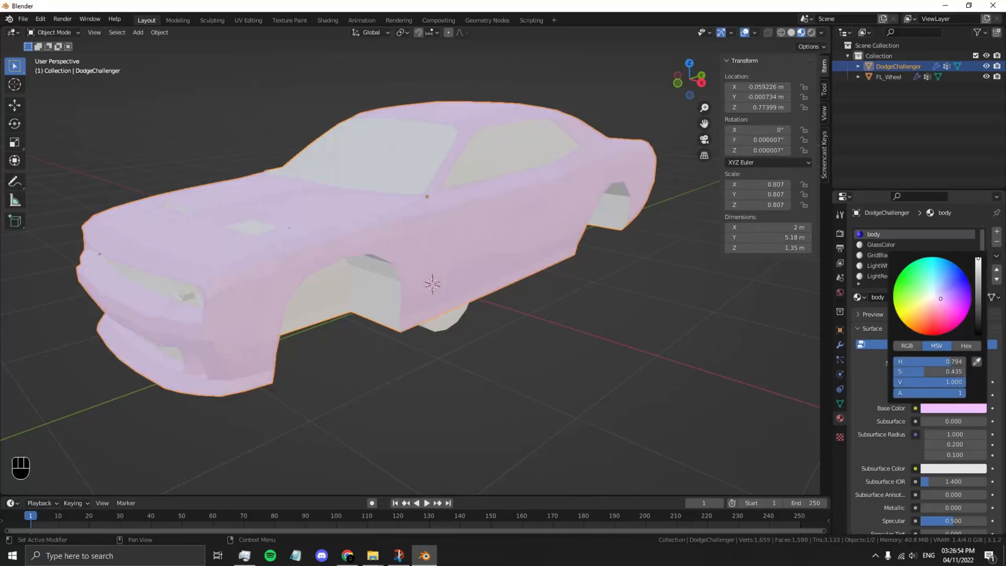
click(949, 260)
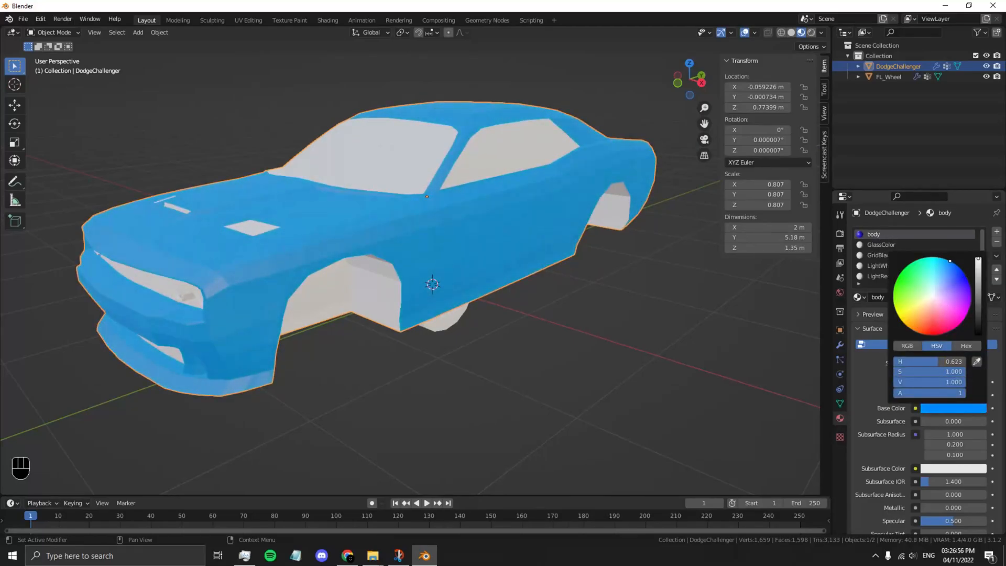
click(903, 323)
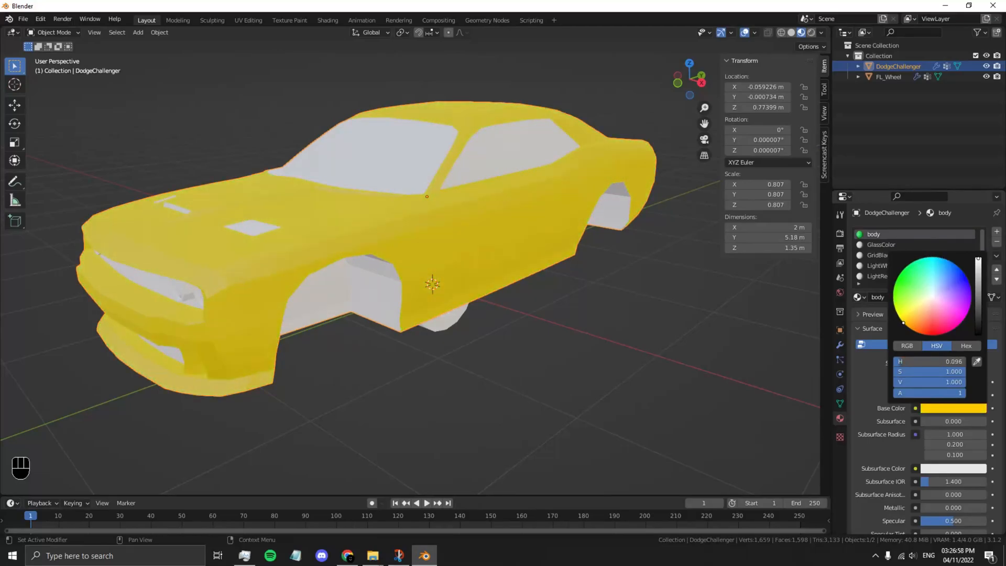
click(935, 311)
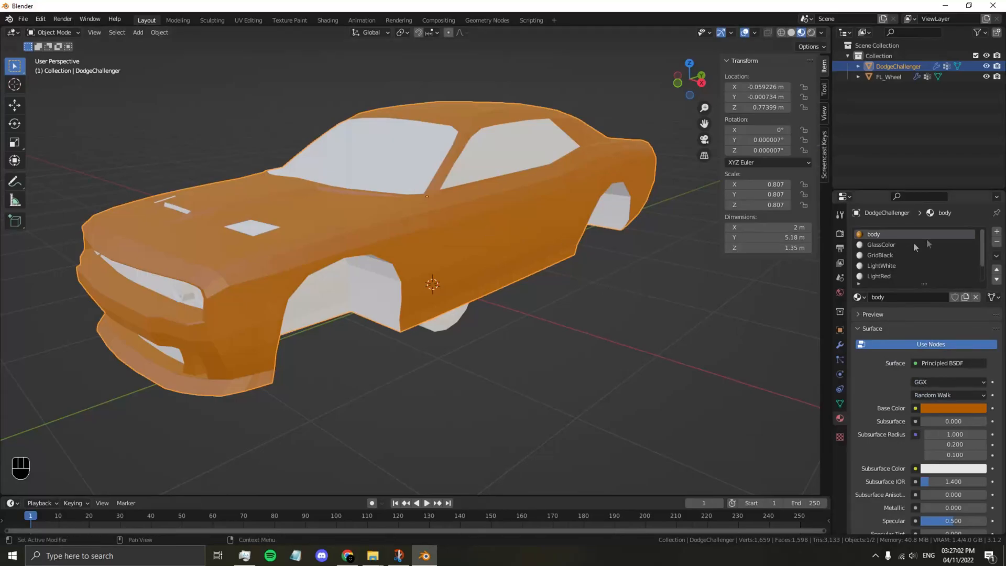
Step: Colour the GlassColor material cyan and rename it 'window_opaque'
click(888, 245)
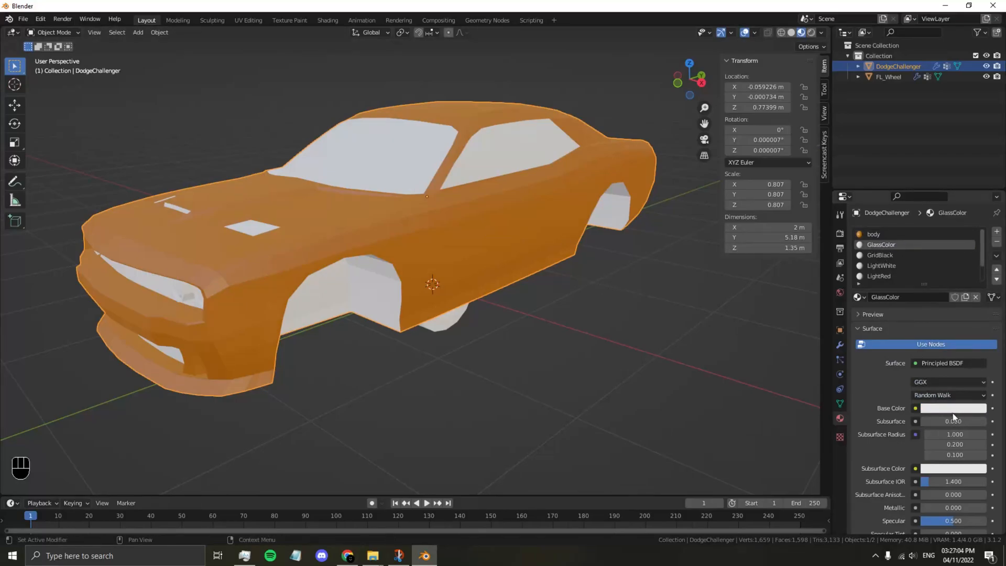
click(952, 409)
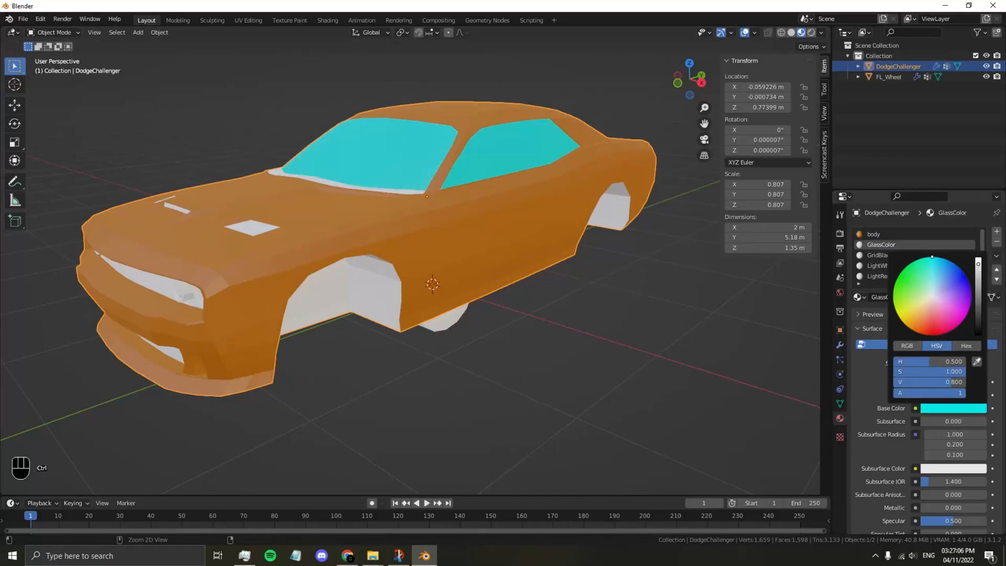
double_click(881, 245)
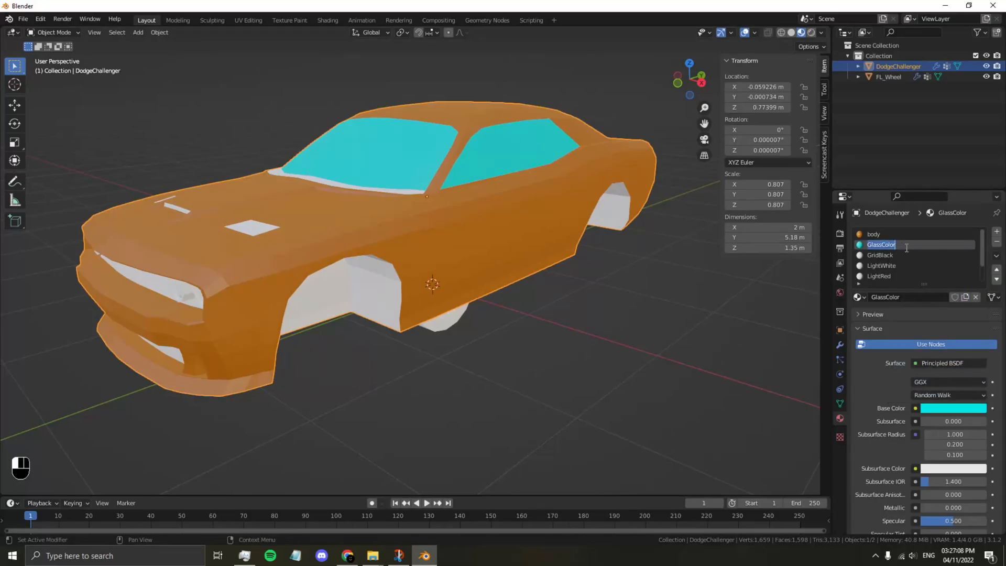
text(window)
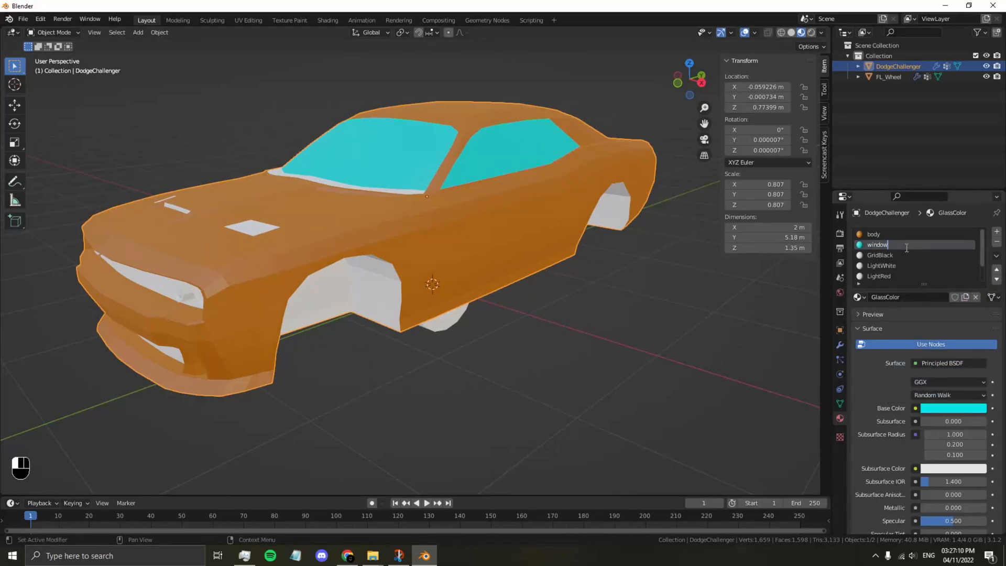
text(_op)
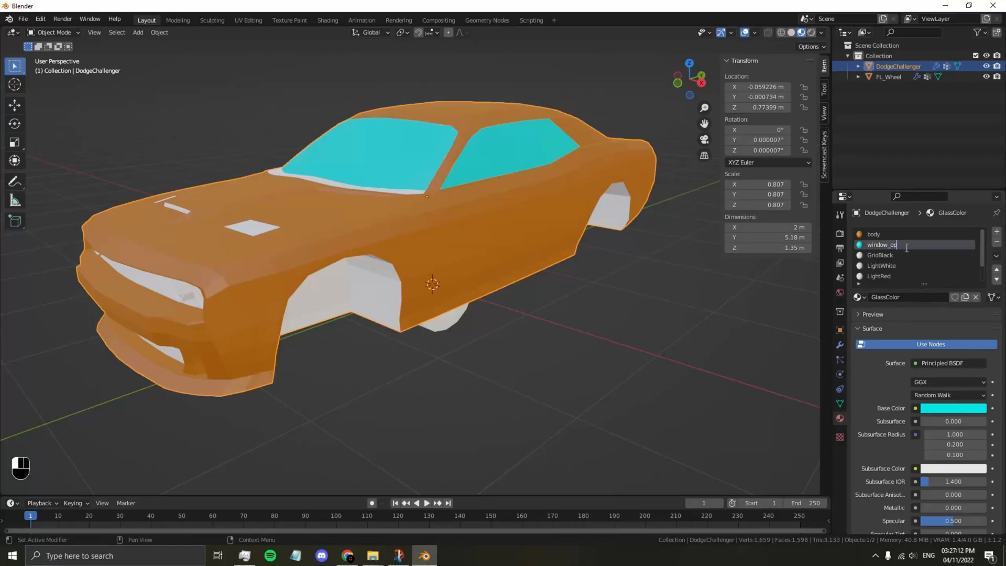
text(window_opaque)
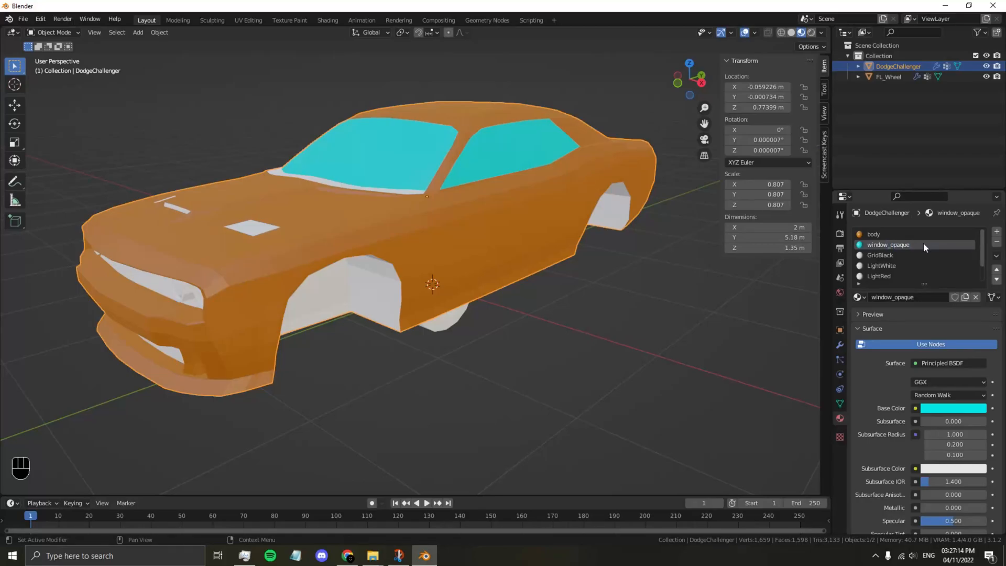
mouse_move(917, 244)
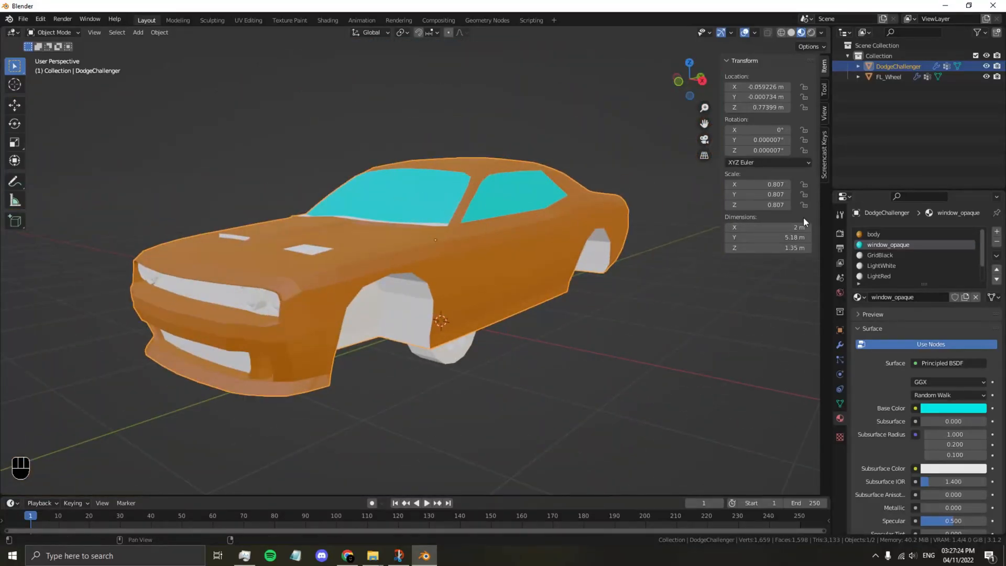
Step: Try renaming the window material 'window_transp', then revert it to 'window_opaque'
double_click(892, 296)
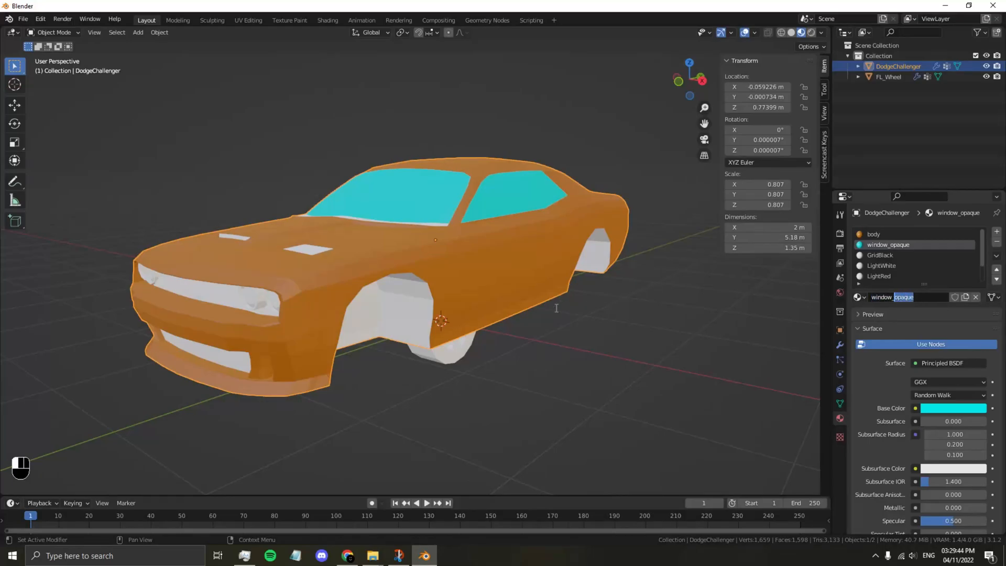
text(window_transparent)
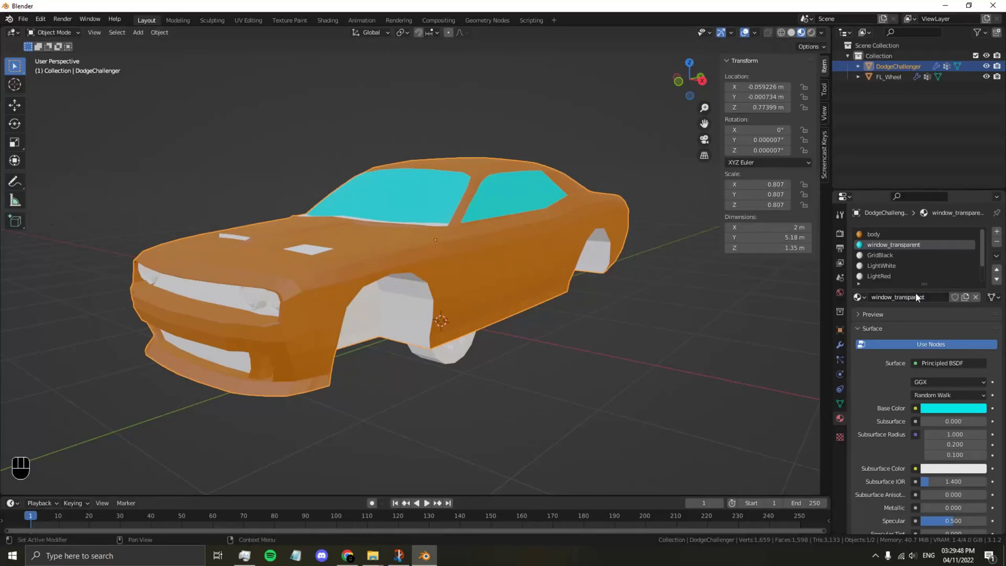
double_click(908, 296)
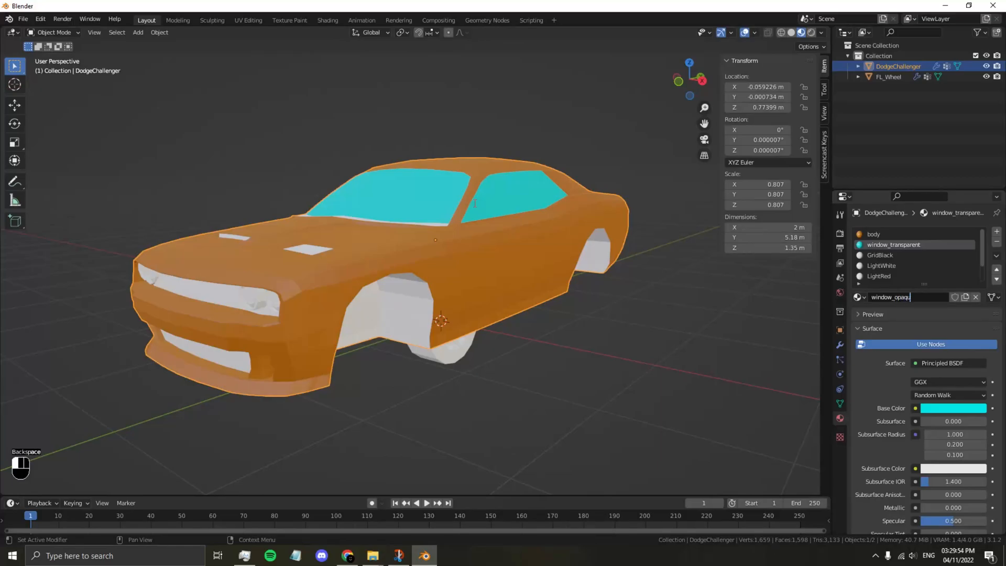
text(window_opaque)
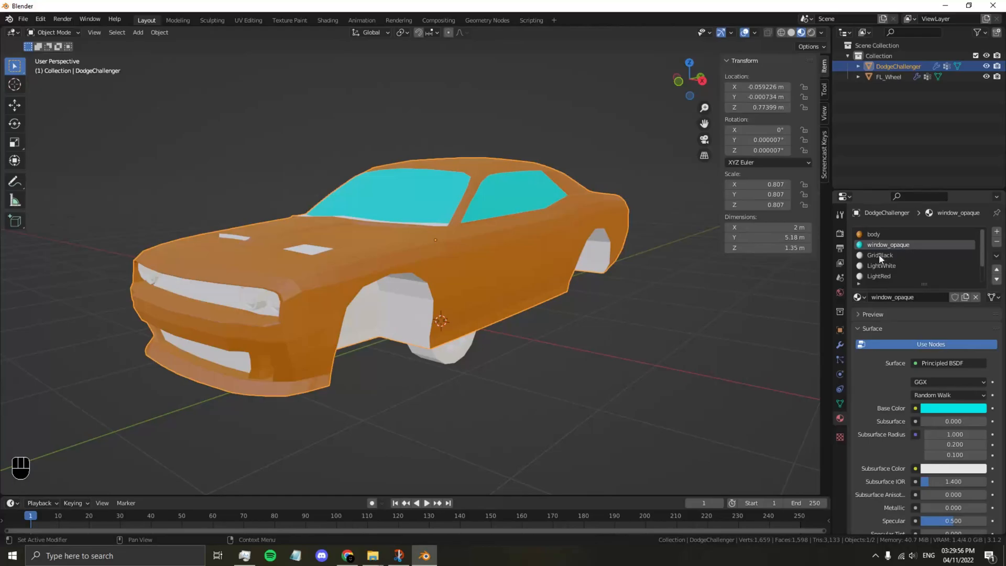
Step: Make the GridBlack grille material black and rename it 'black'
click(879, 255)
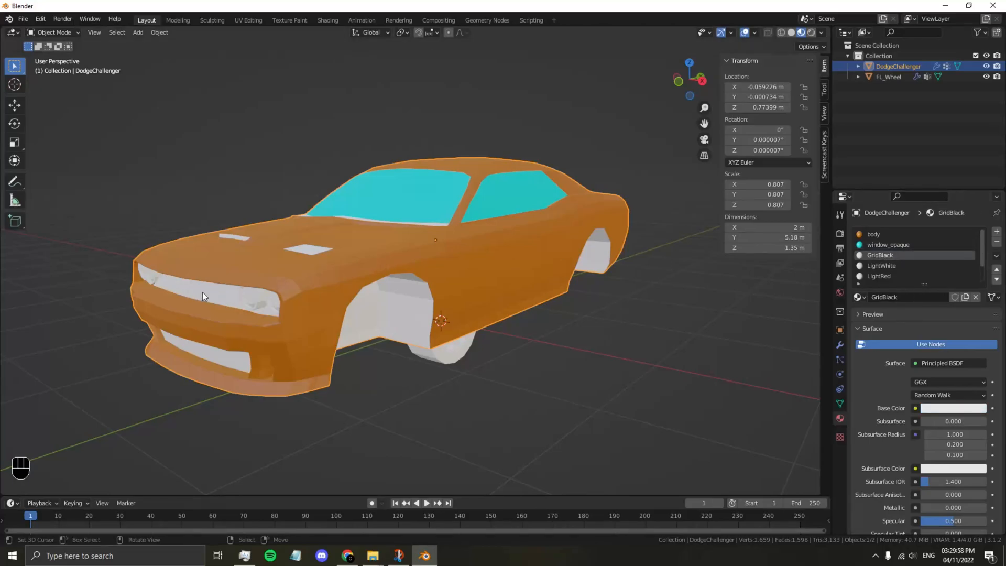
click(952, 408)
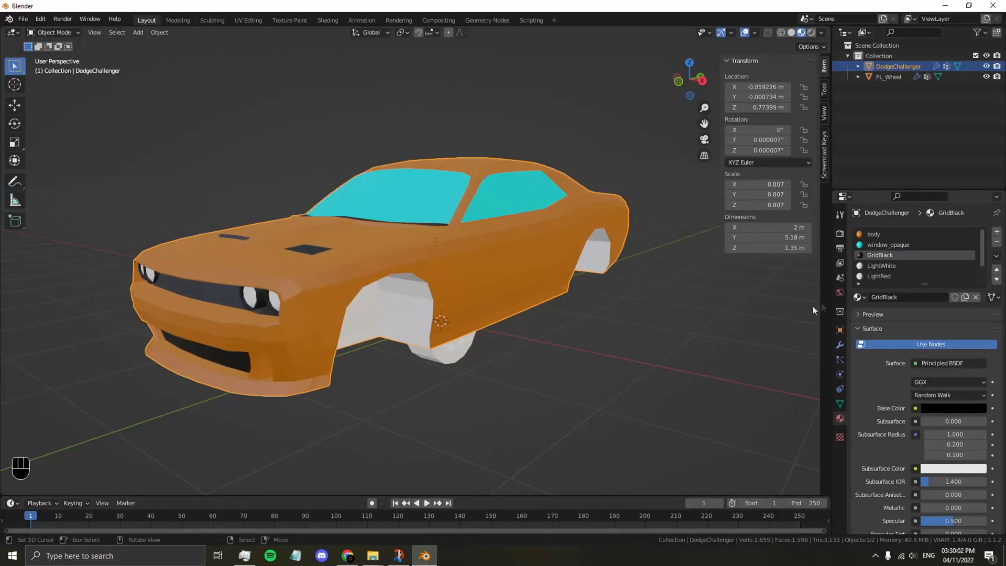
double_click(880, 255)
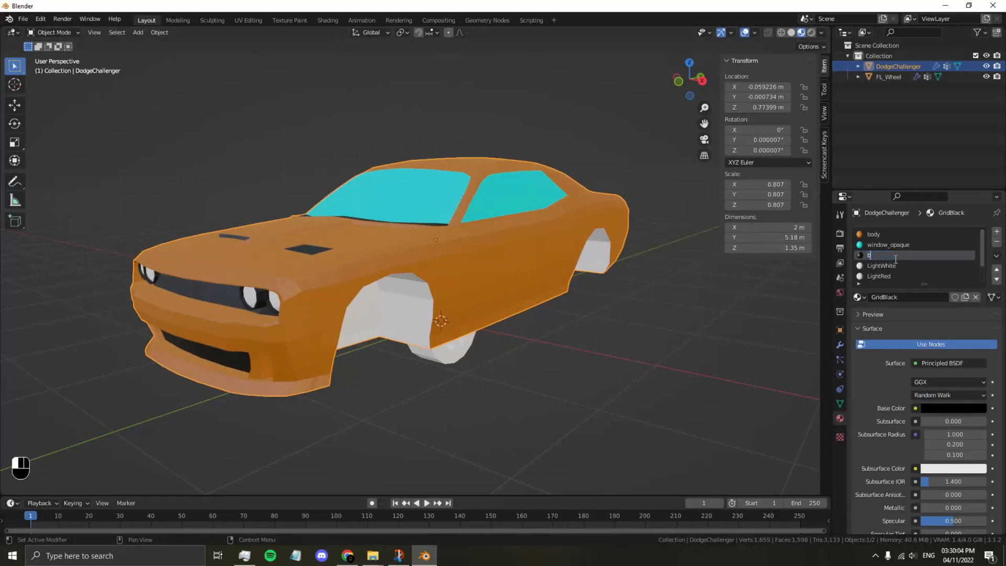
text(black)
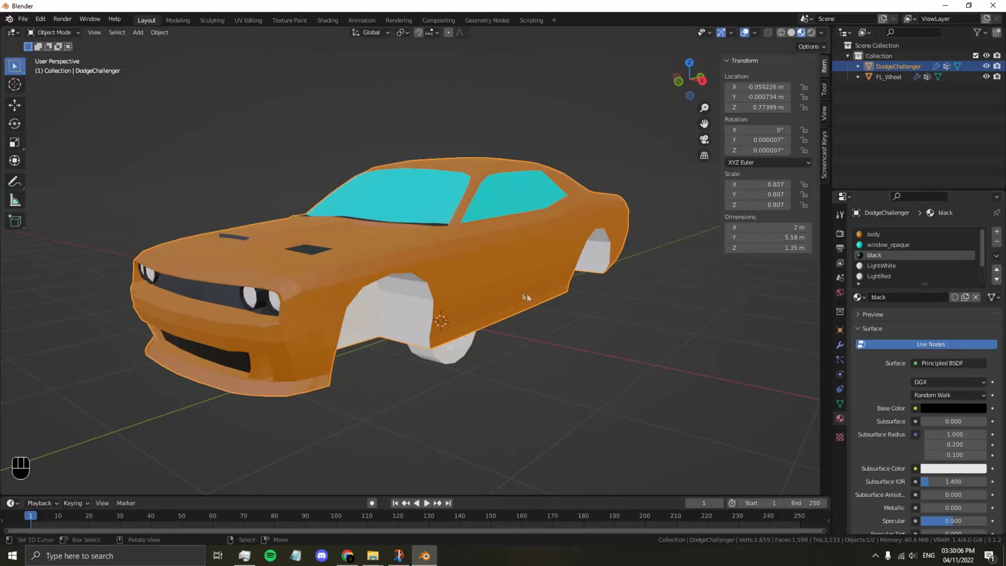
Step: From the car's front, rename the white headlight material and set the taillight material red
drag(525, 295, 414, 282)
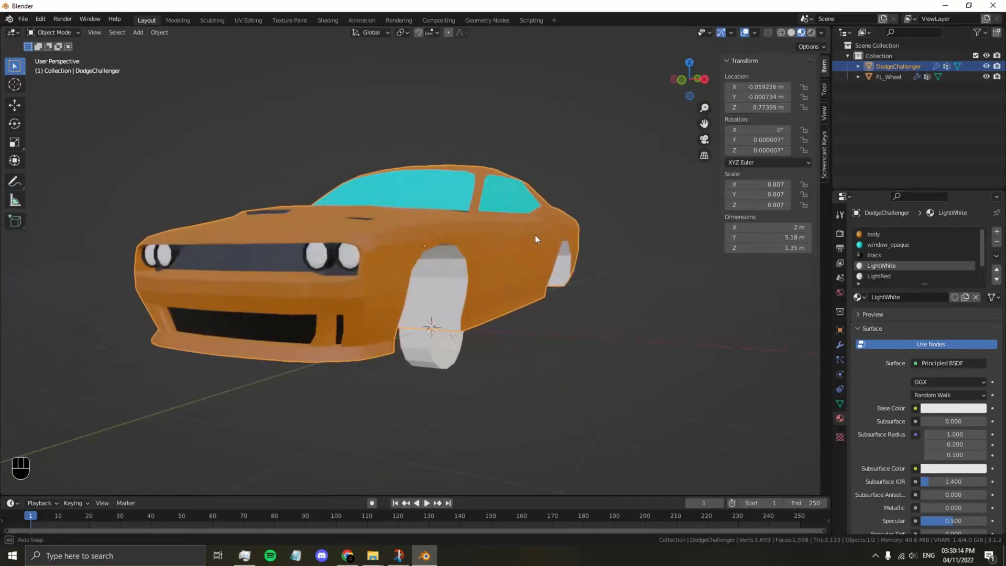
double_click(880, 265)
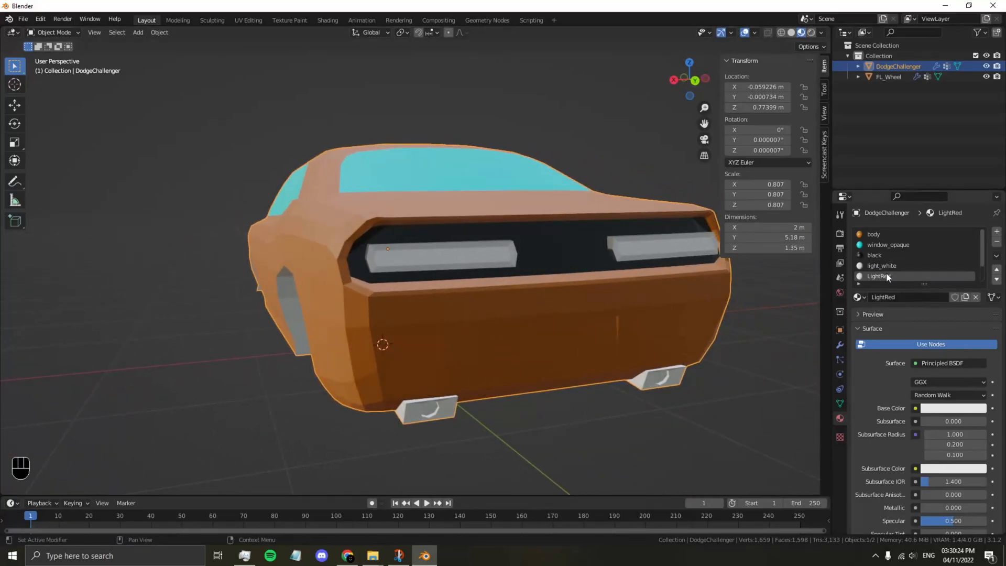
click(952, 408)
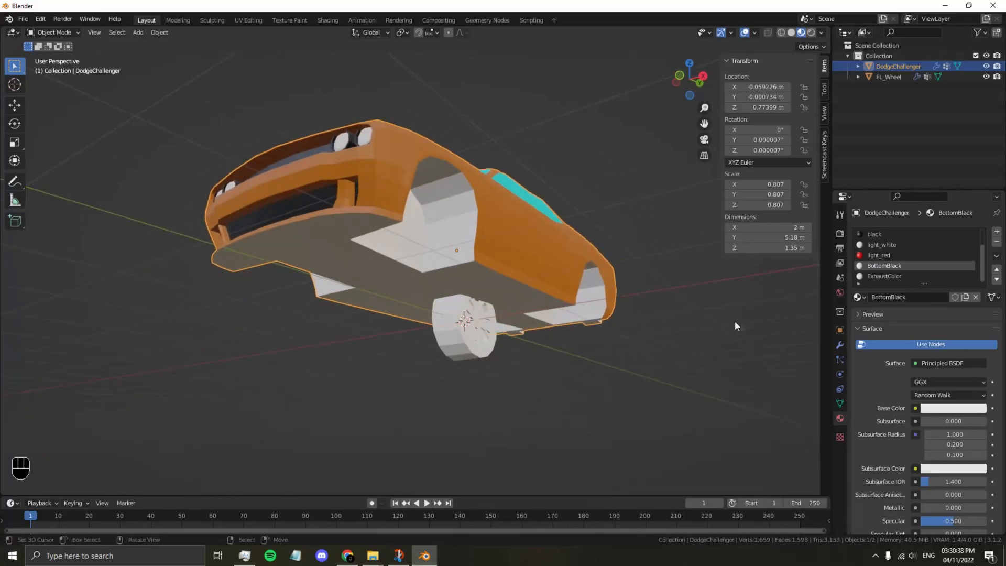
Step: Make the underside material black named 'bottom', then start renaming ExhaustColor to exhaust
click(951, 408)
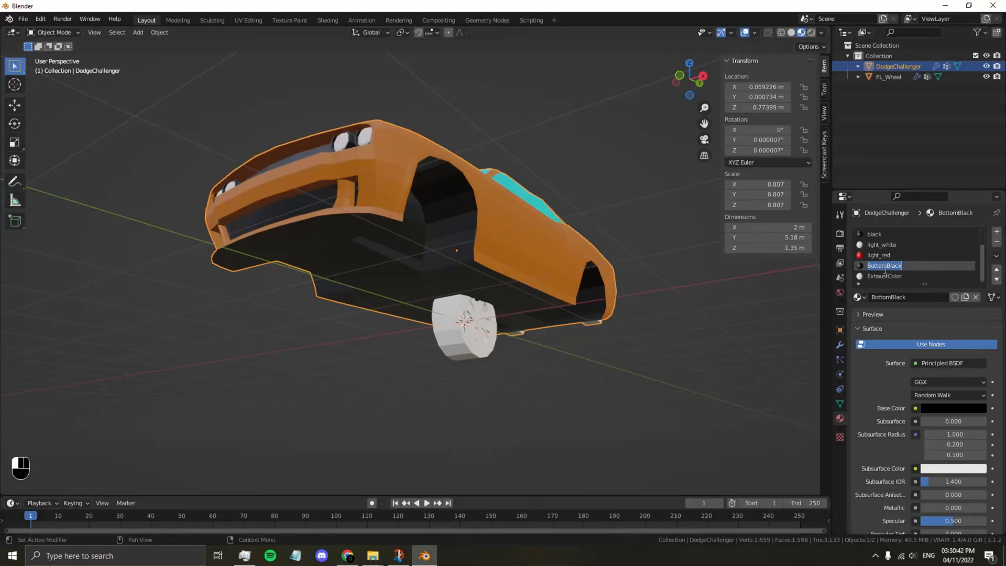
text(bottom)
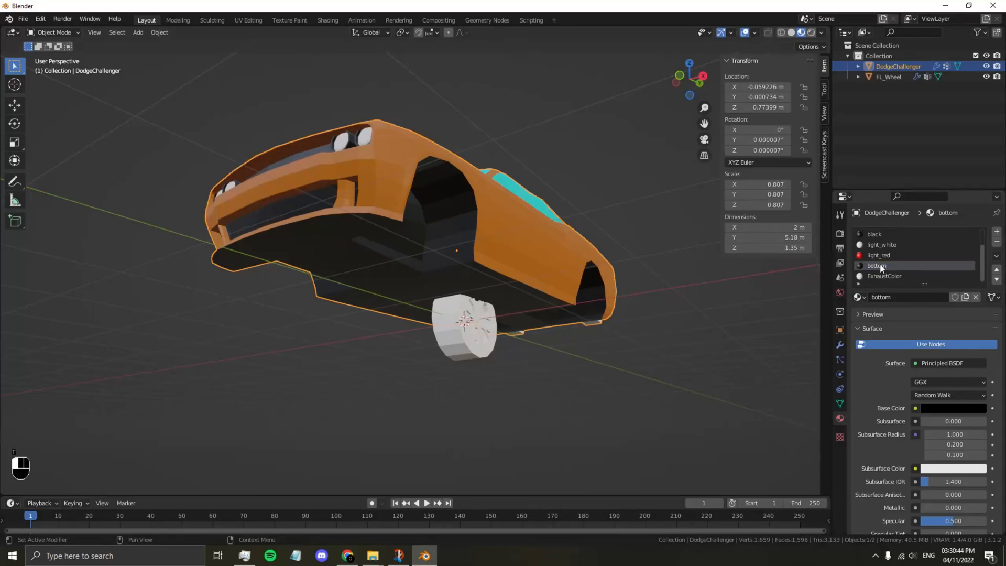
click(884, 276)
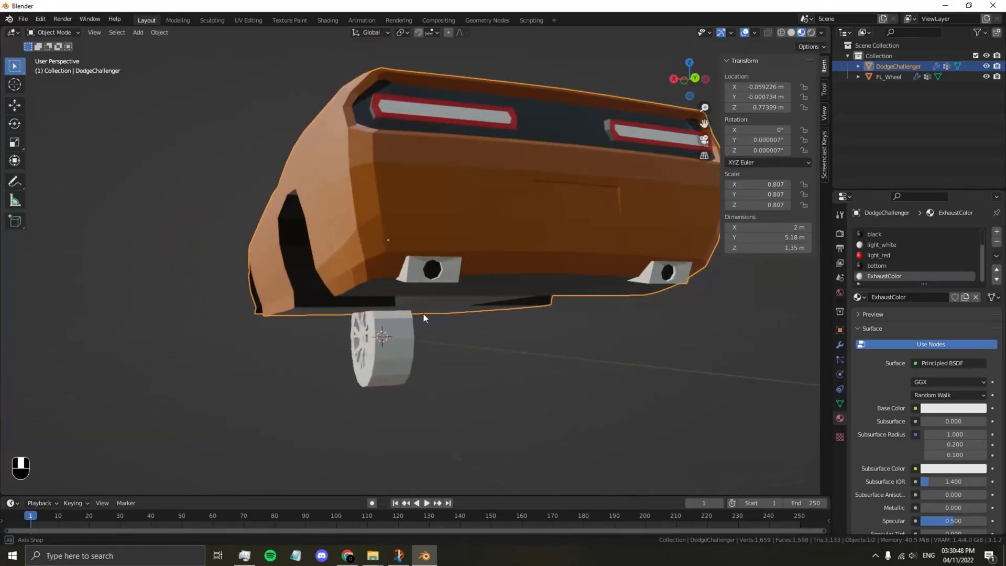
double_click(883, 276)
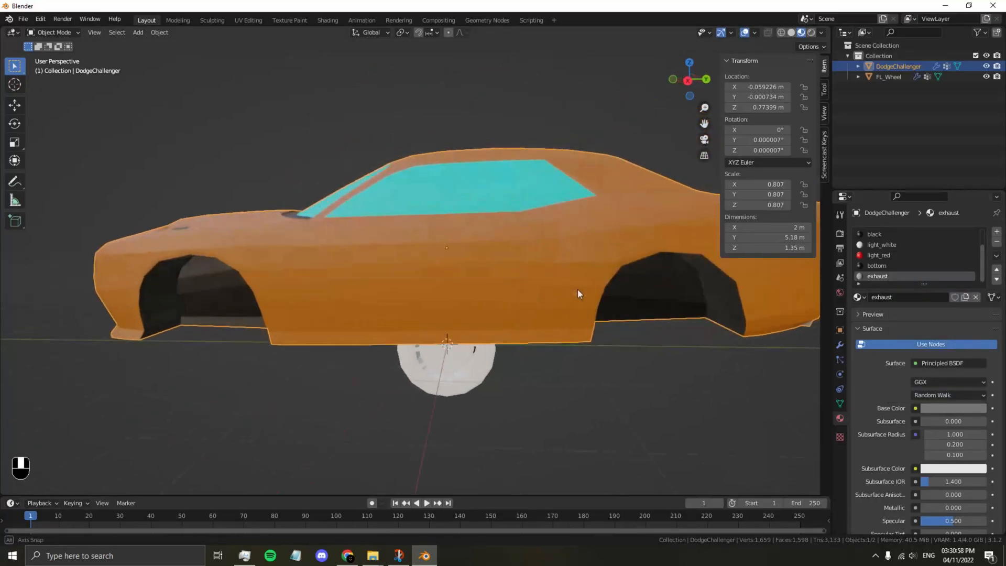
Step: Make the front wheel's tyre black, rename the rim 'wheel', and make the rim and brake disc grey
drag(577, 294, 606, 274)
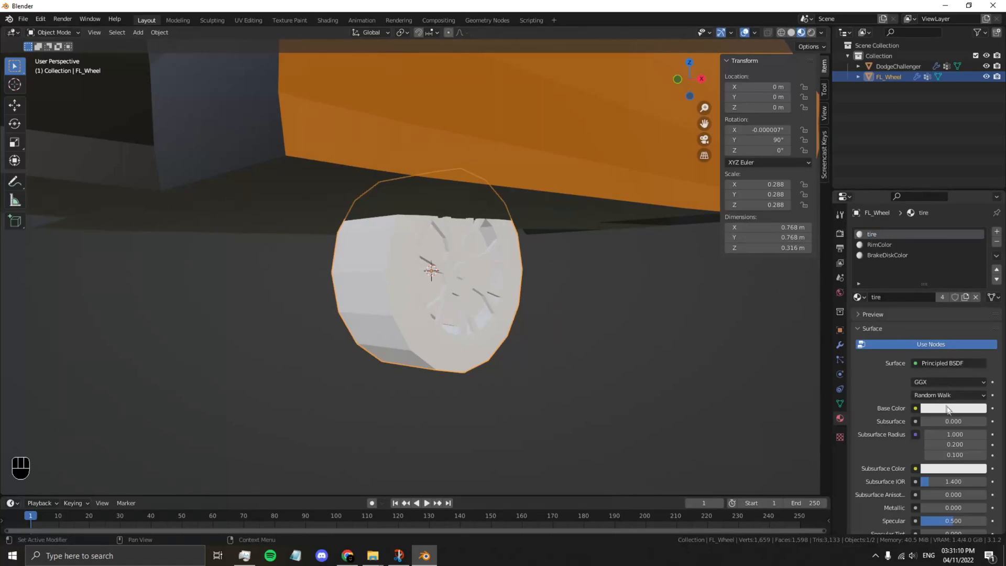
click(952, 408)
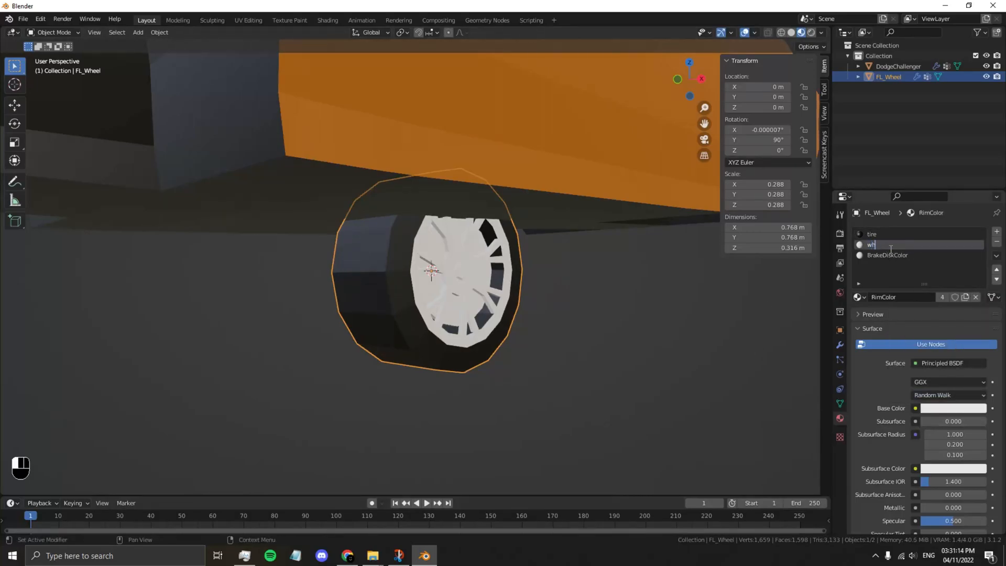
text(wheel)
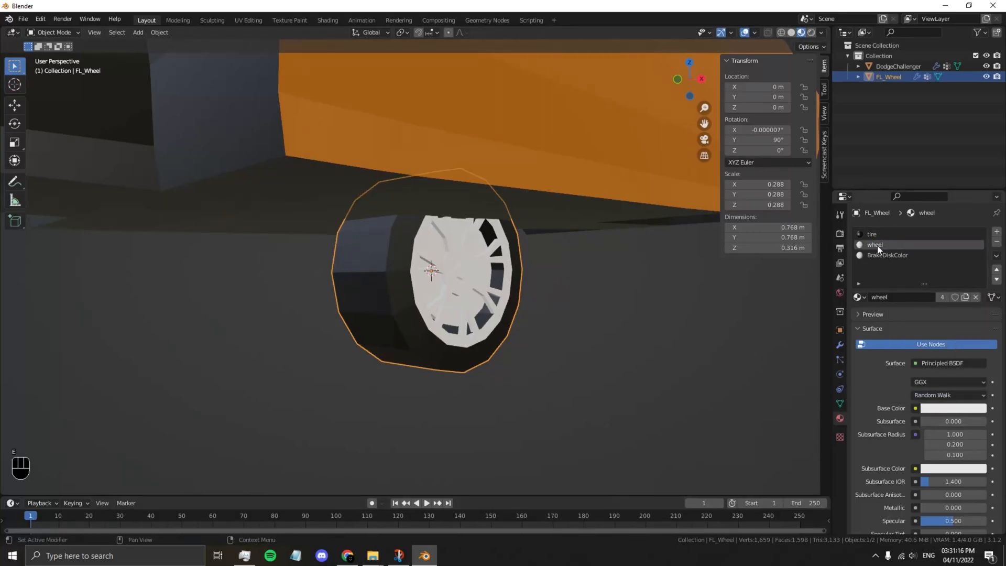
click(952, 408)
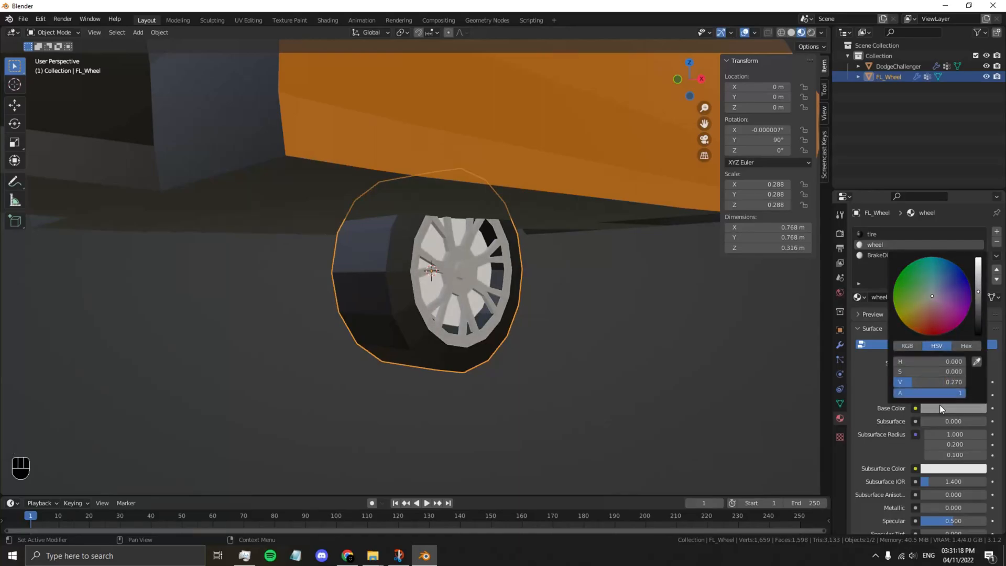
click(888, 254)
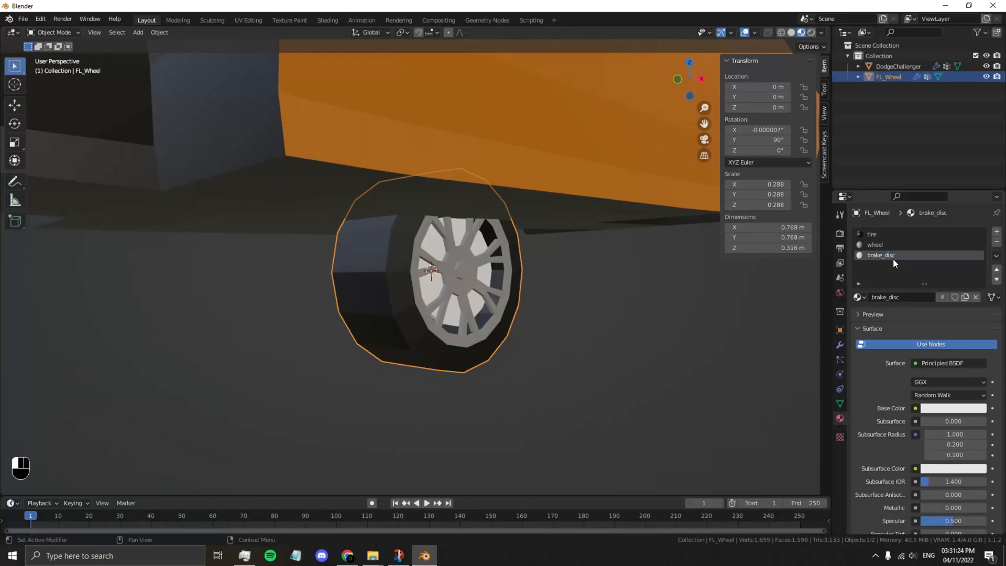
click(954, 408)
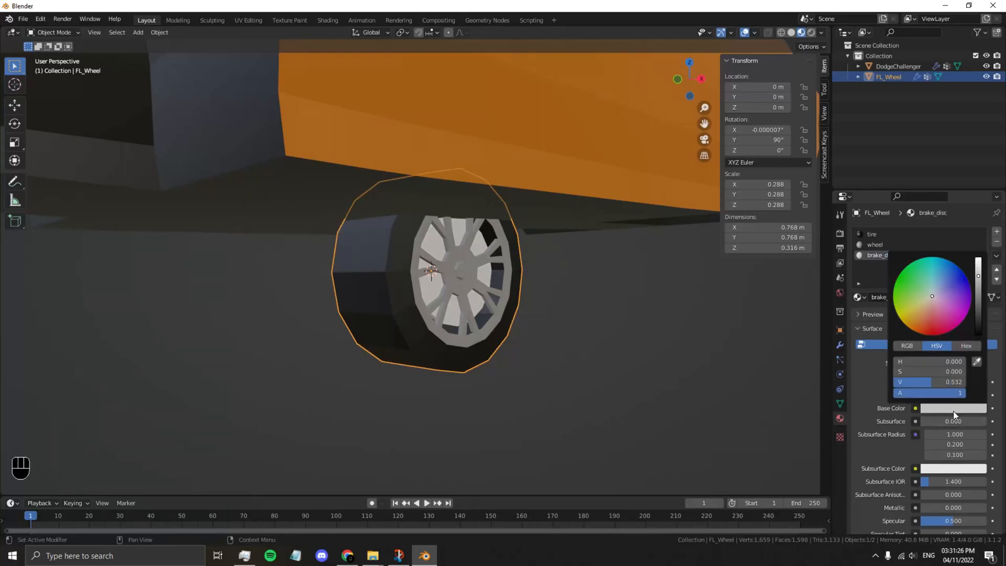
click(617, 281)
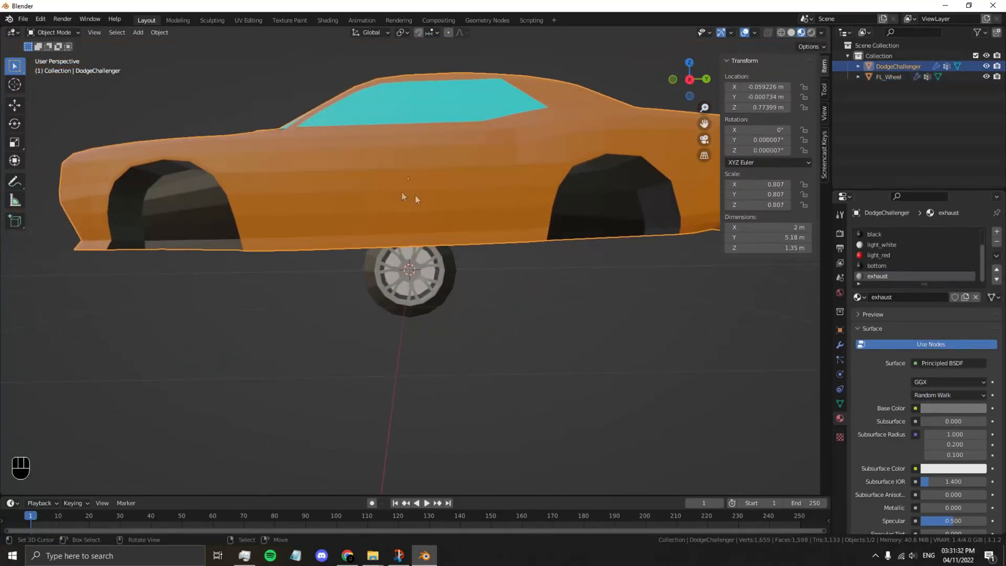
Step: Open File > Export > Wavefront (.obj) and switch to the game's vehicle folder
drag(411, 192, 478, 202)
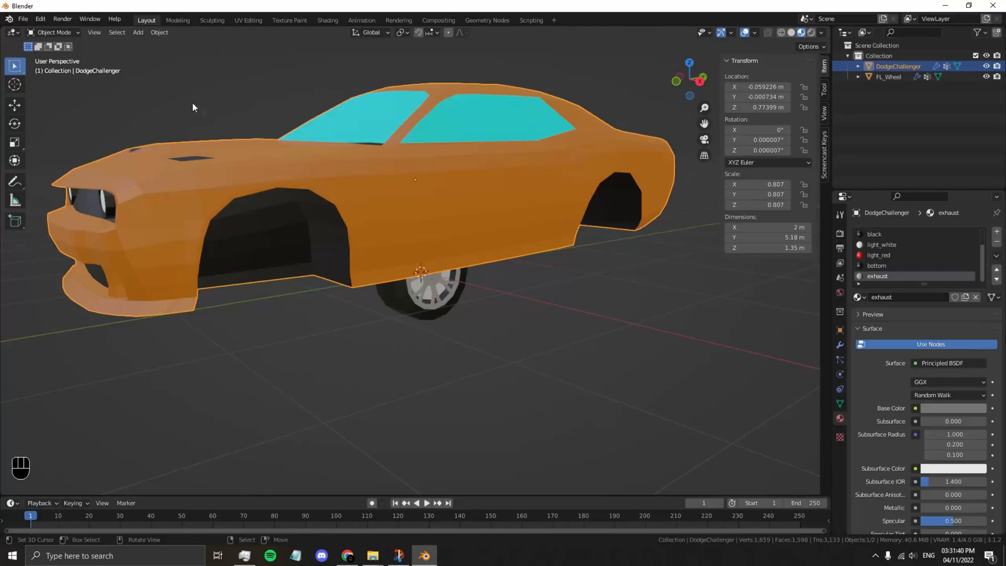
click(22, 18)
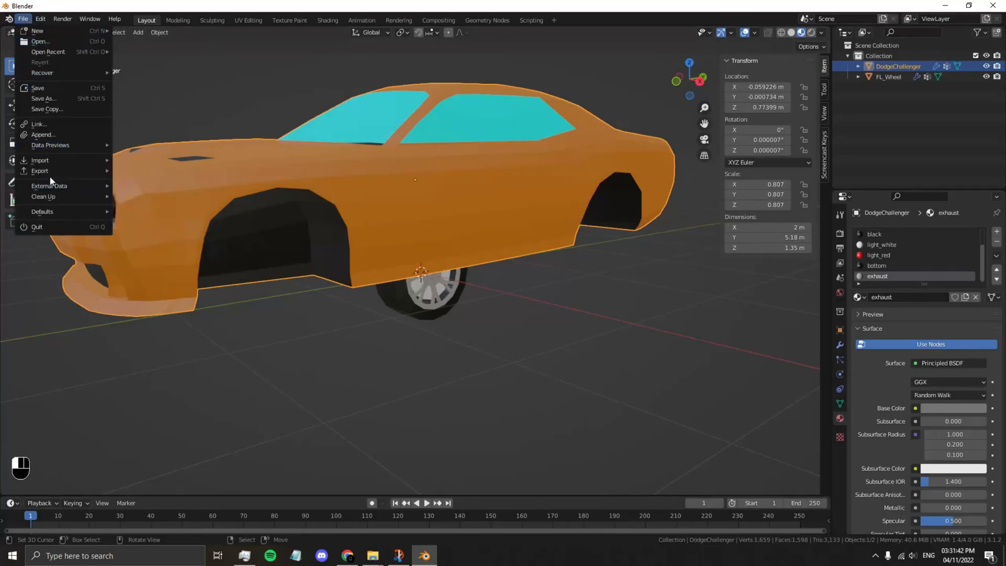
click(39, 171)
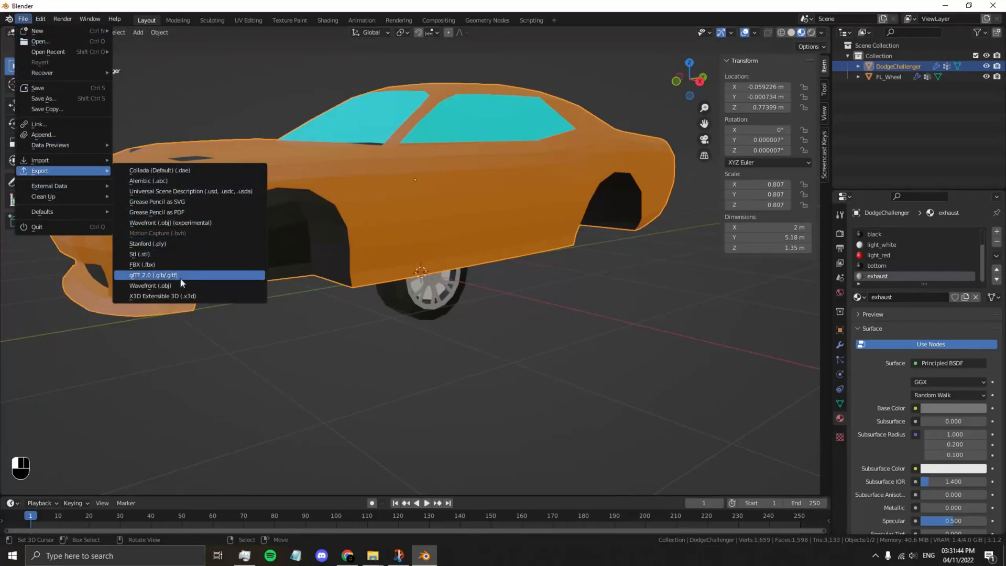
click(149, 286)
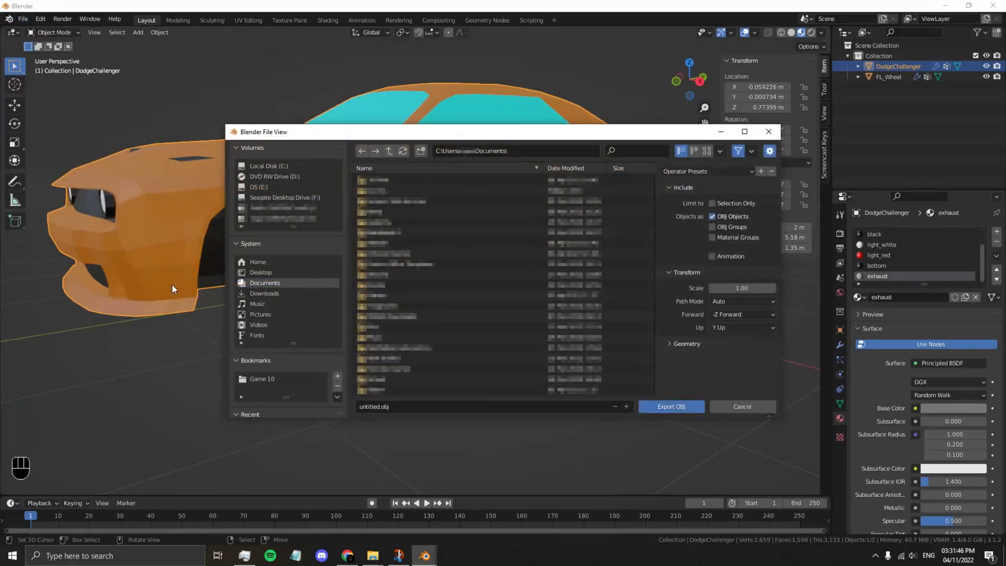
click(372, 555)
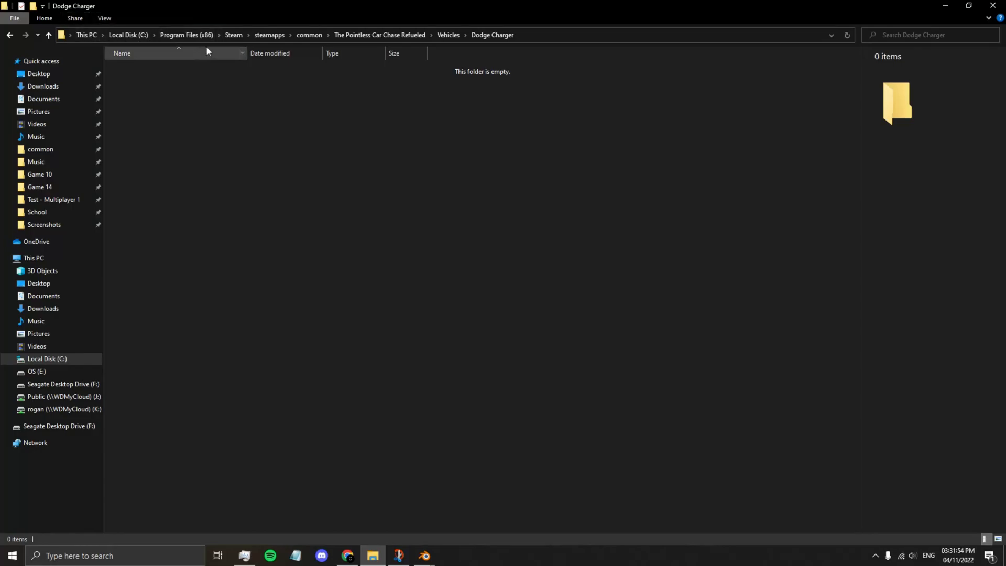
Step: Copy the Dodge Charger folder path from File Explorer's address bar
click(449, 35)
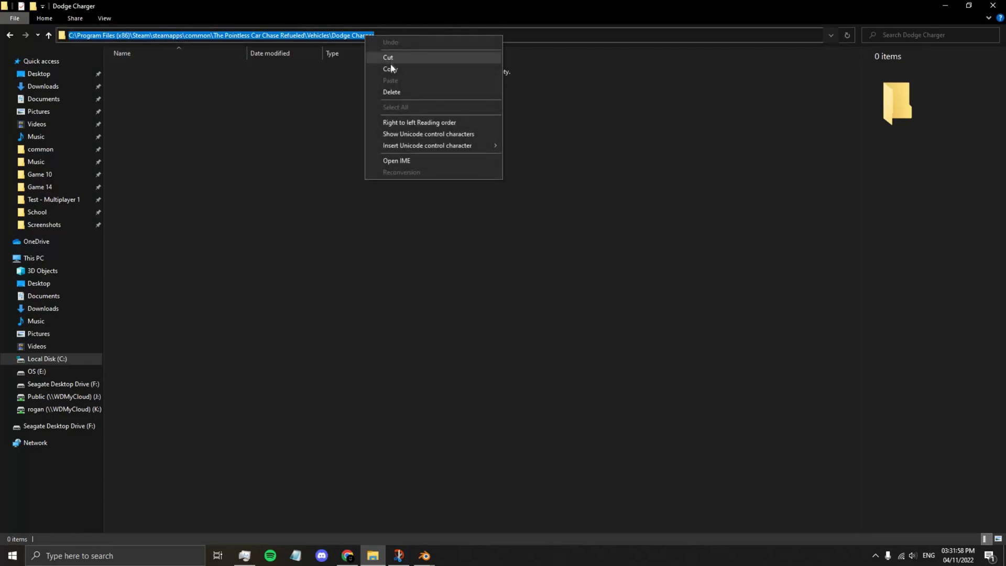
click(426, 235)
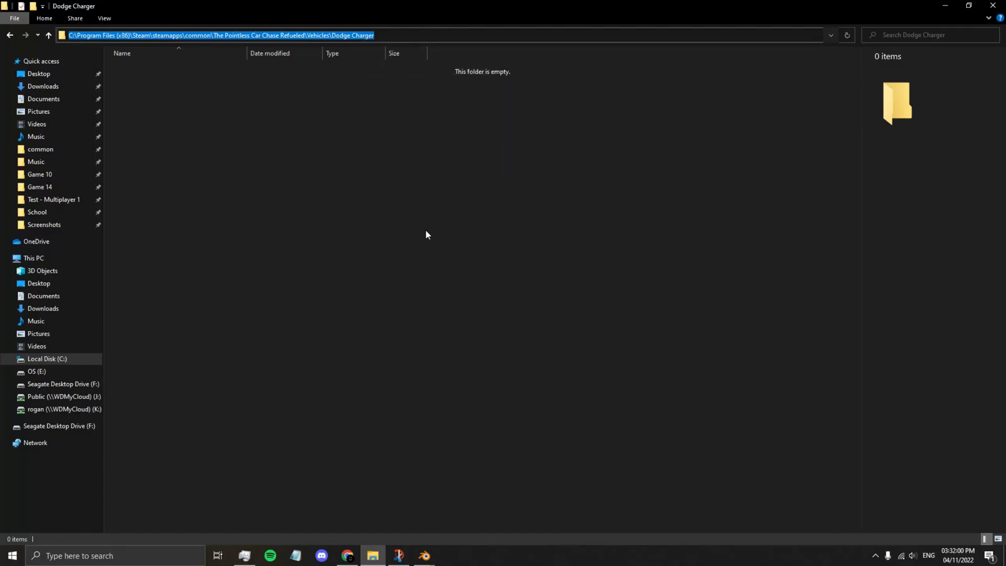
mouse_move(422, 555)
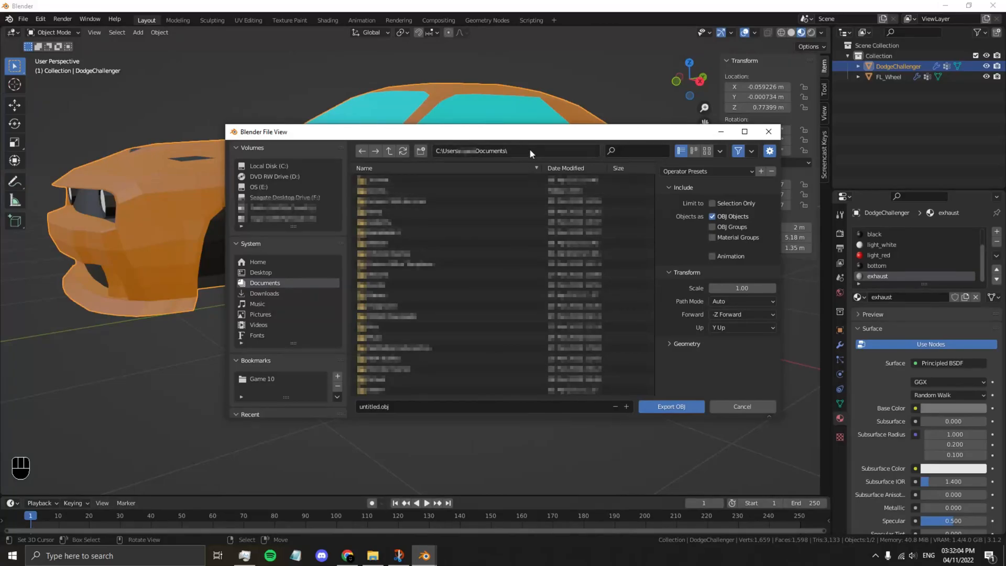
Step: Export the selected car body as body.obj into the pasted Dodge Charger path
click(506, 151)
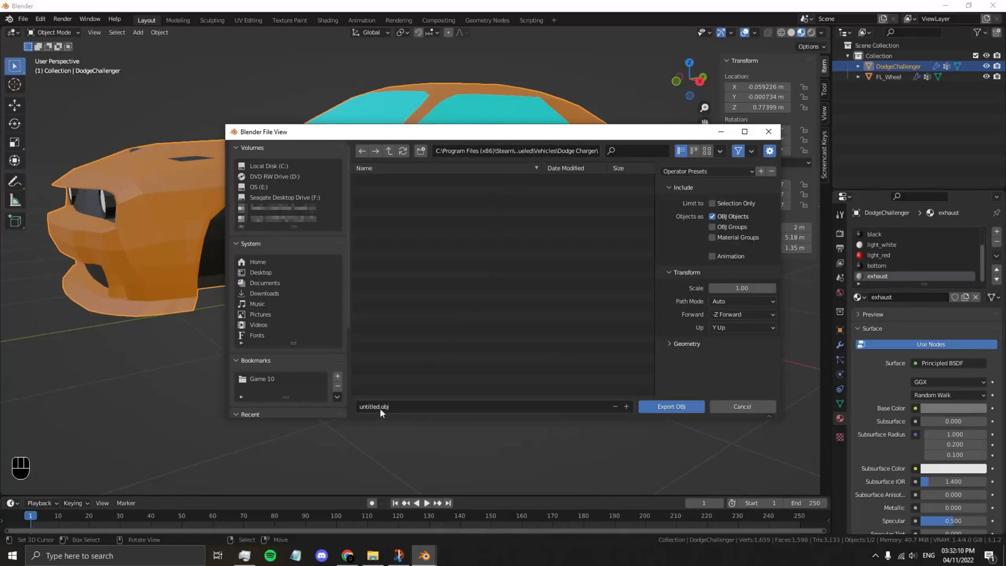
text(body.obj)
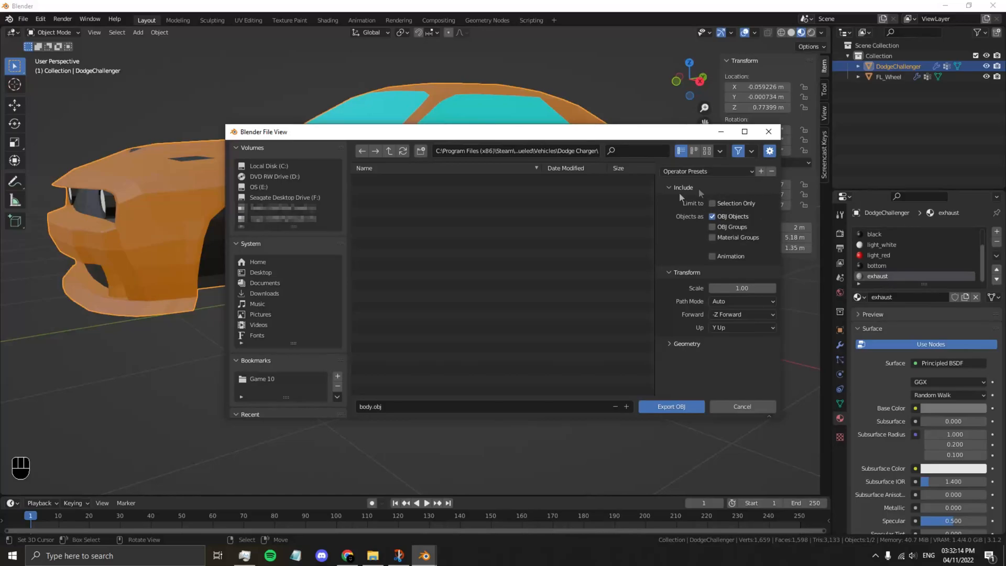
click(712, 203)
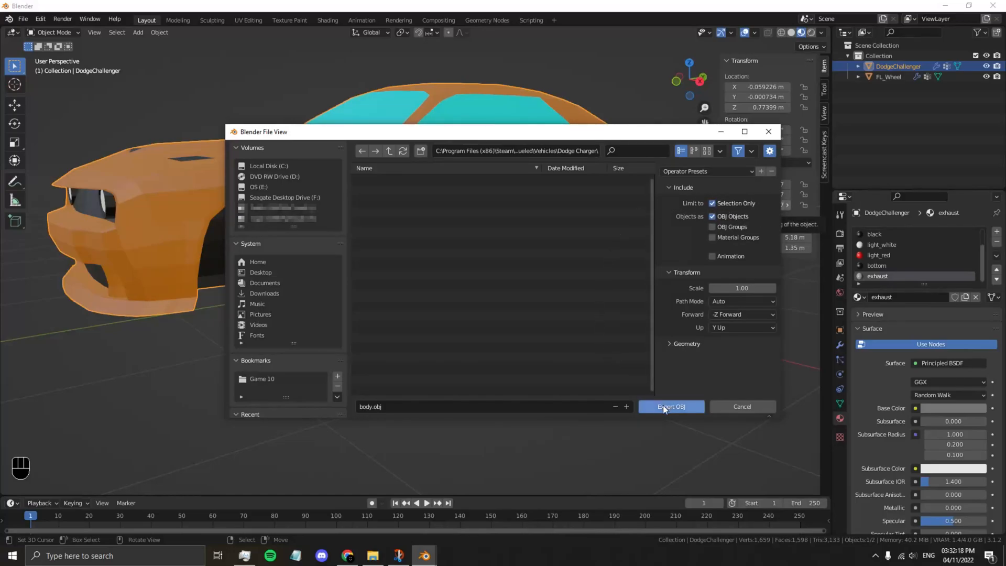
click(670, 406)
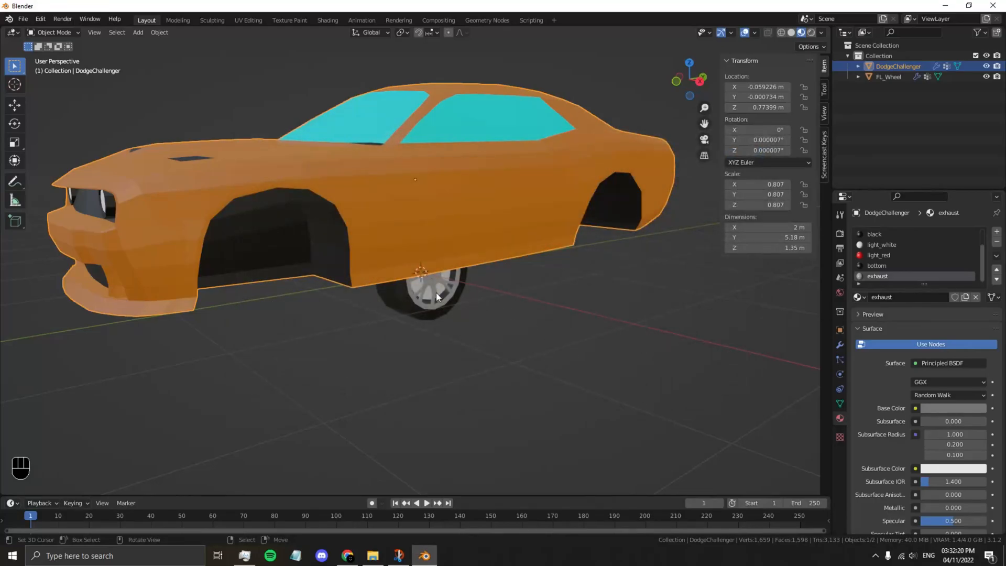
Step: Select the front wheel and export it as an OBJ file
click(437, 282)
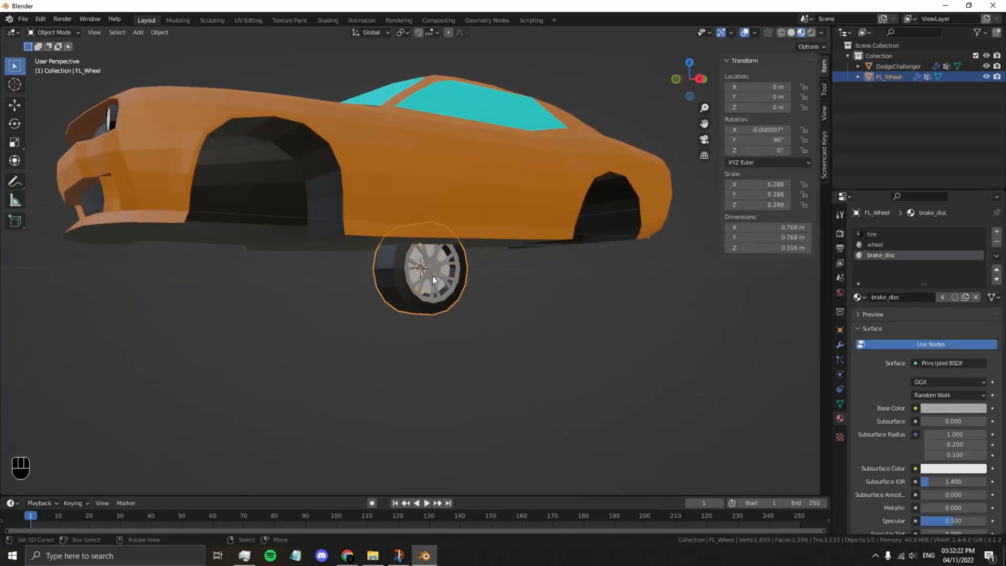
click(22, 19)
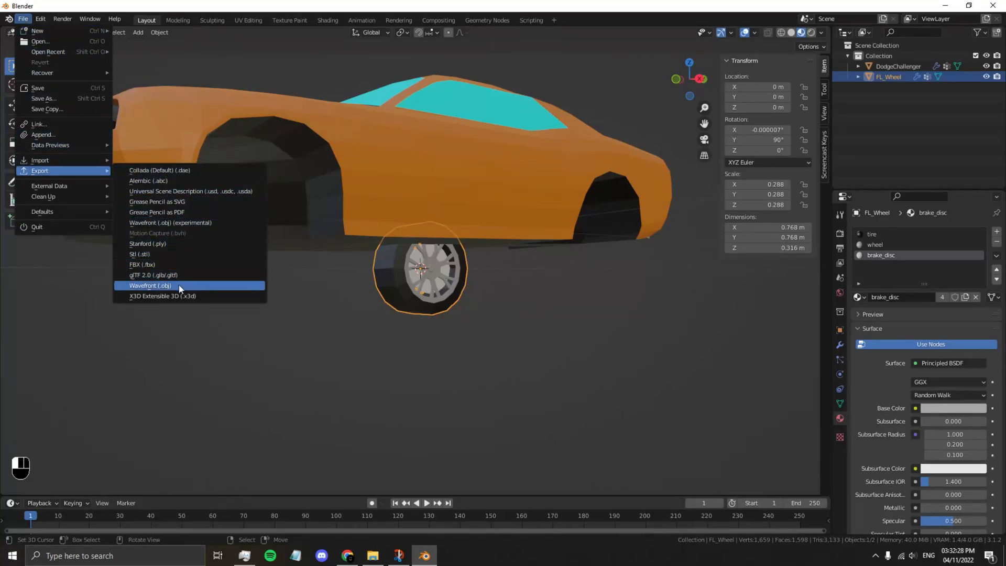
click(149, 285)
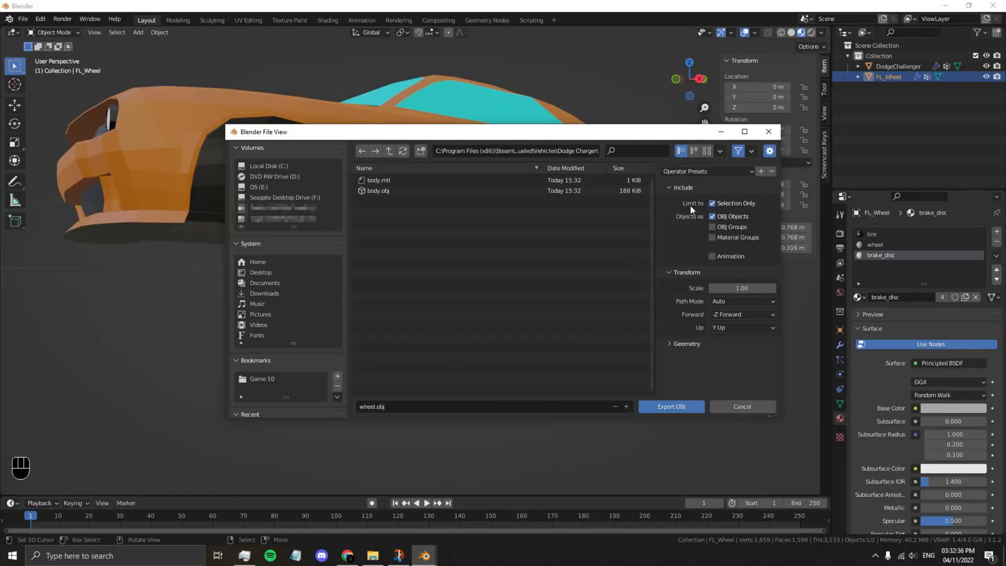
click(671, 406)
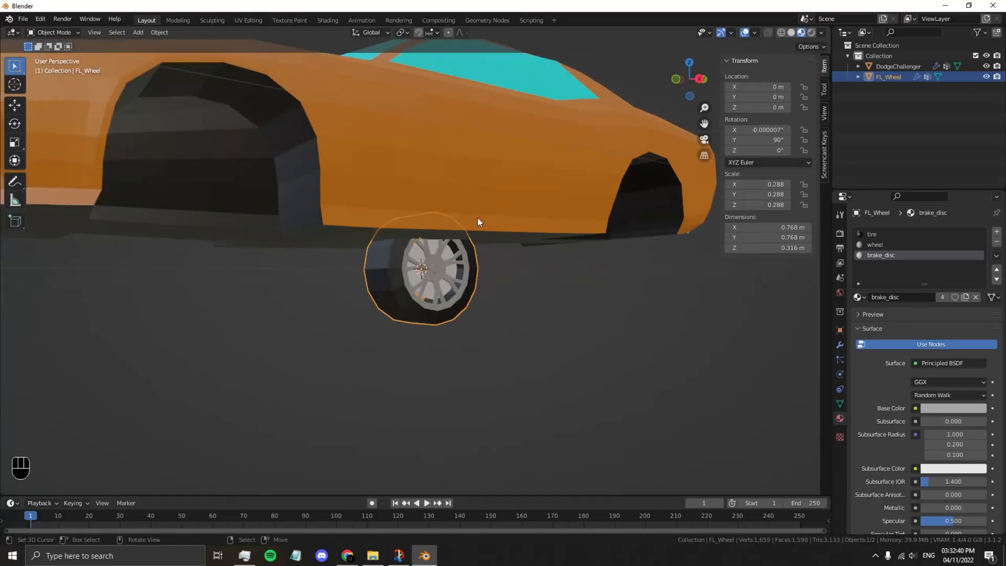
Step: Check the exports, then copy engine_car1.wav from Samples > Engine Loops into Dodge Charger
click(372, 555)
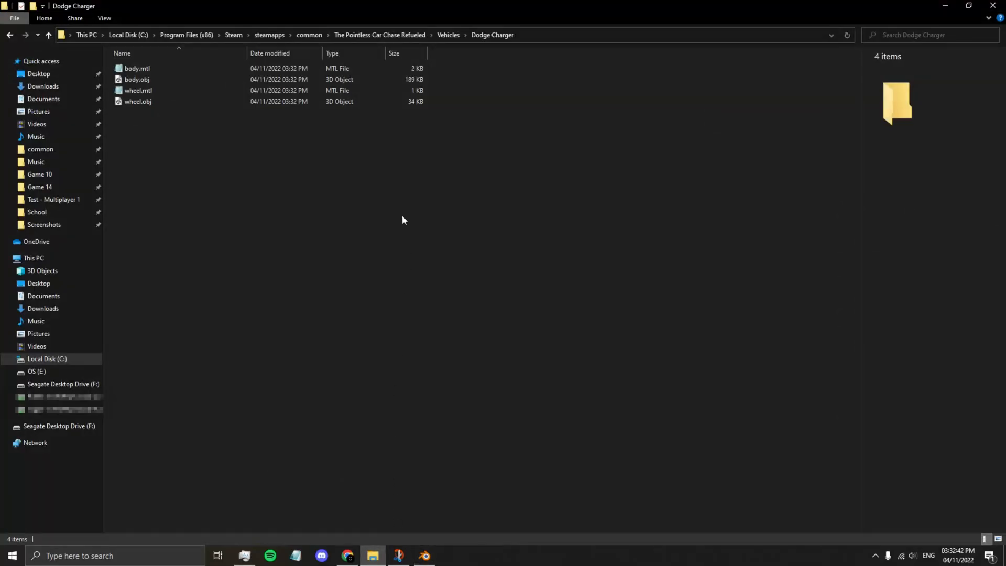
click(138, 102)
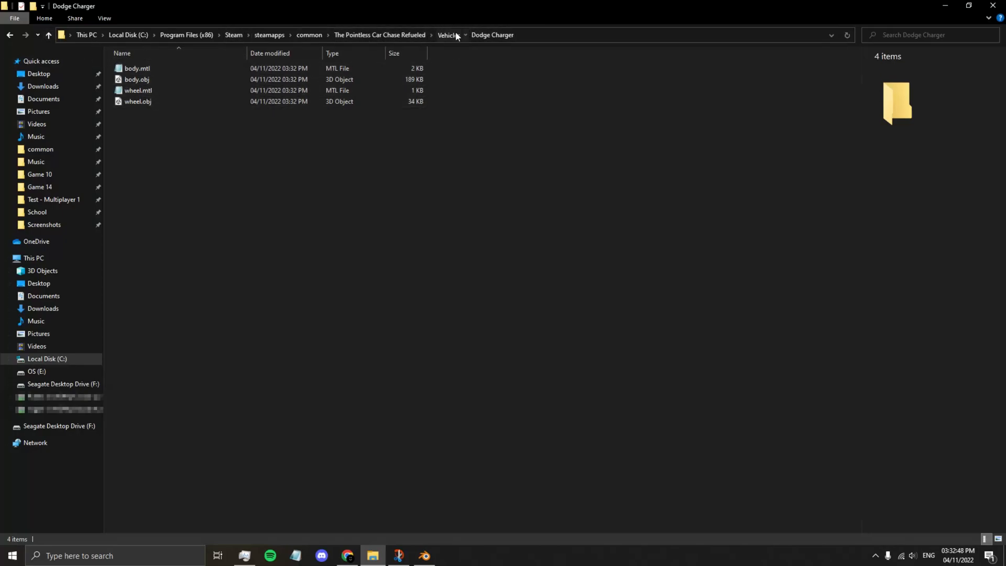
click(447, 35)
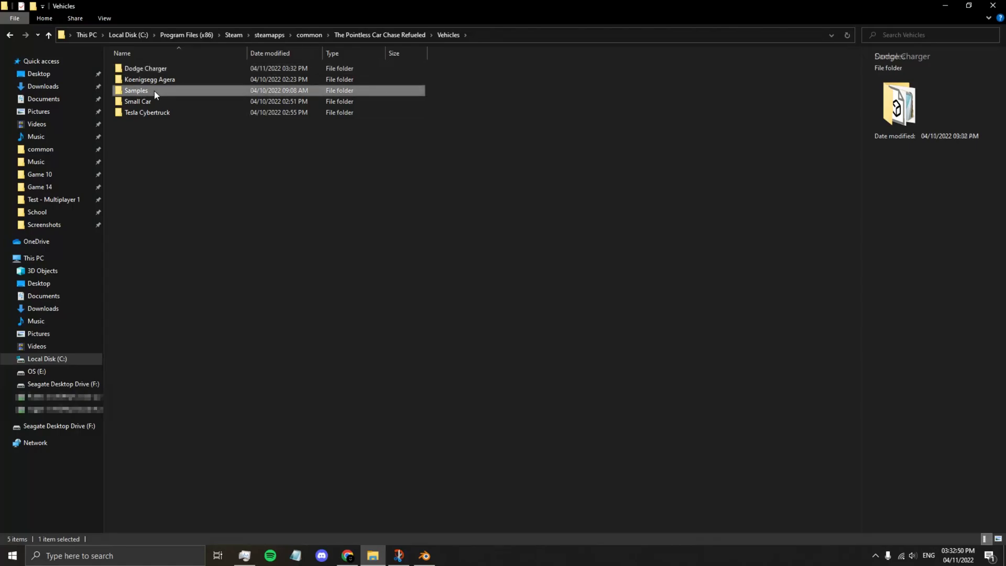
double_click(135, 90)
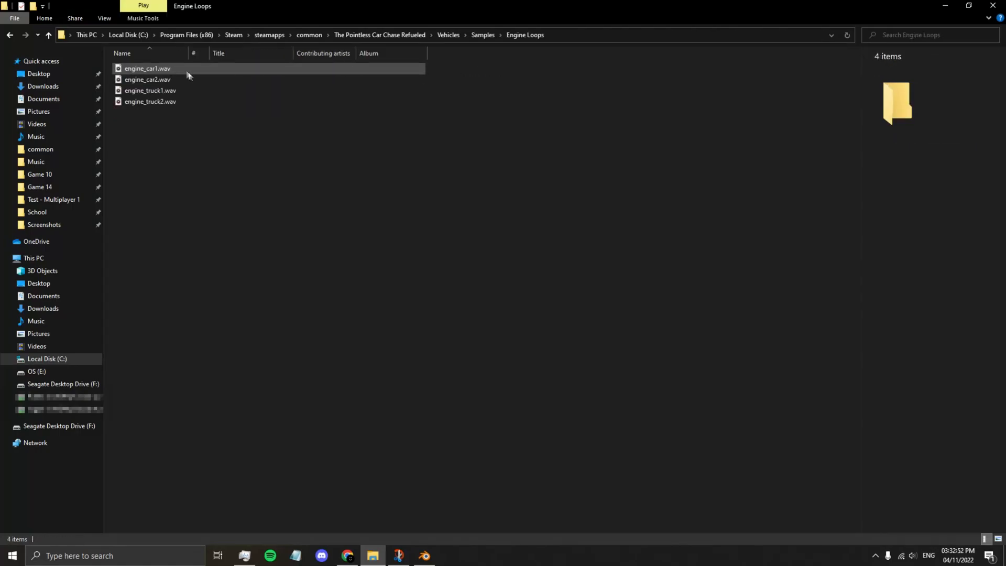
click(148, 80)
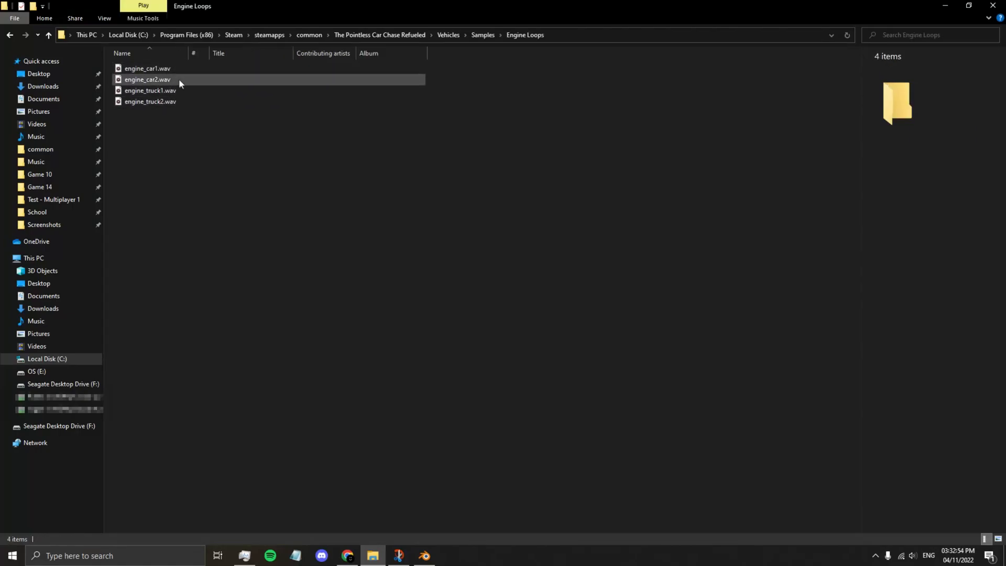
right_click(148, 68)
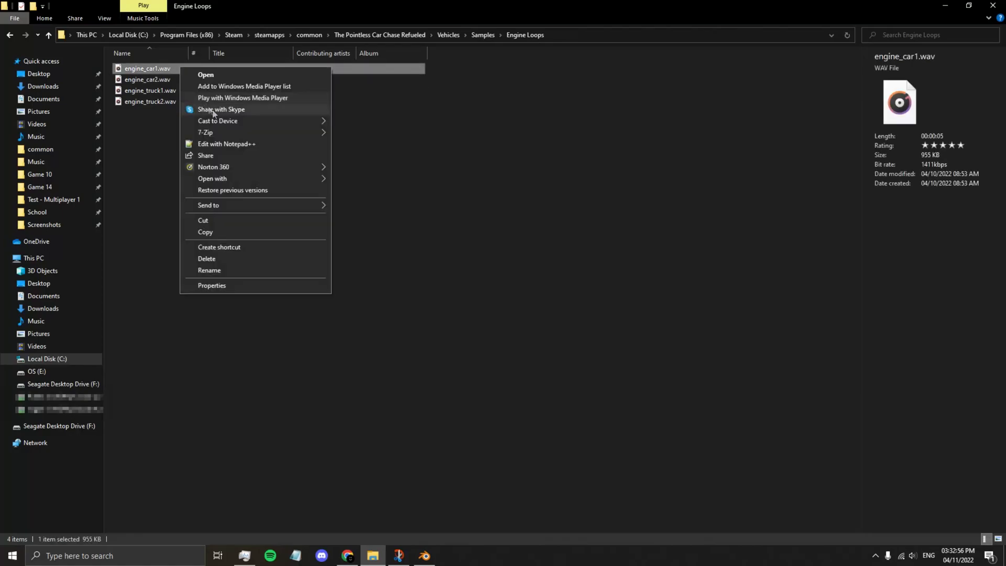
click(423, 114)
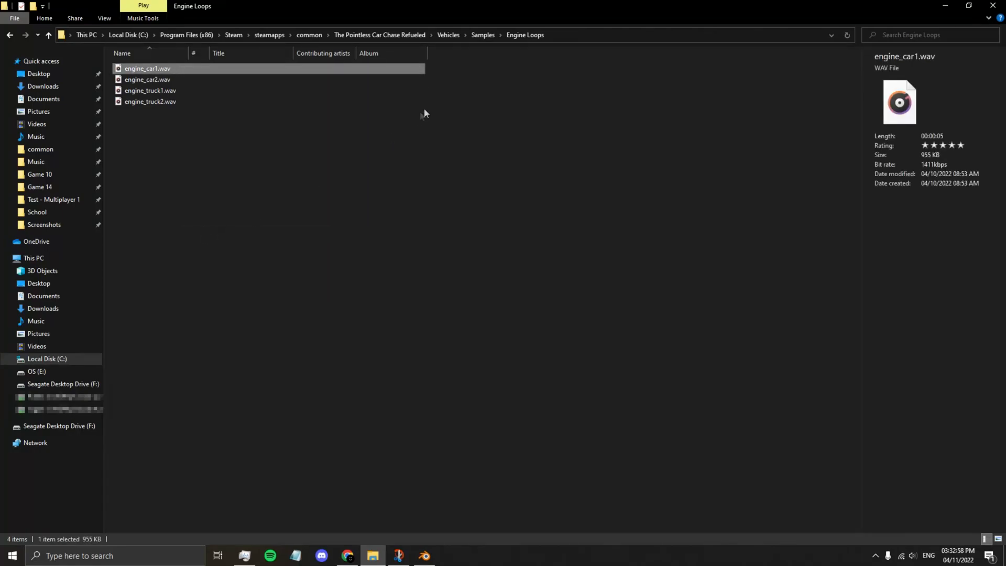
click(483, 35)
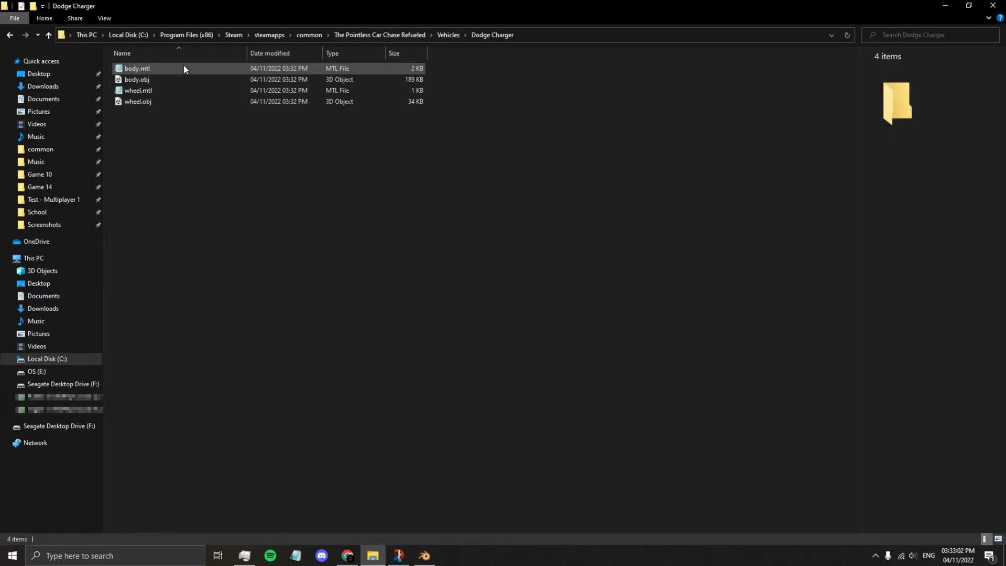
right_click(255, 221)
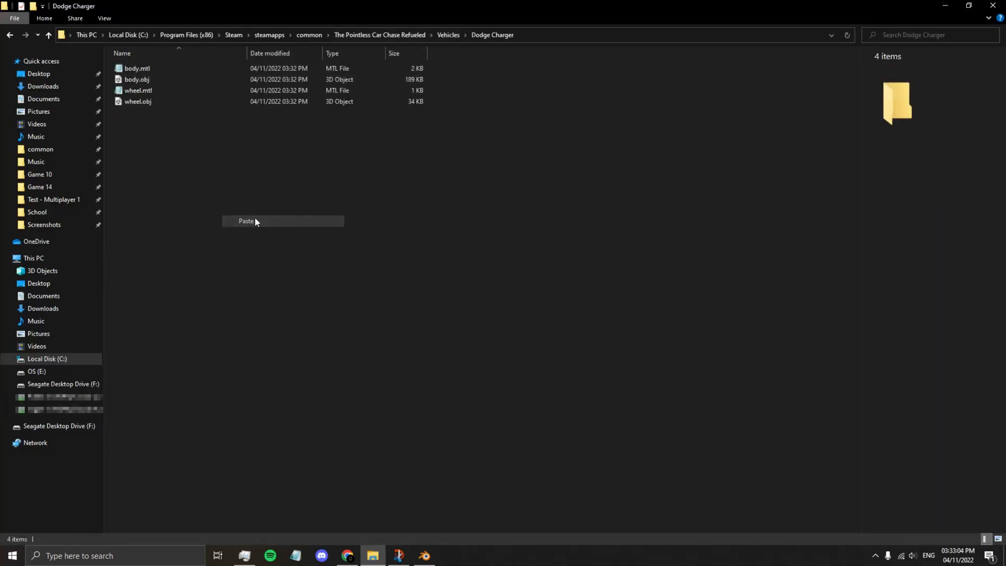
click(246, 221)
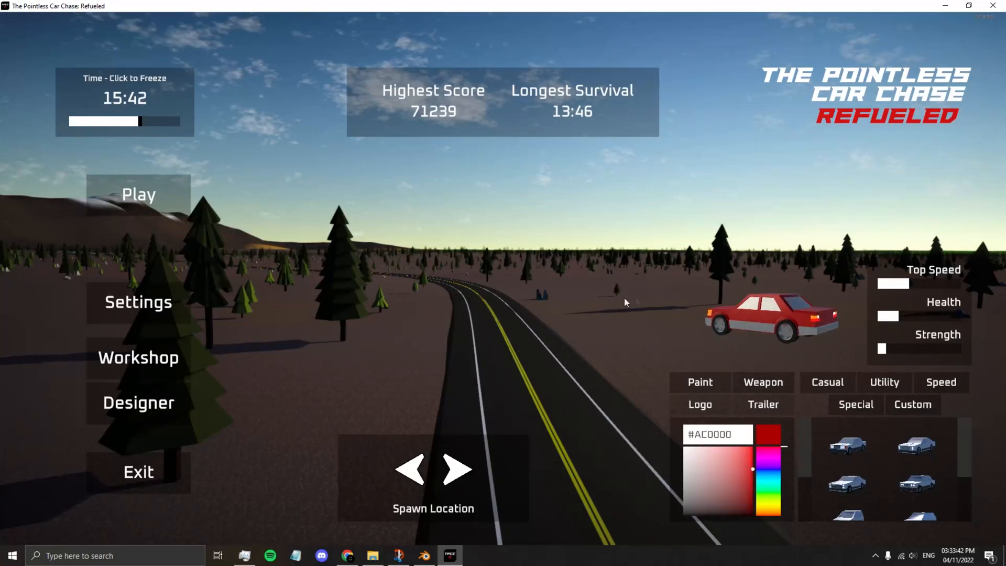
Step: Open the custom cars list and load the Dodge Charger into the Designer
click(912, 404)
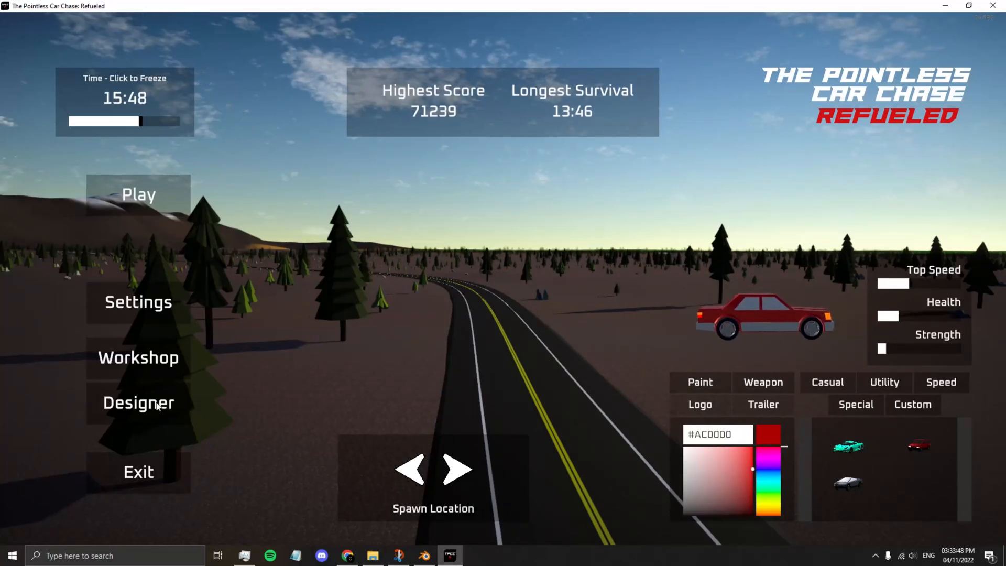
click(138, 402)
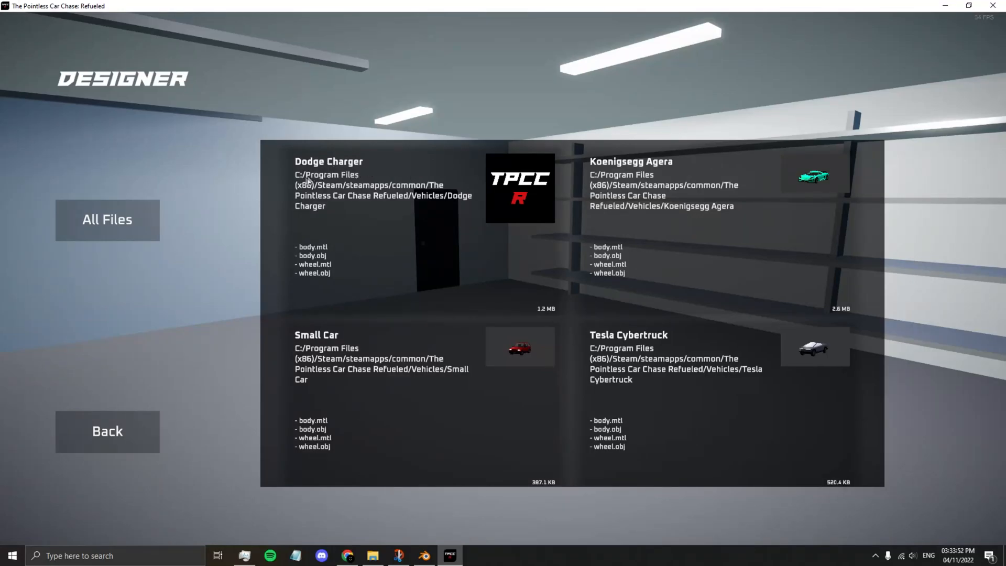
mouse_move(314, 285)
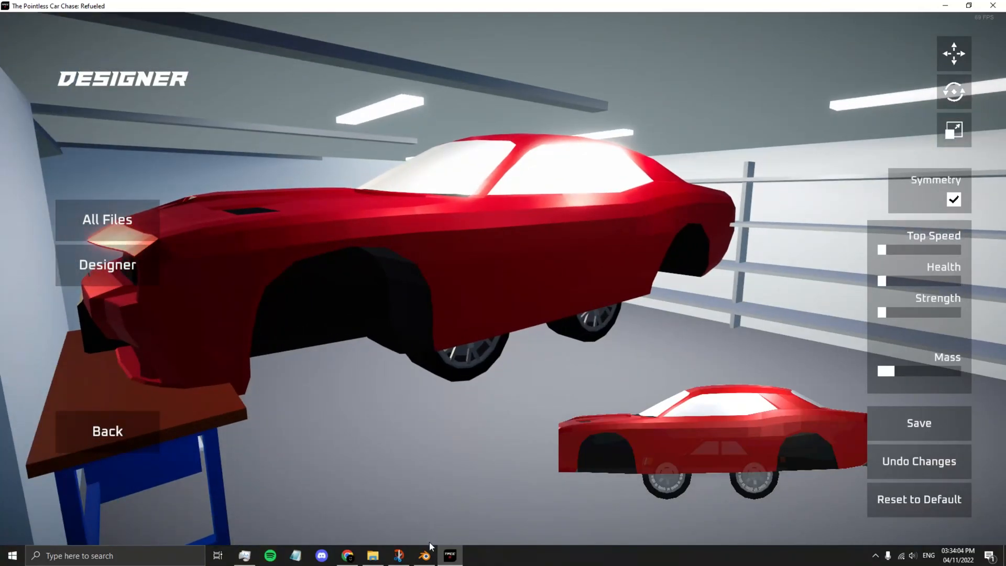
Step: Halve the body and wheel scale, raise the body 0.5 m, and apply rotation and scale
click(423, 556)
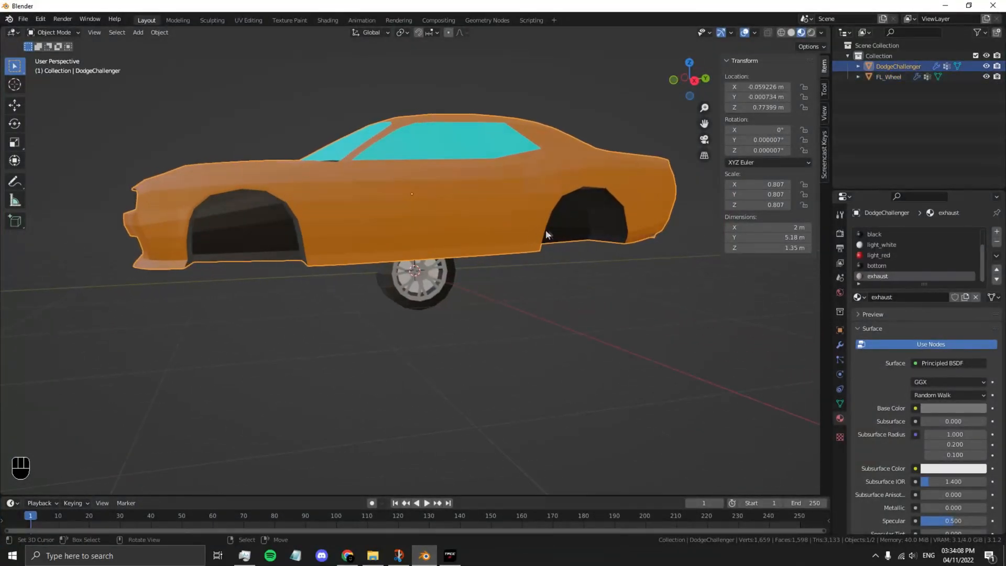
mouse_move(679, 297)
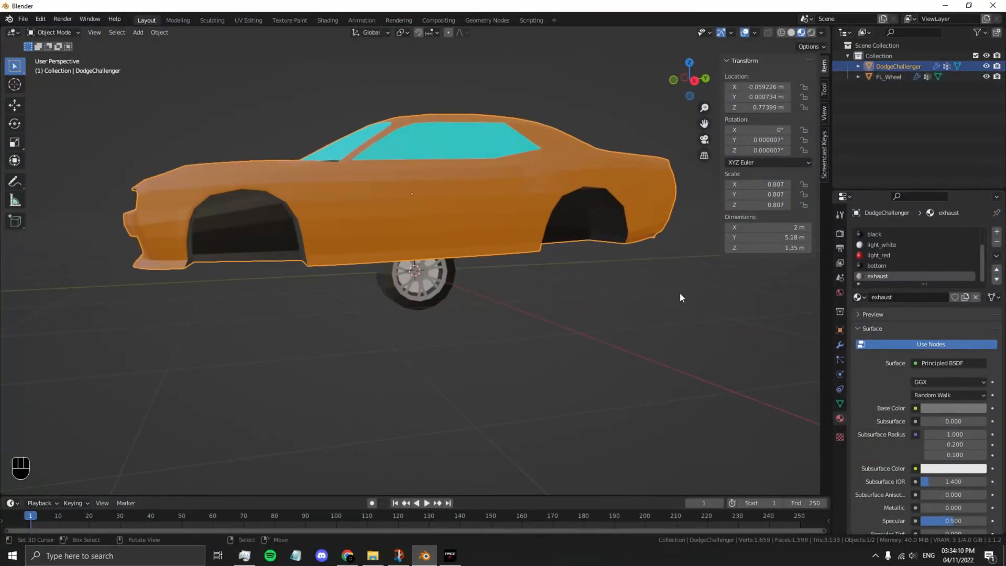
key(s)
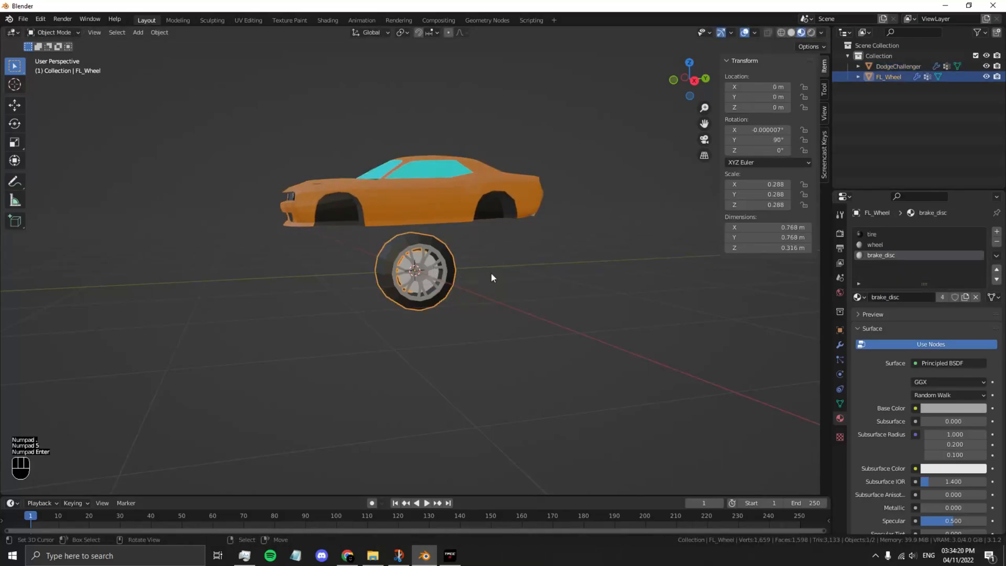
key(s)
text(5)
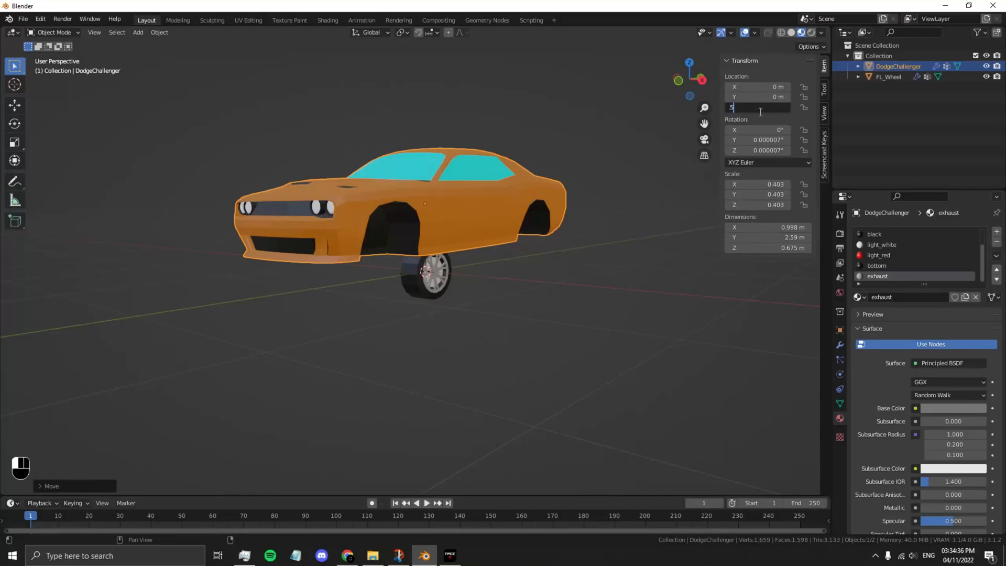
click(426, 272)
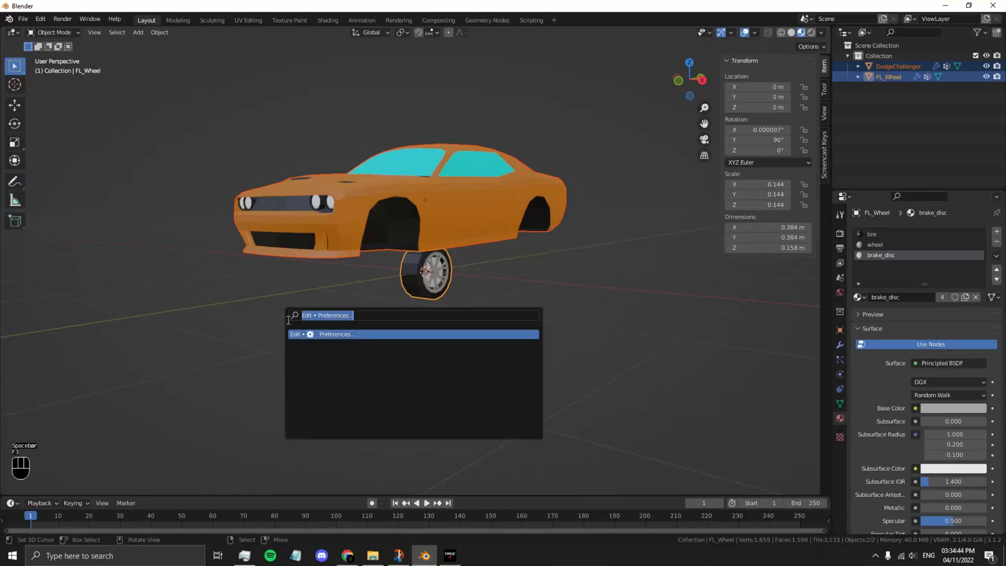
text(apply rotation and)
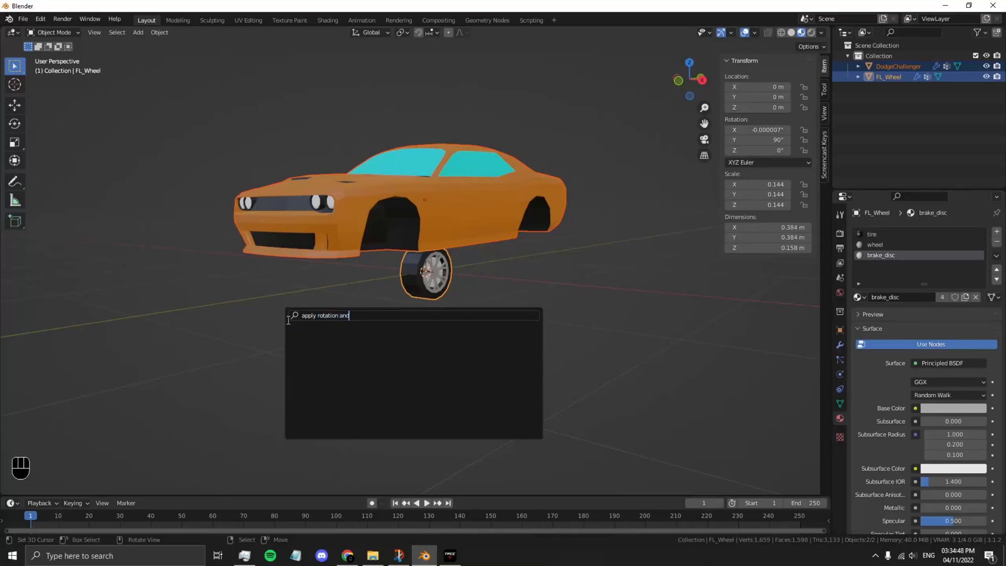
key(backspace)
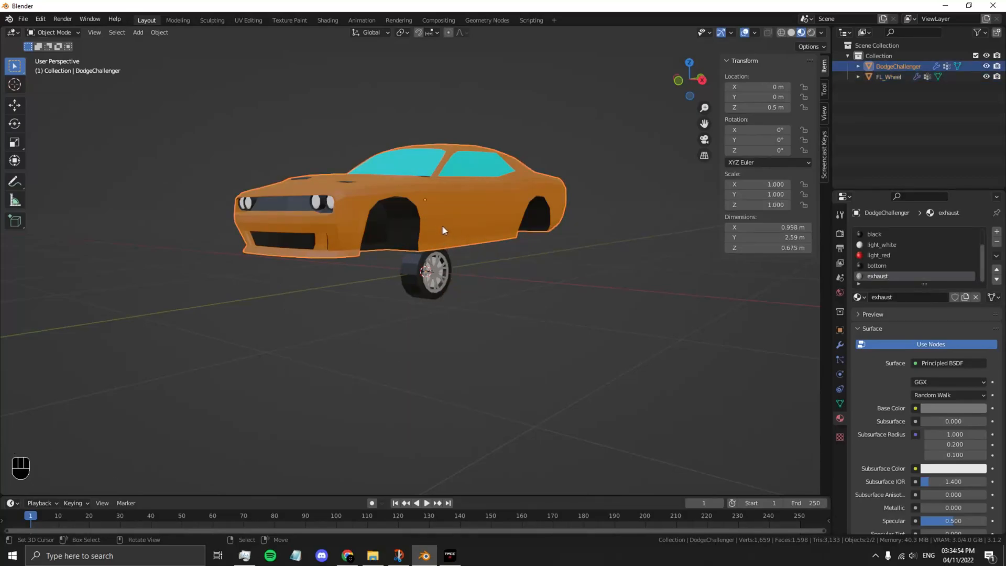
Step: Export the car body as body.obj into the Vehicles/Dodge Charger folder
click(22, 19)
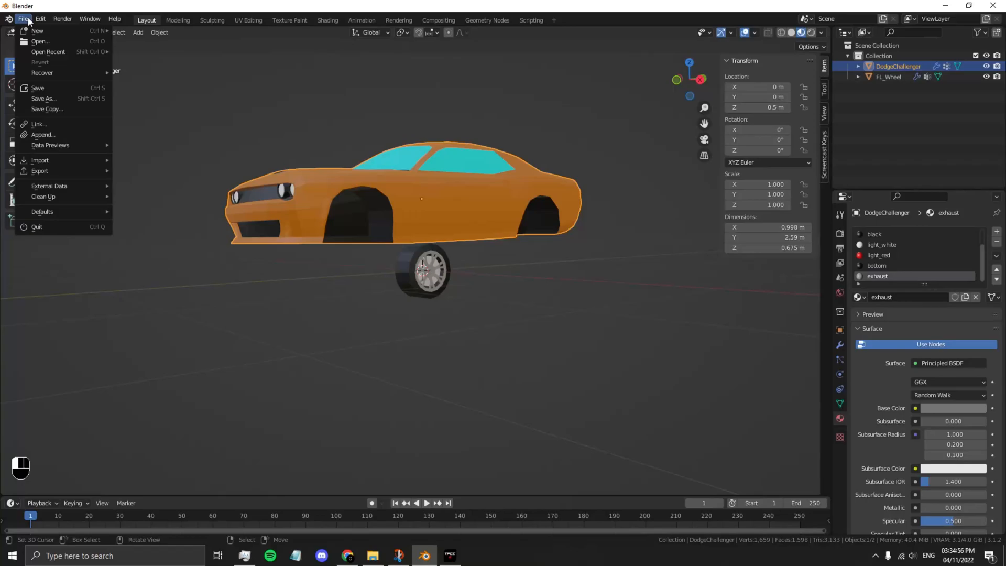
mouse_move(40, 171)
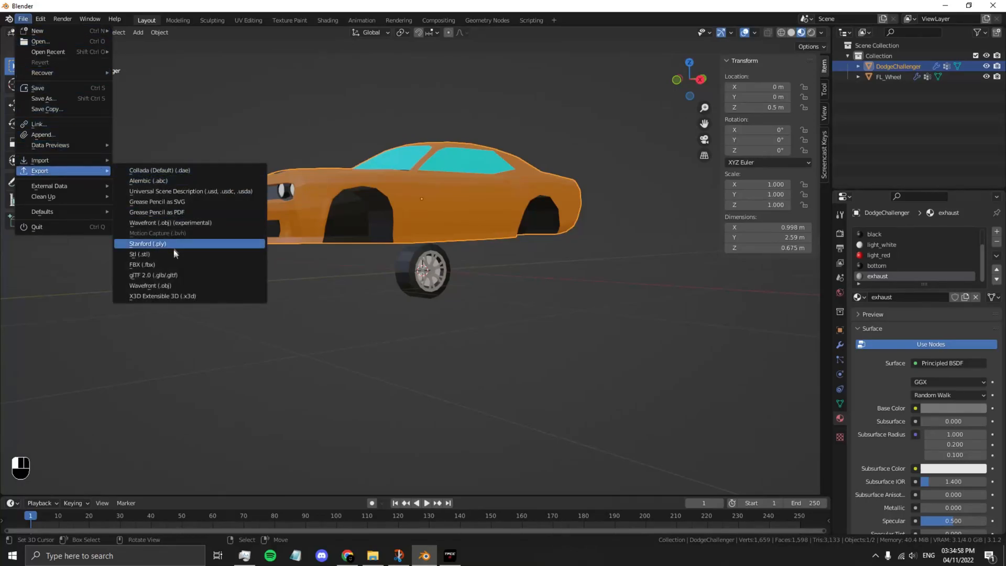
click(151, 286)
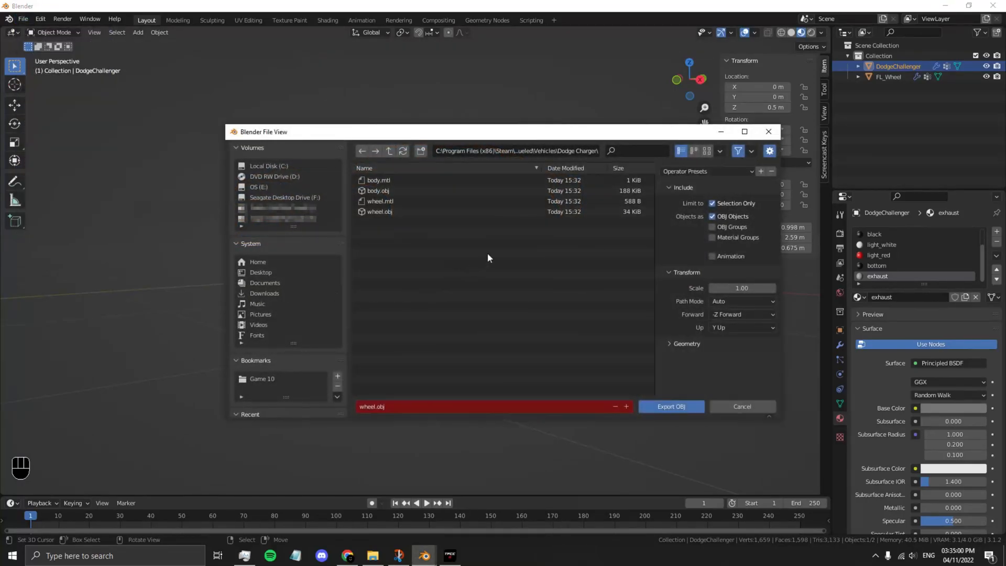
click(670, 406)
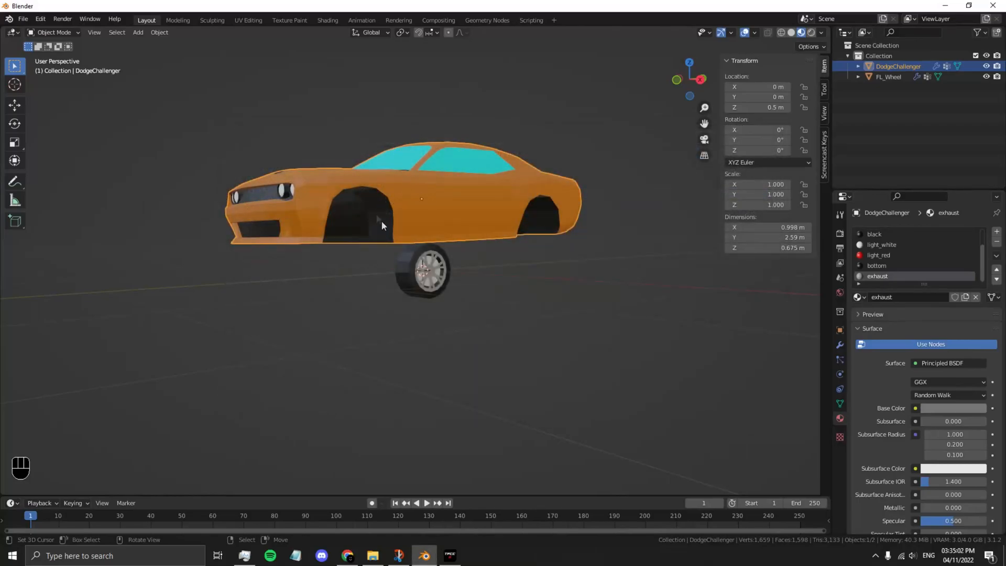
Step: Select the wheel and export it as wheel.obj with Selection Only
click(40, 20)
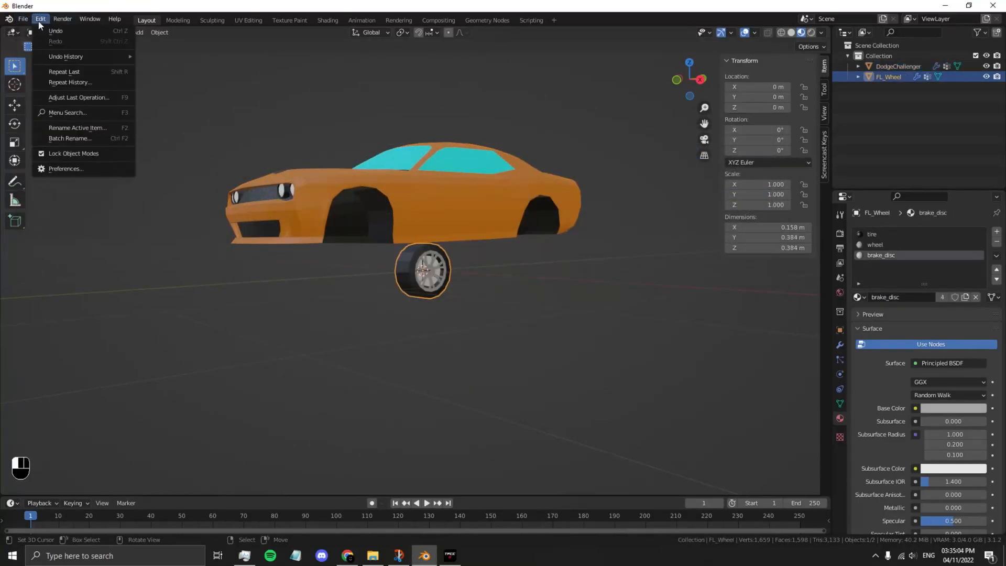
click(23, 19)
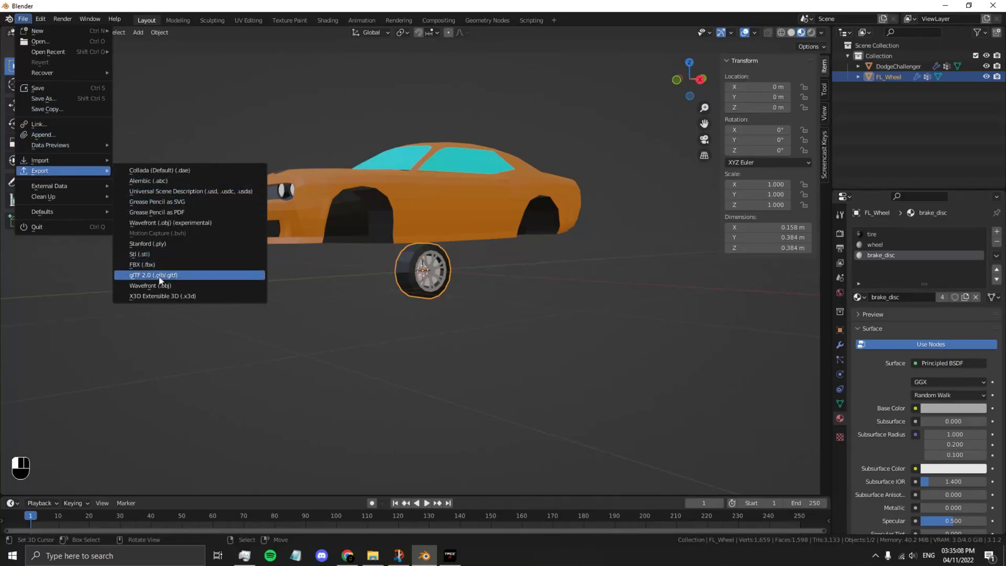
click(149, 285)
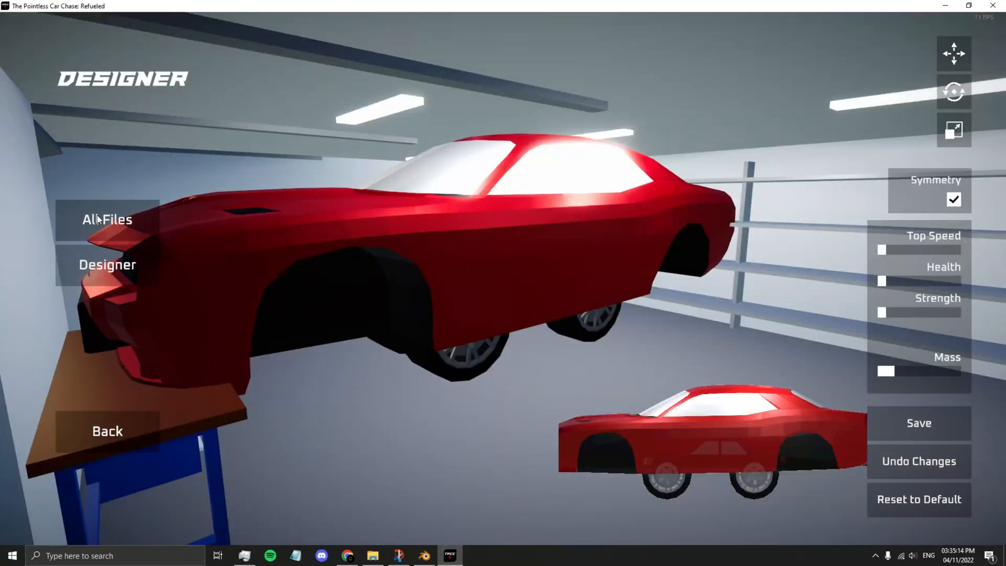
Step: Select the Dodge's front wheel in the Designer
click(106, 220)
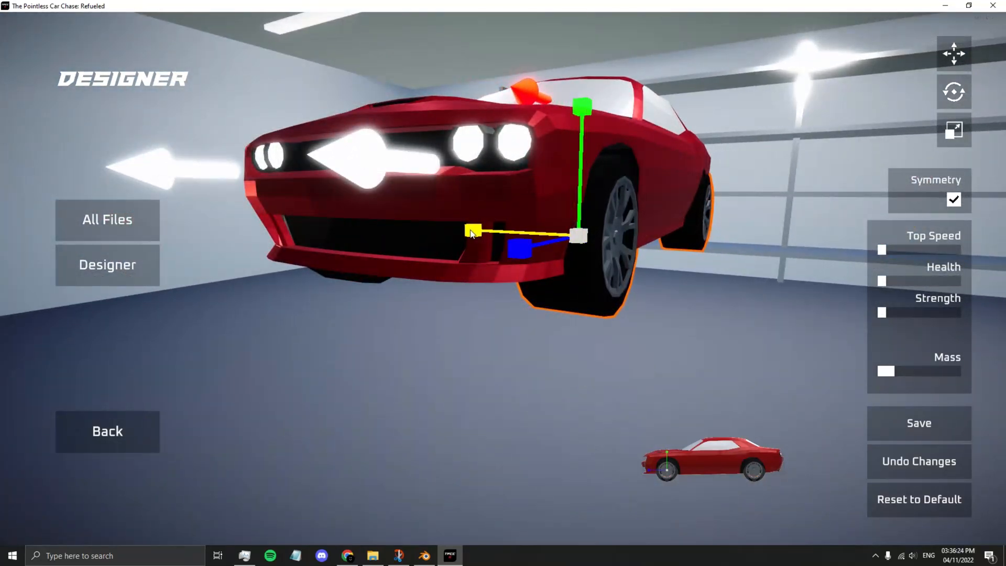
Step: Drag the front wheel into its wheel arch using the move gizmo
drag(472, 231, 375, 225)
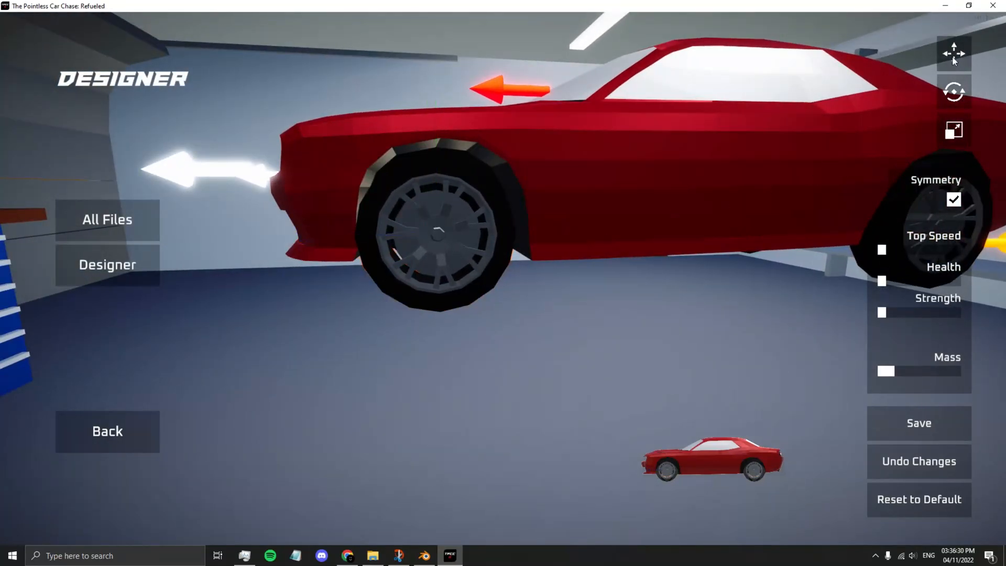
click(439, 234)
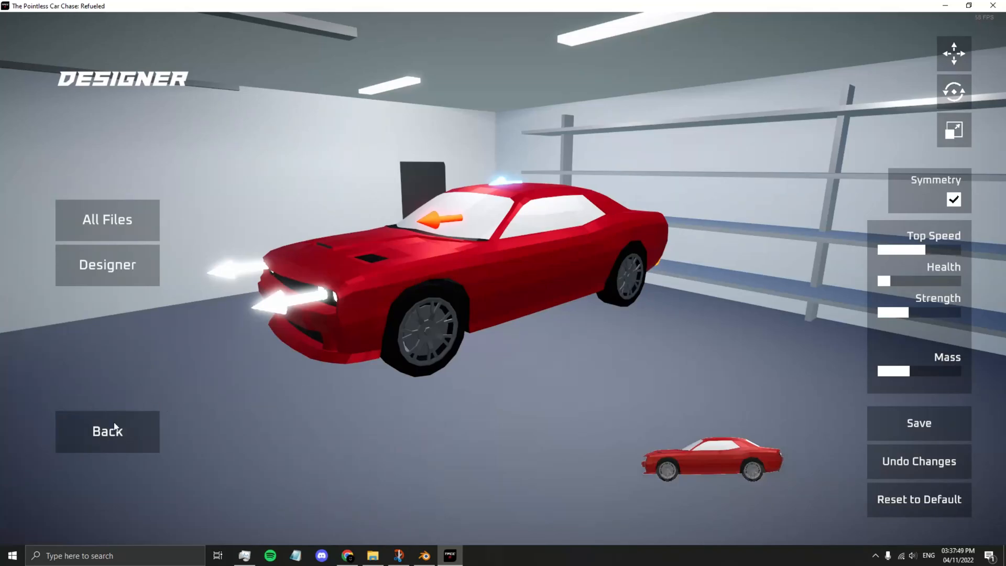
Step: Return to the main menu and select the custom Dodge as the player car
click(107, 430)
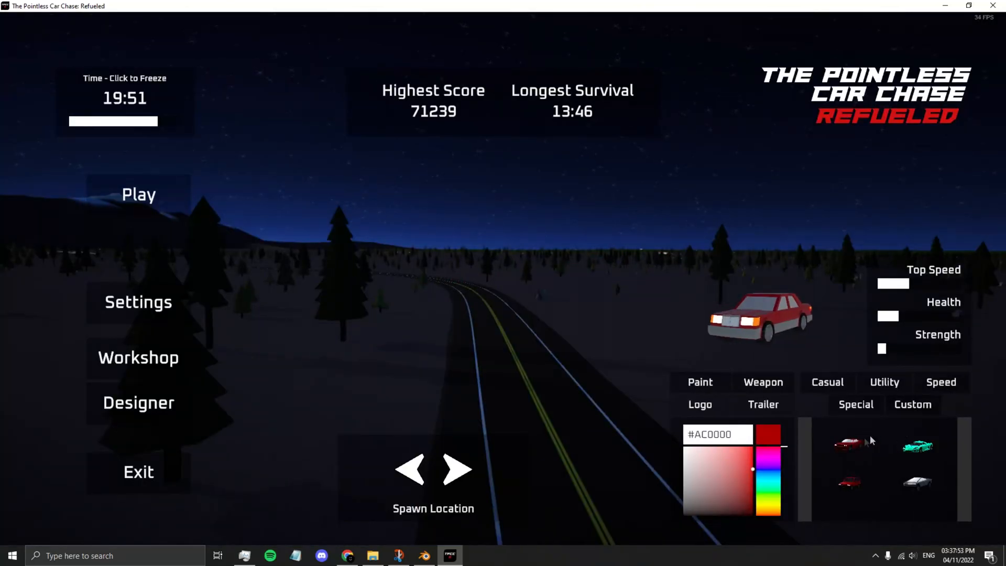
click(846, 445)
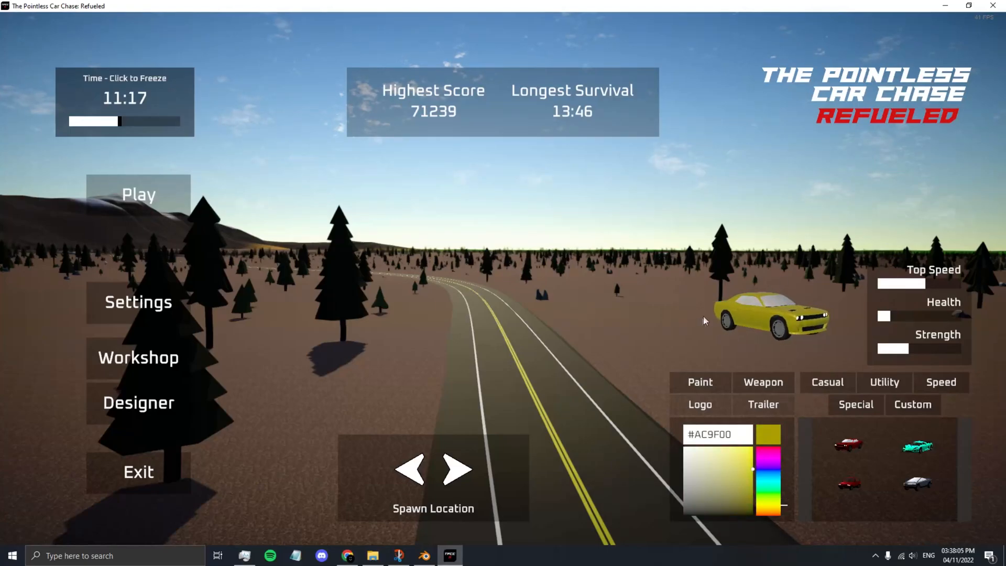
Step: Test-drive the yellow Dodge, then shift its paint hue to blue (#0084AC)
click(137, 194)
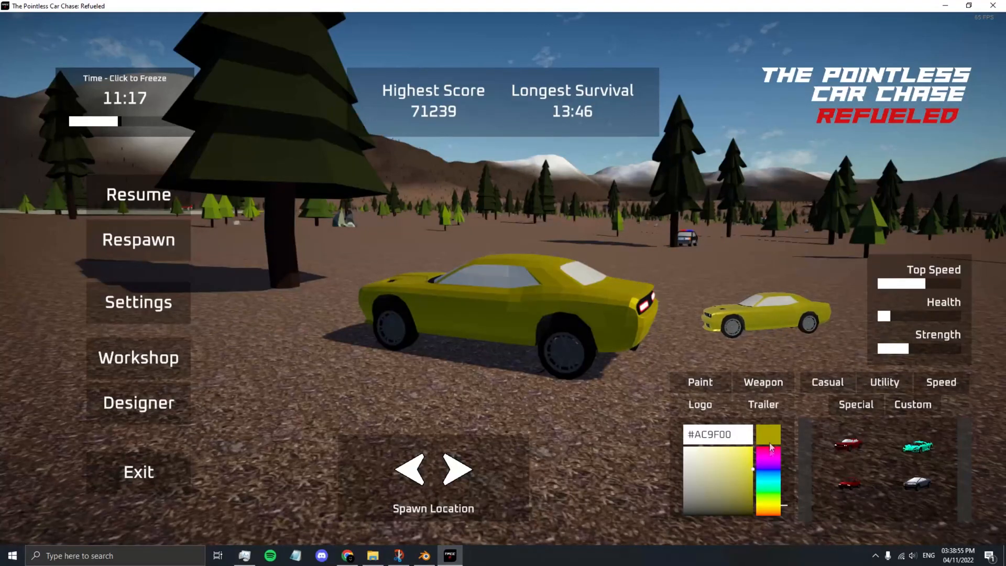
click(769, 479)
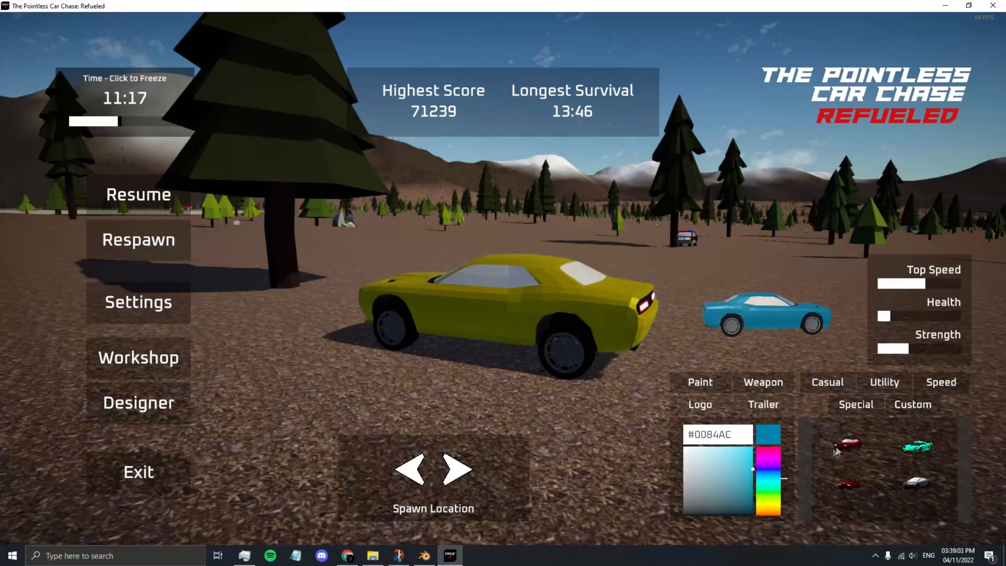
click(137, 402)
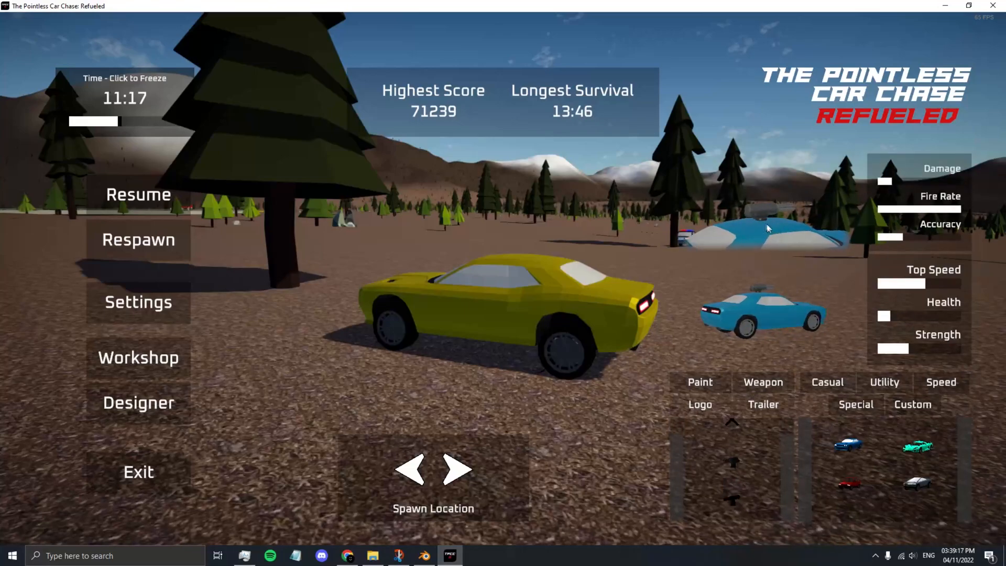
Step: Equip the blue Dodge with the roof-mounted gun turret
click(138, 194)
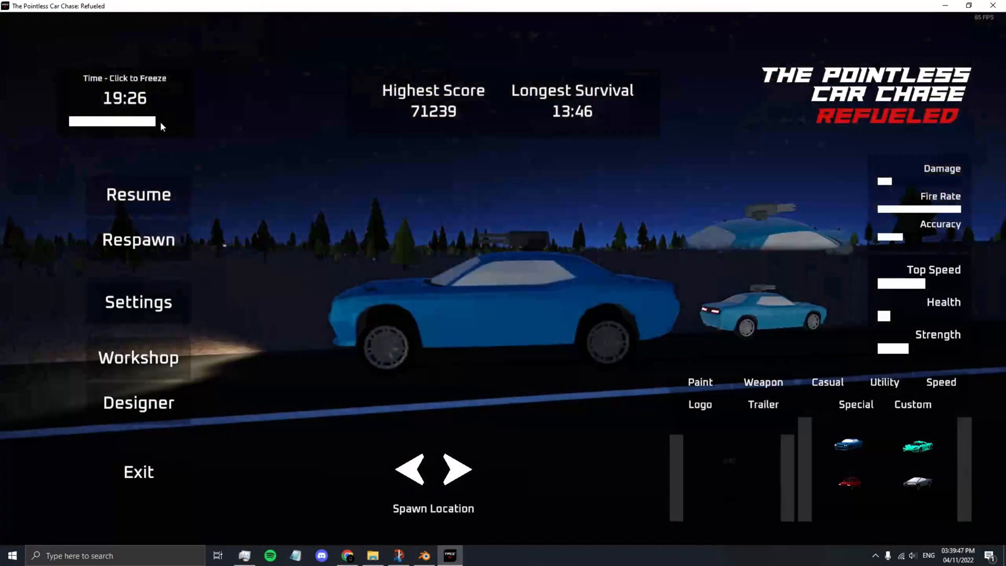
Step: Resume driving the blue Dodge at night, then go to the Workshop screen
click(138, 194)
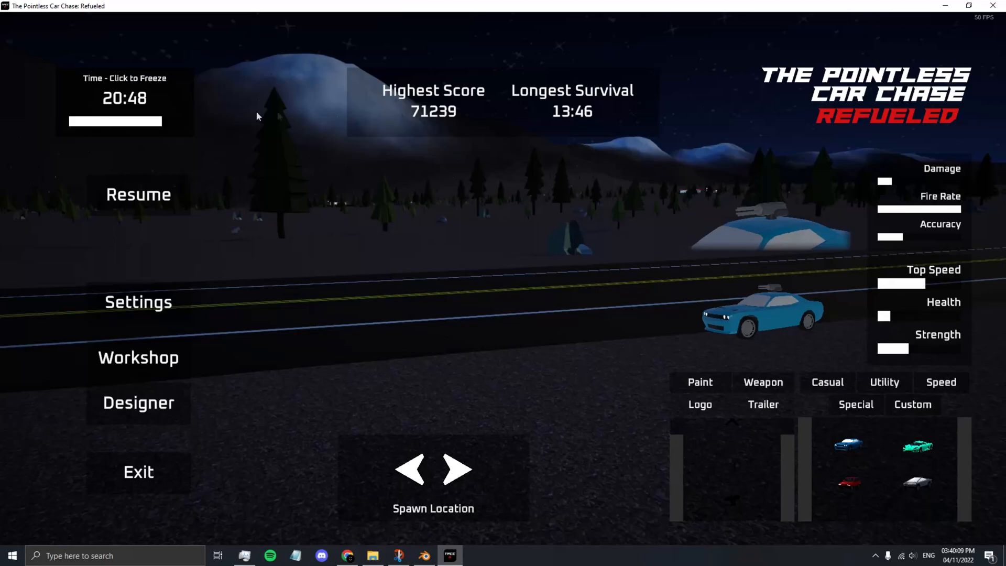
click(138, 357)
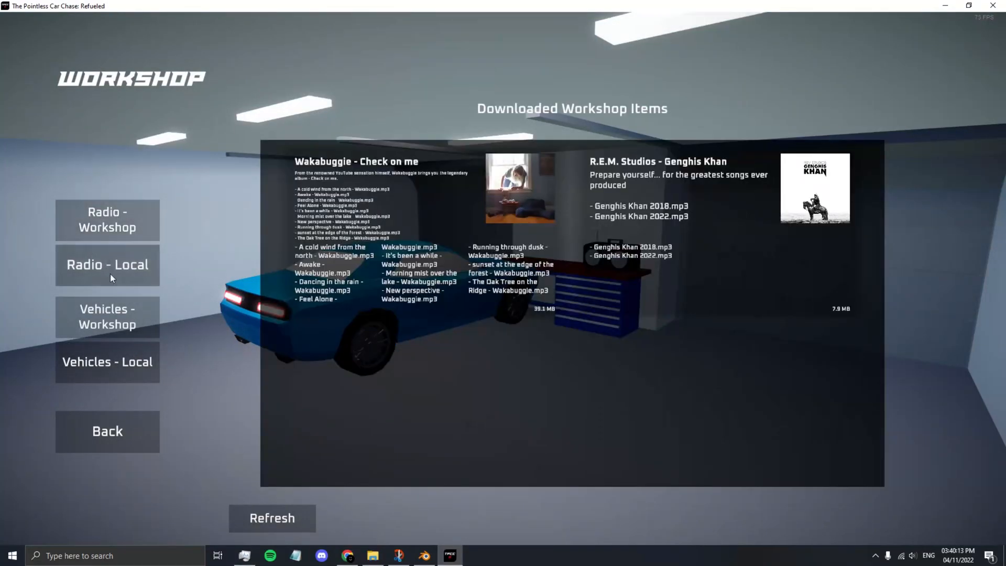
Step: Upload the Dodge Charger as Low-Poly with the description 'It's a Dodge Charger'
click(107, 361)
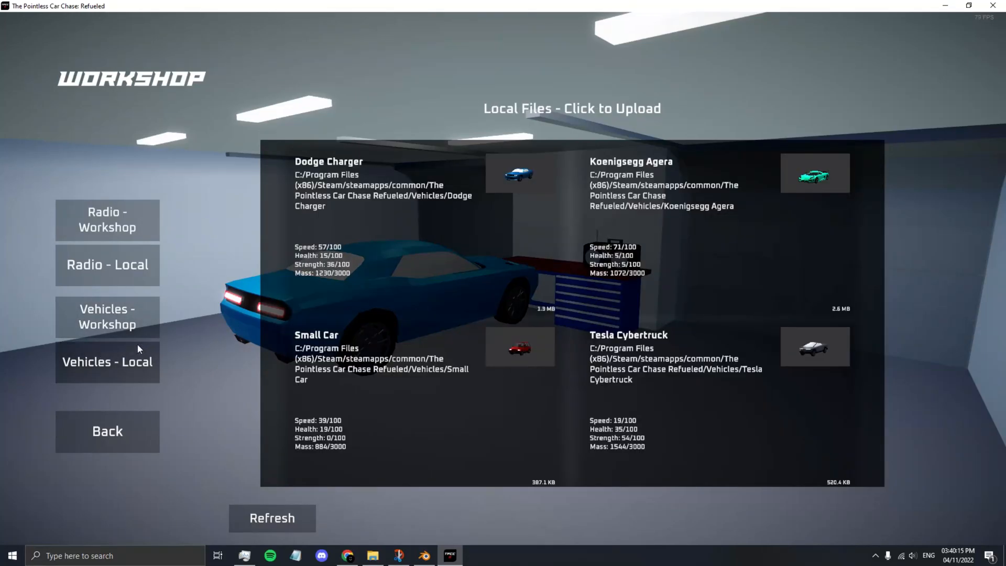
mouse_move(408, 209)
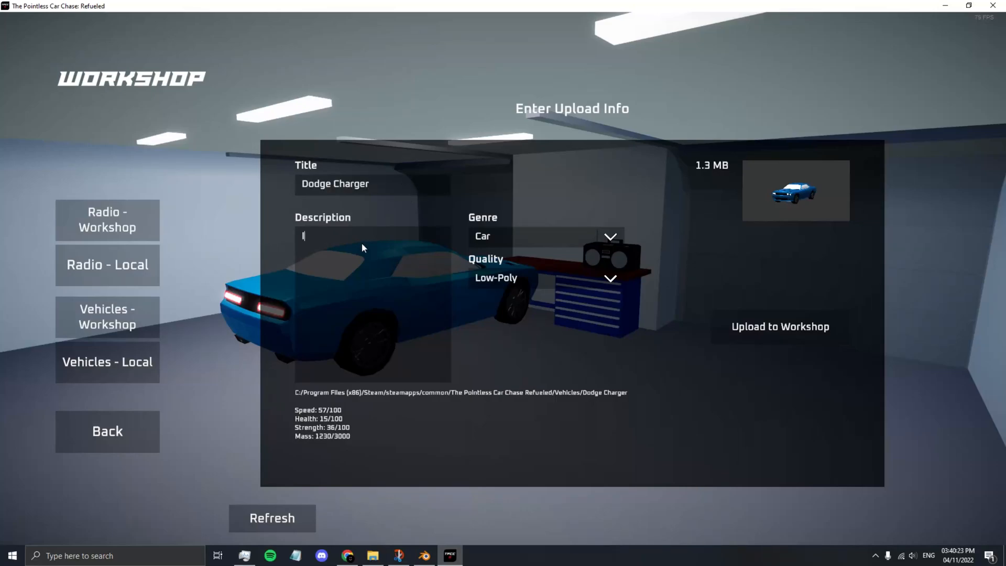
text(It's a)
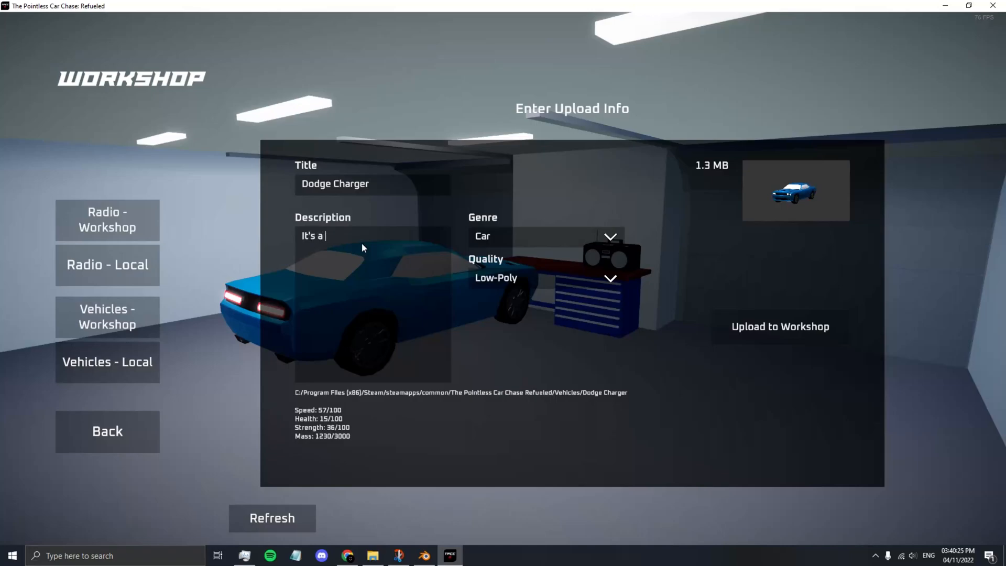
text(Dodge)
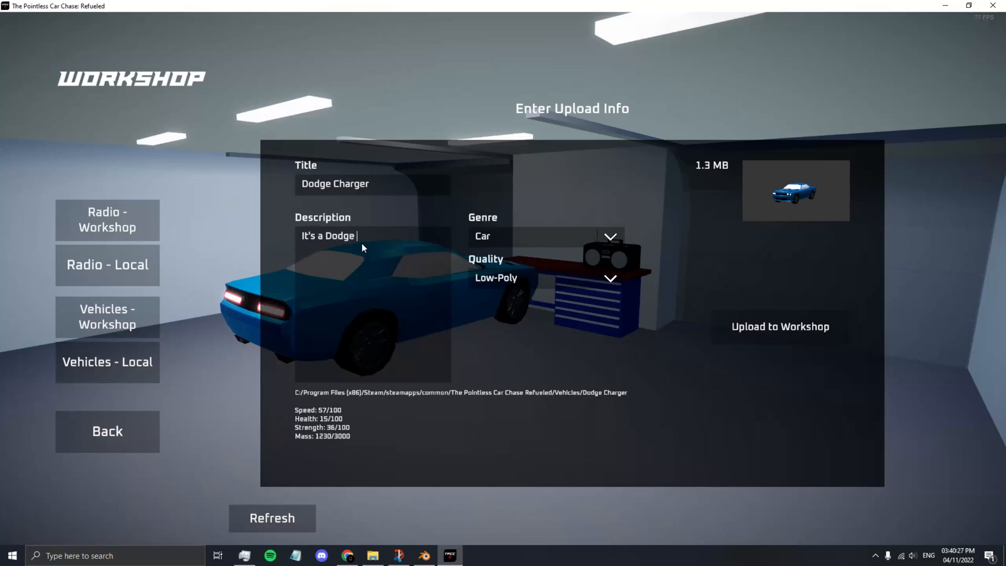
text(Charger)
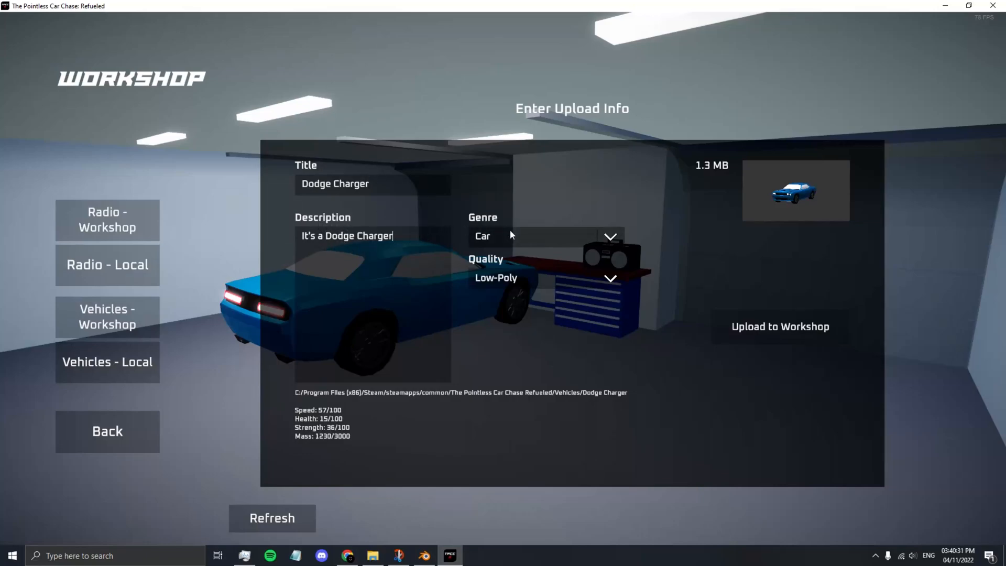
mouse_move(513, 268)
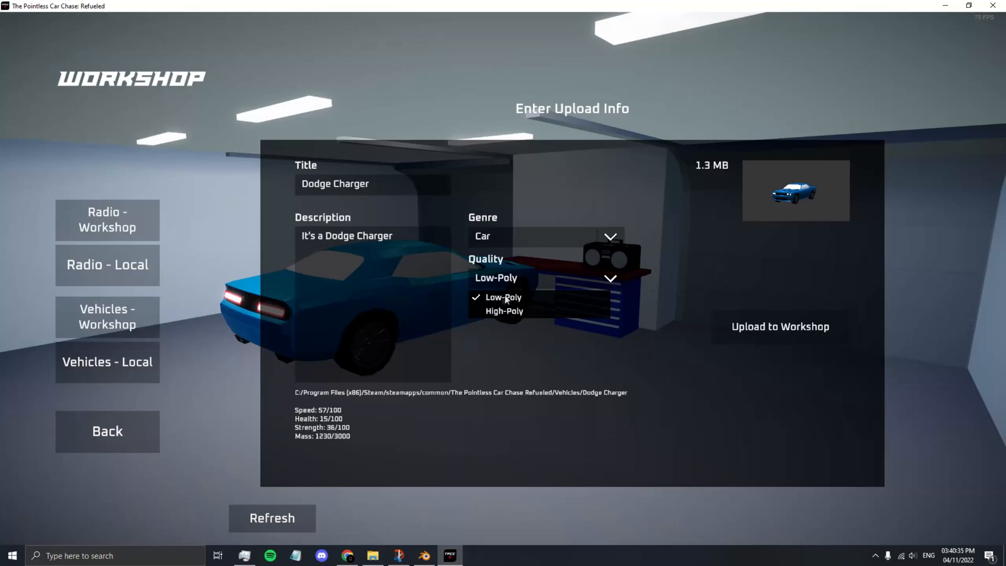
click(503, 297)
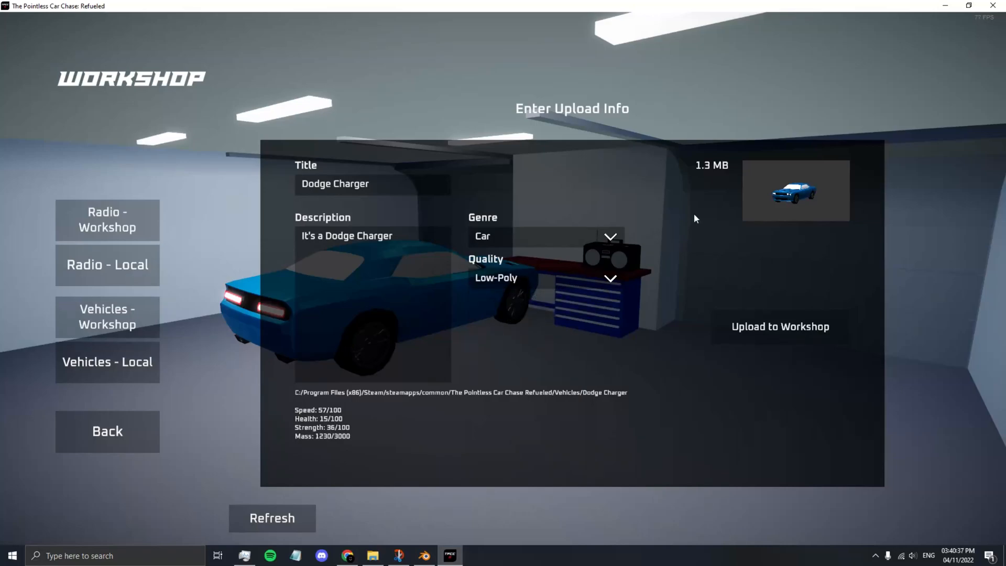
click(780, 326)
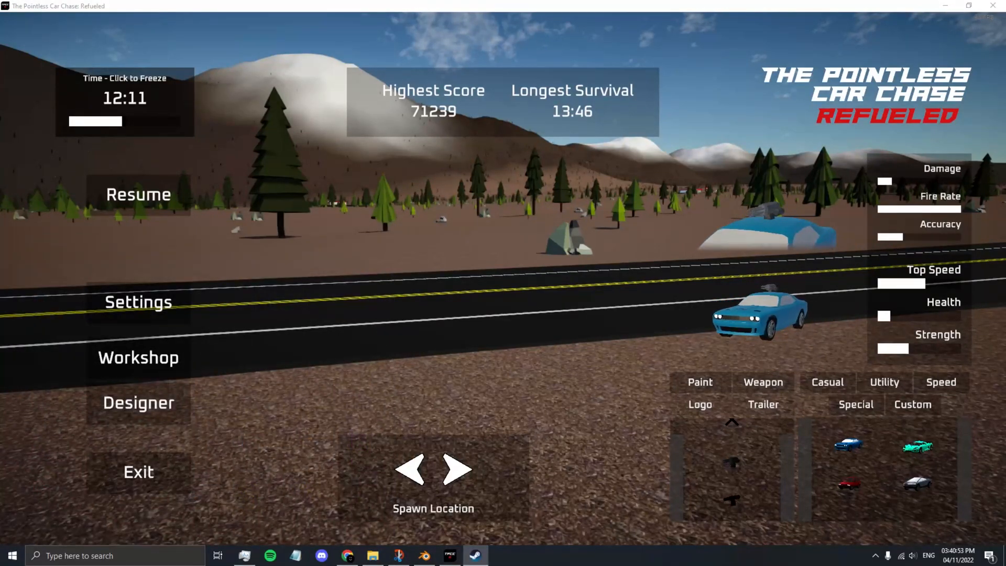
Step: Bring up Steam and reach the game's Workshop hub from the library
click(475, 556)
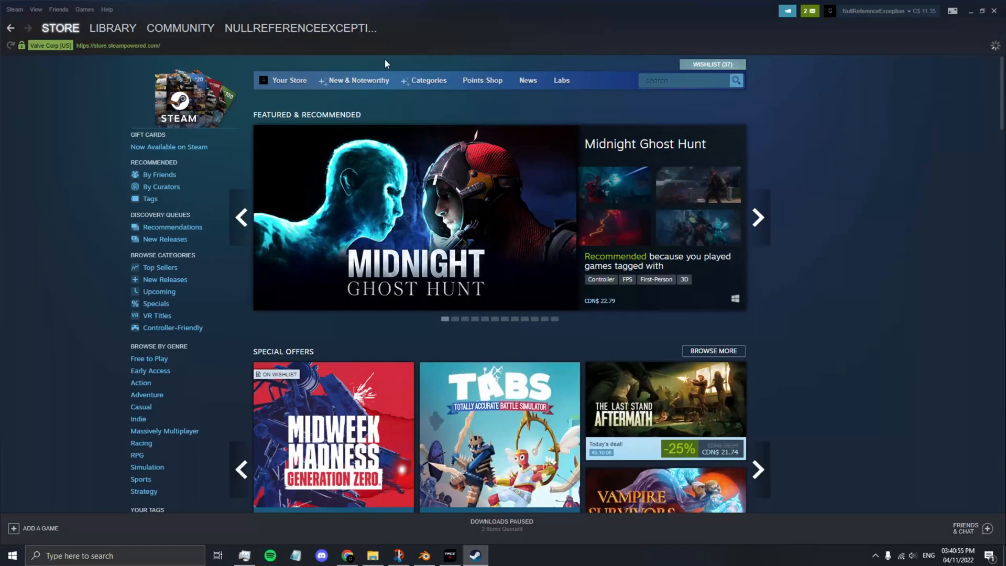
click(112, 27)
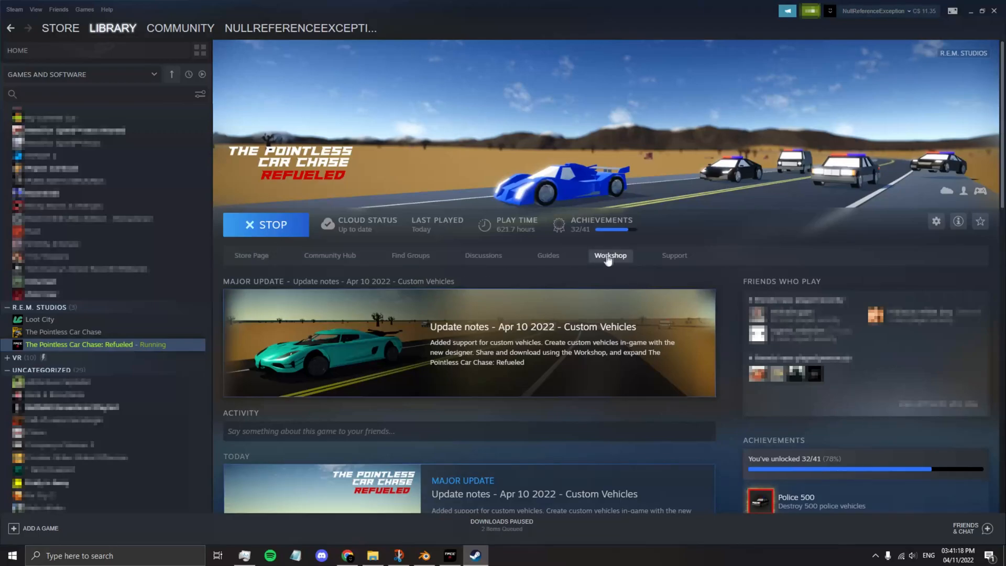
click(609, 255)
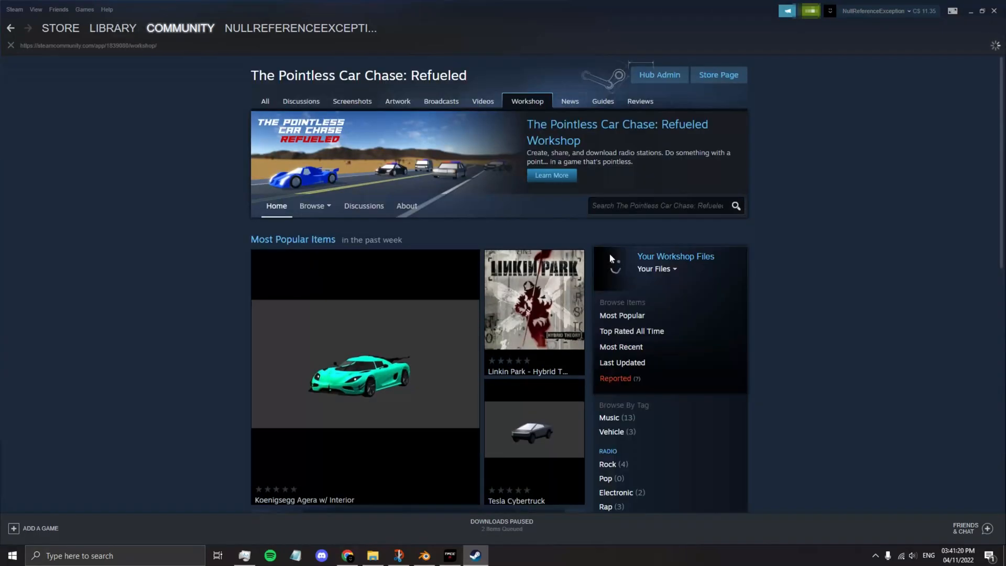
Step: Browse all Workshop items for The Pointless Car Chase: Refueled
scroll(down, 3)
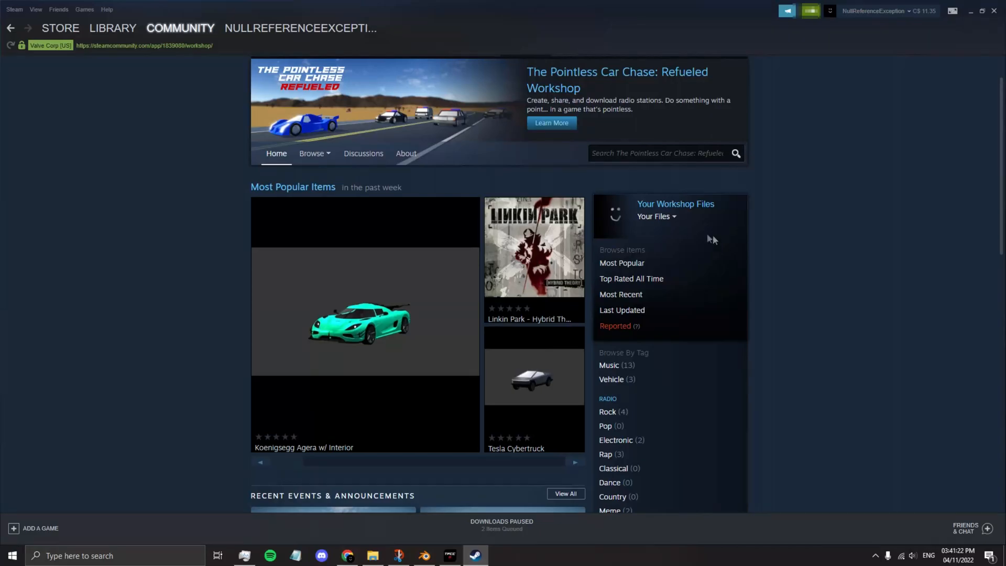
click(654, 216)
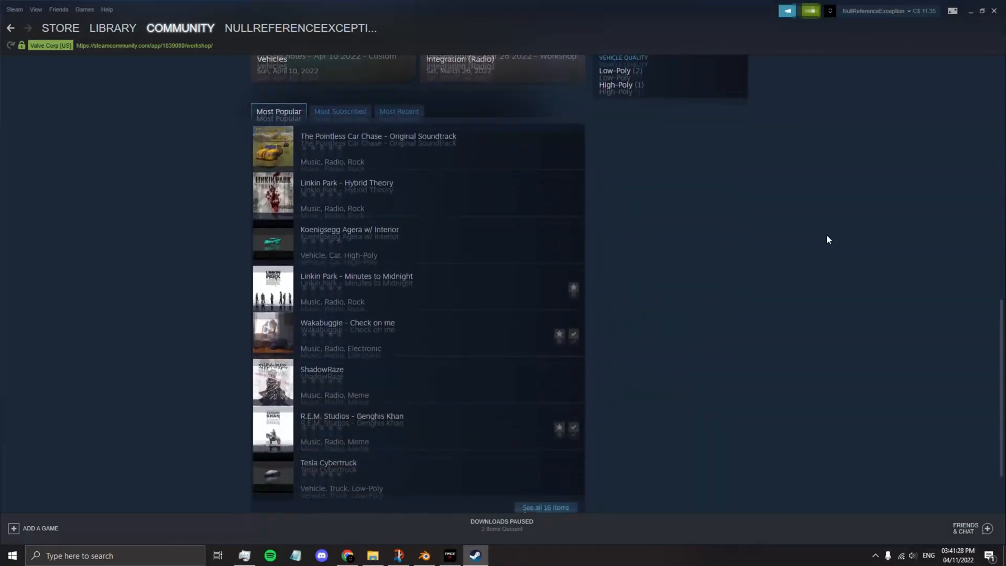
scroll(down, 3)
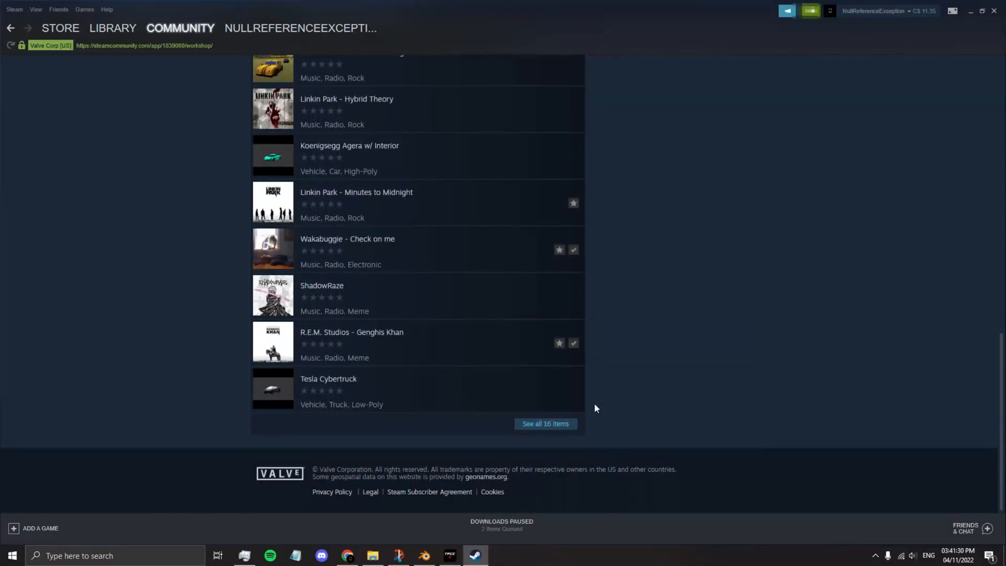
click(545, 423)
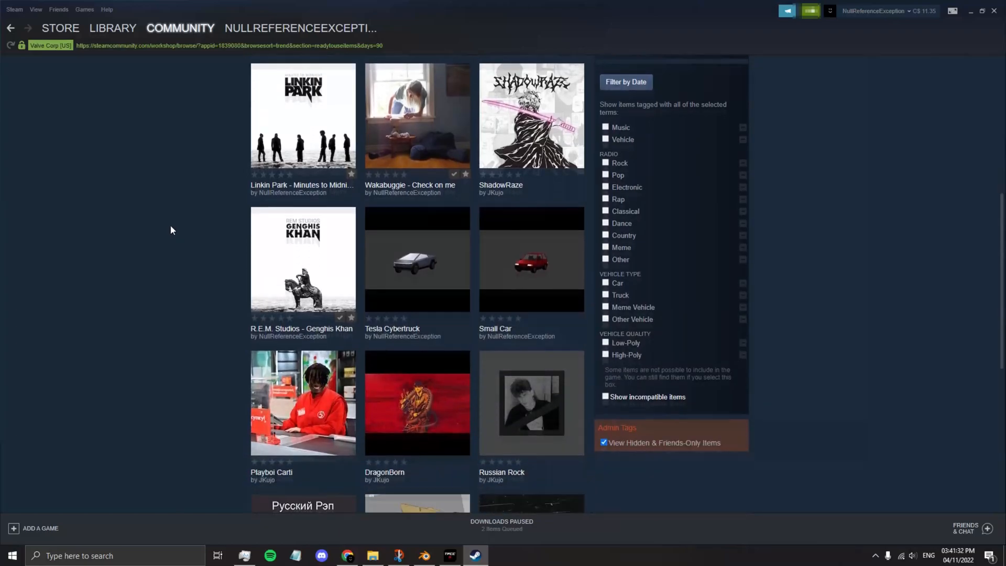
scroll(down, 3)
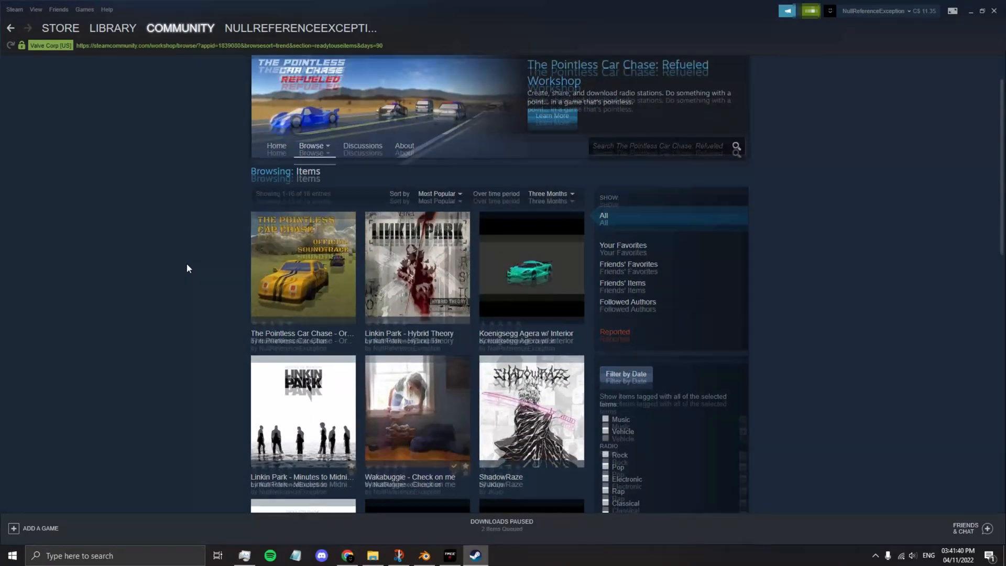
scroll(up, 3)
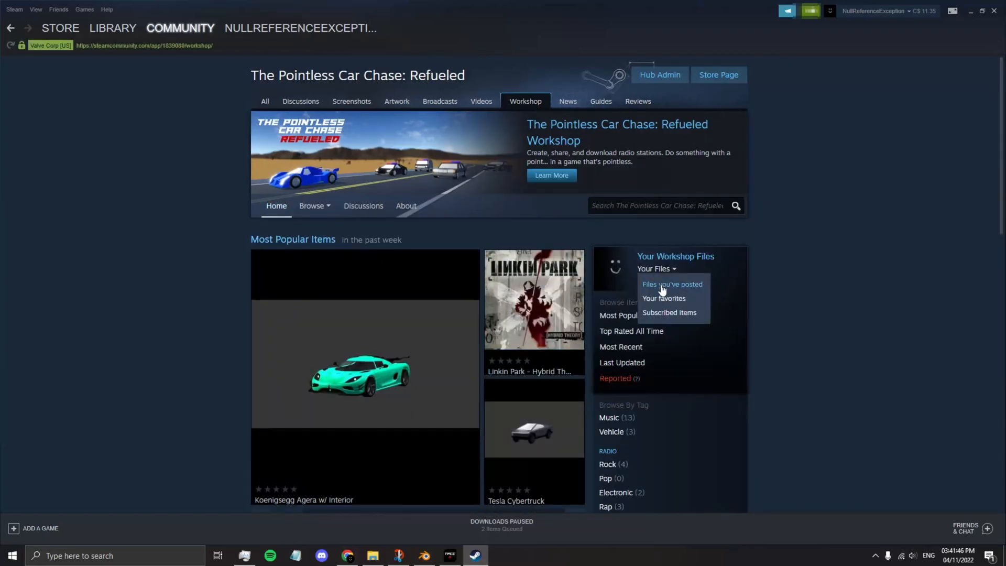
Step: Open the posted Dodge Charger item's Edit title & description page
click(671, 284)
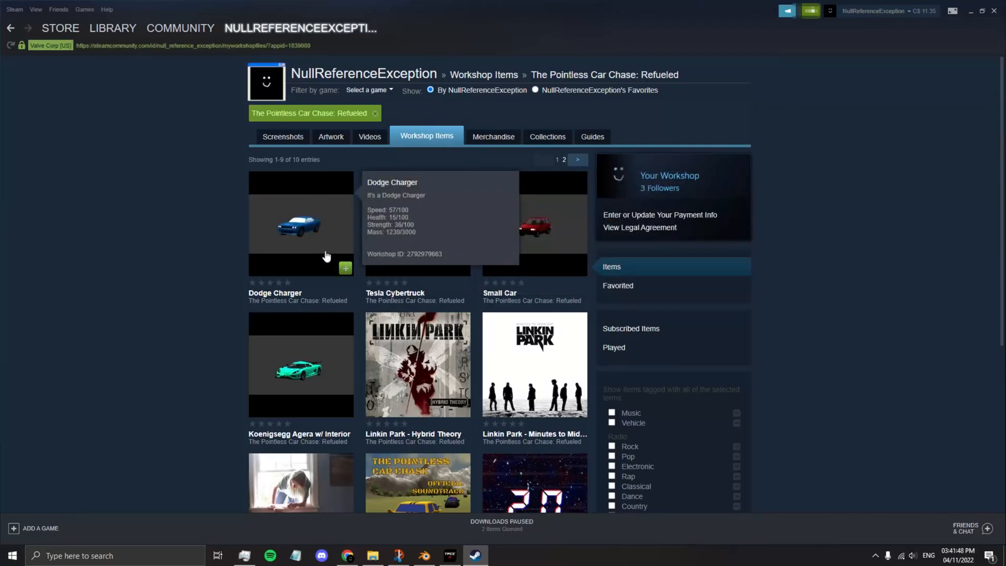
mouse_move(330, 223)
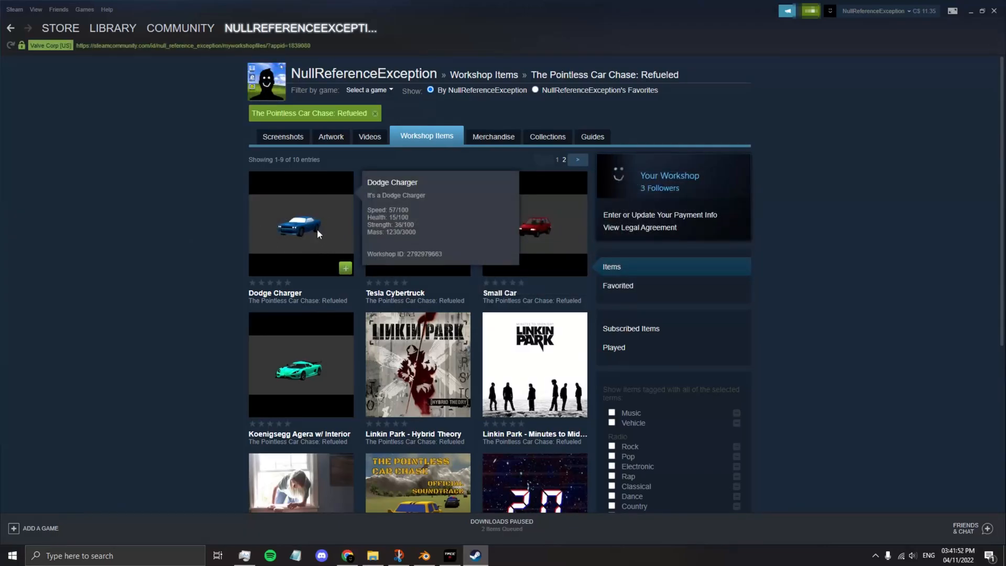
click(300, 224)
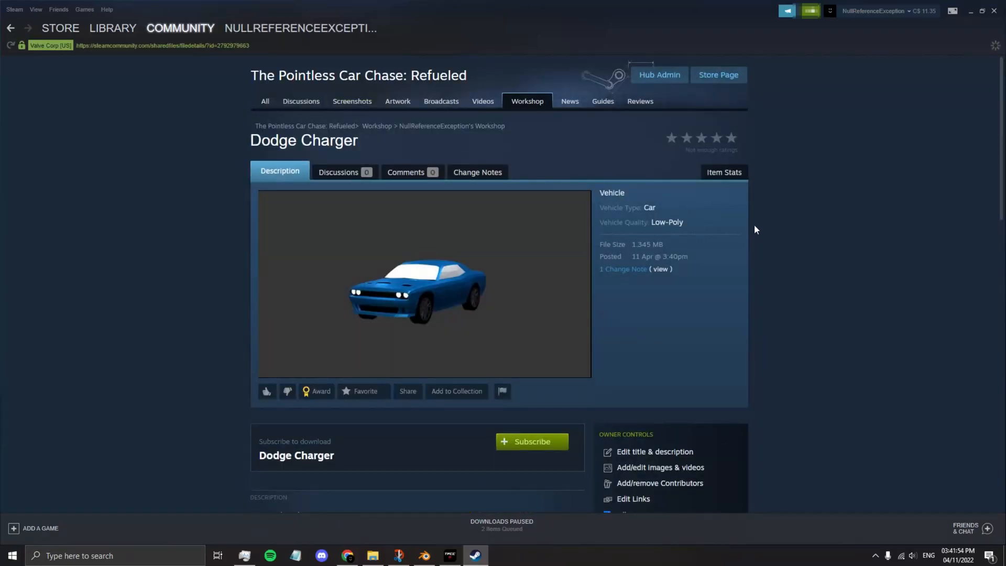
scroll(down, 3)
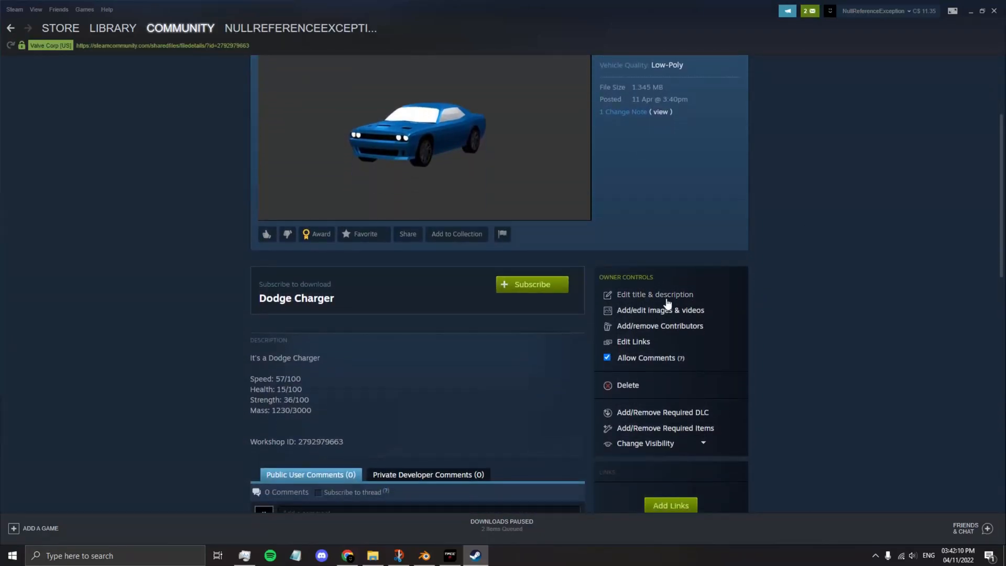
click(654, 294)
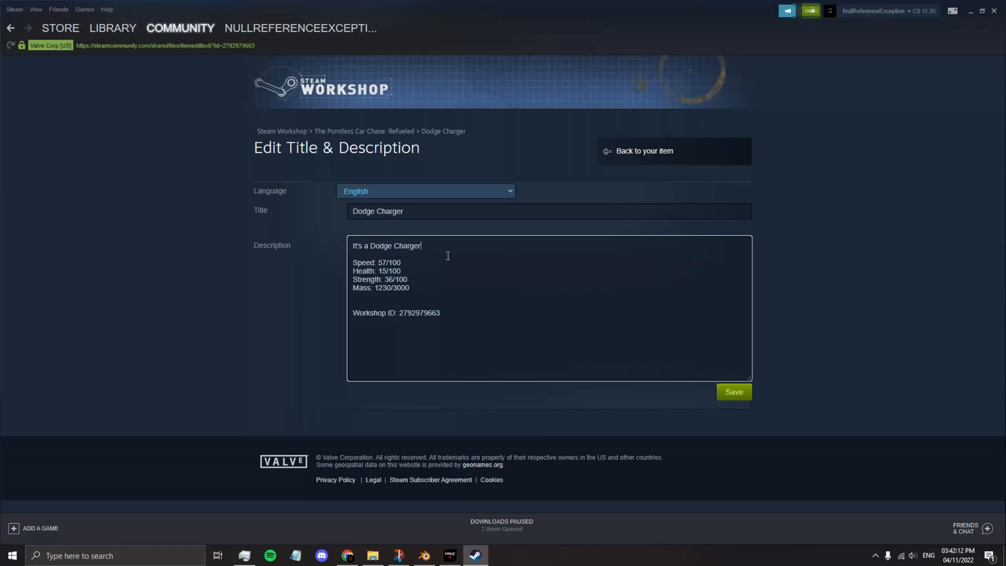
Step: Add the CGTrader model URL on a new description line and save
key(Enter)
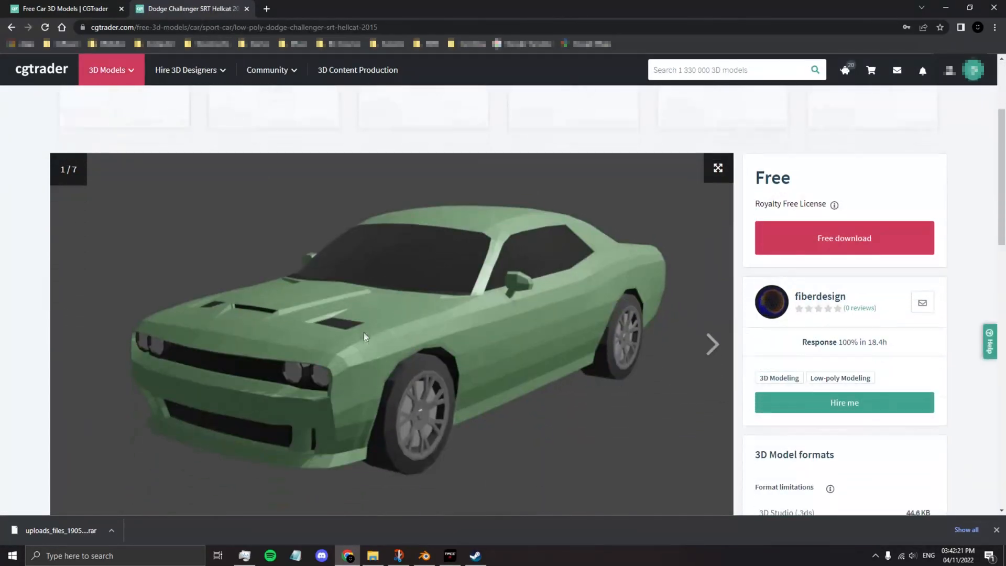
right_click(180, 26)
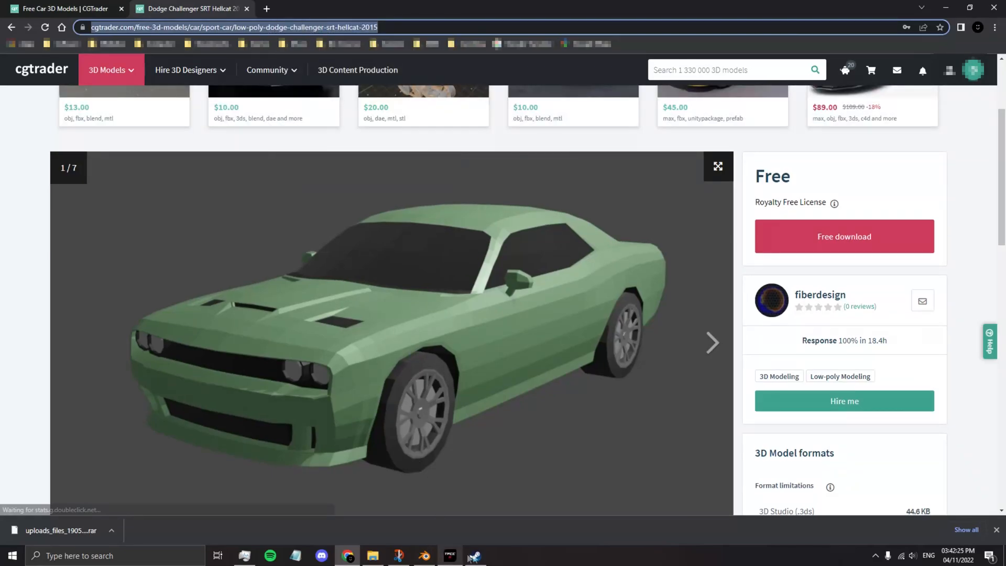
click(475, 556)
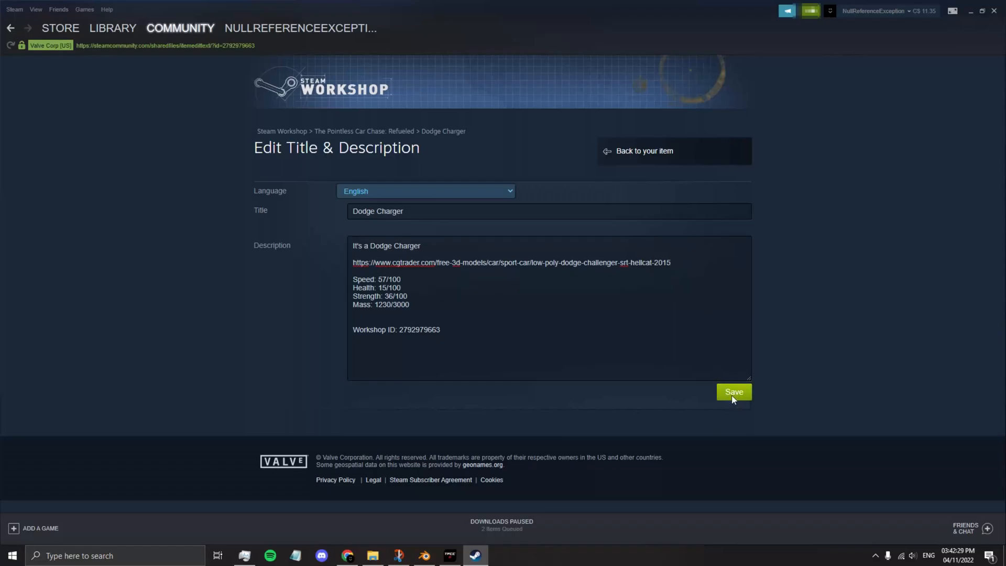
click(734, 392)
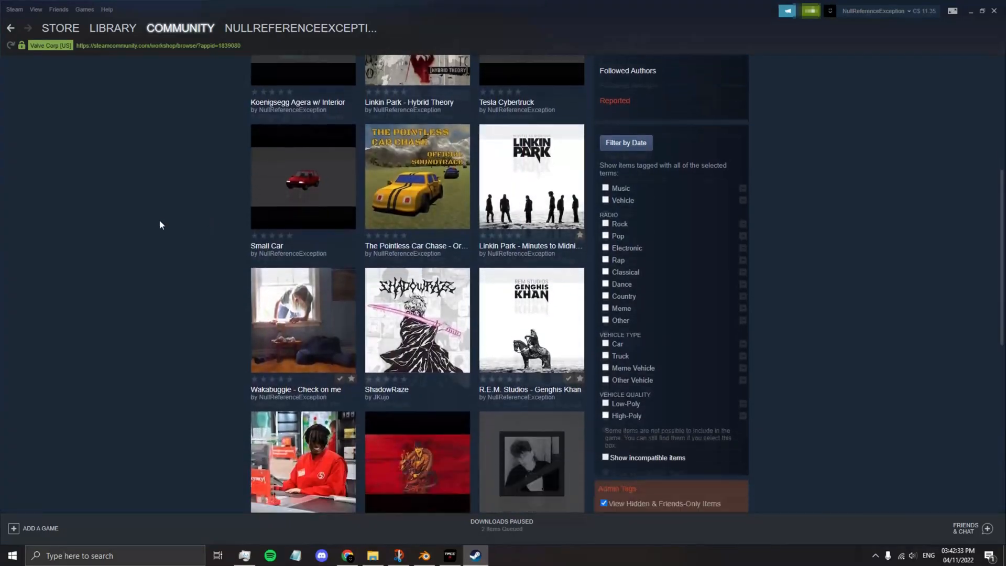
Step: Clear the High-Poly filter and show only Vehicle-tagged items, four cars
scroll(down, 3)
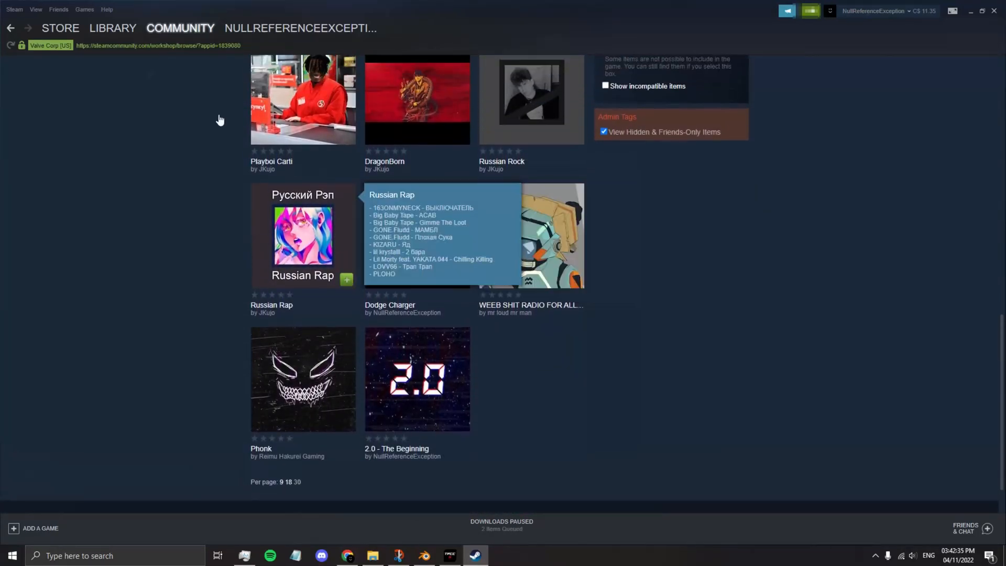
mouse_move(359, 260)
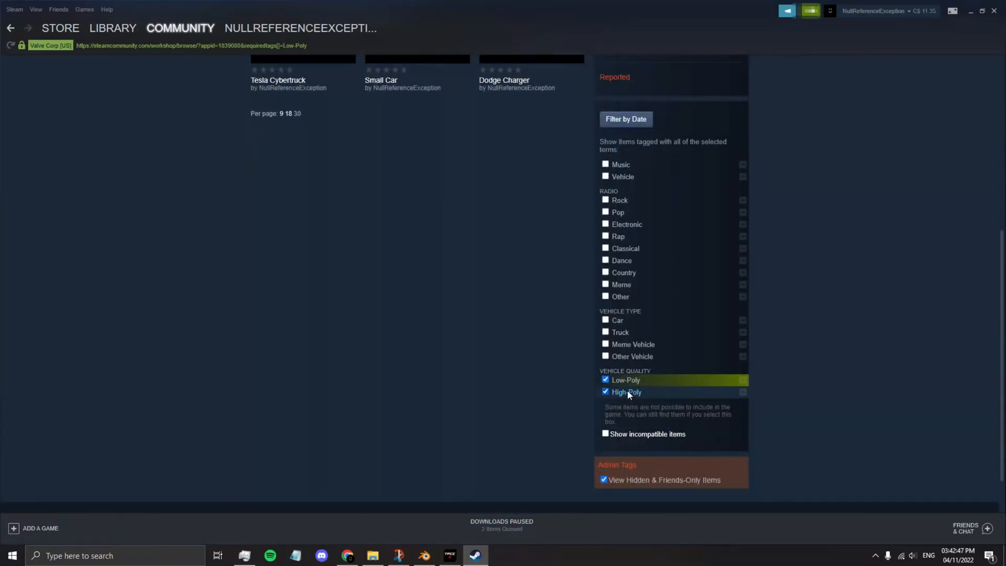
click(605, 380)
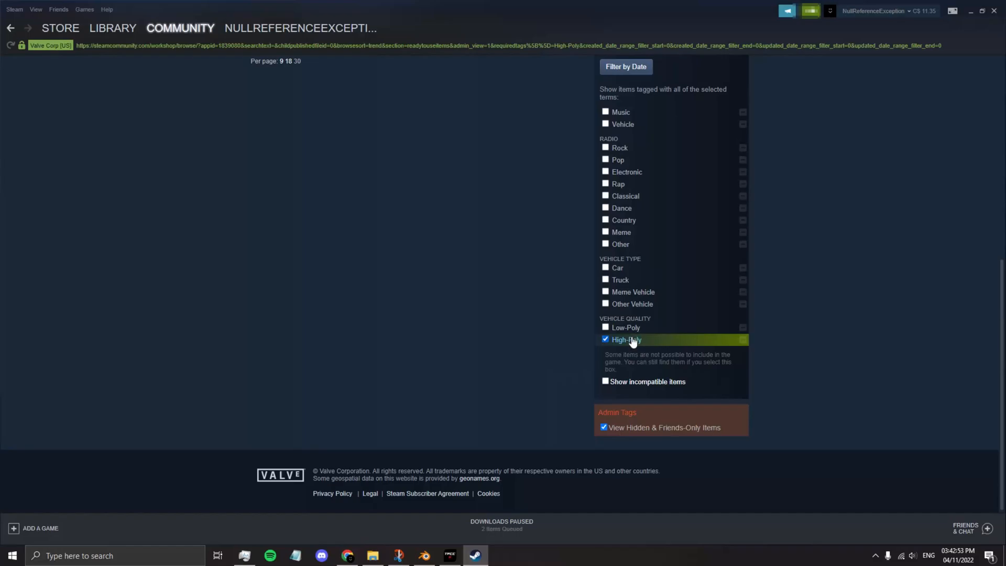
click(605, 339)
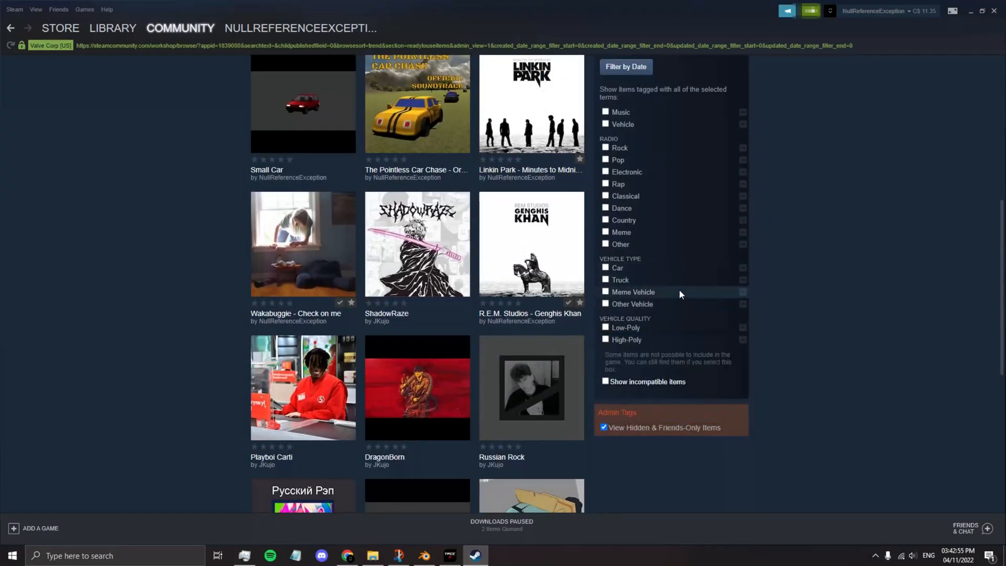
mouse_move(620, 229)
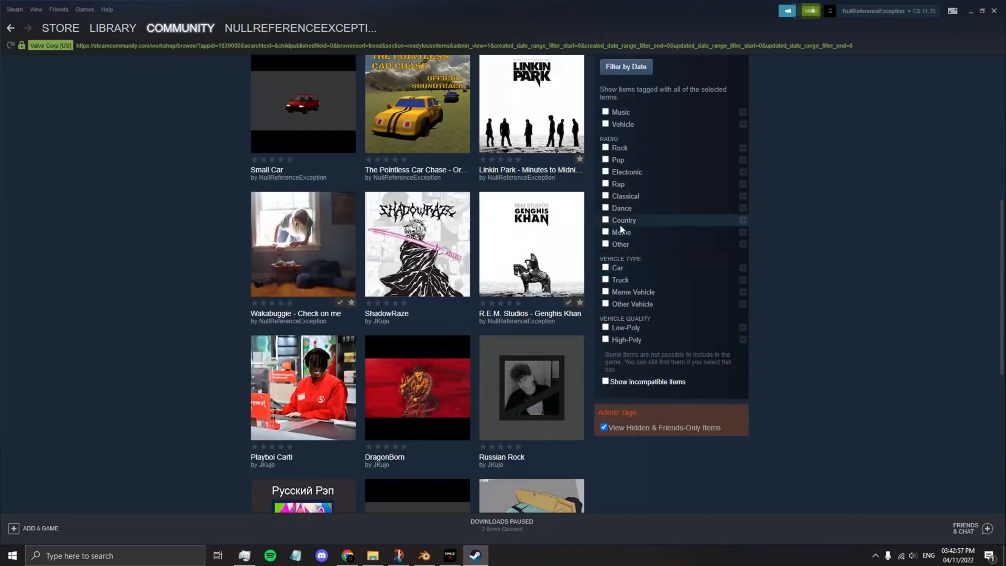
click(605, 124)
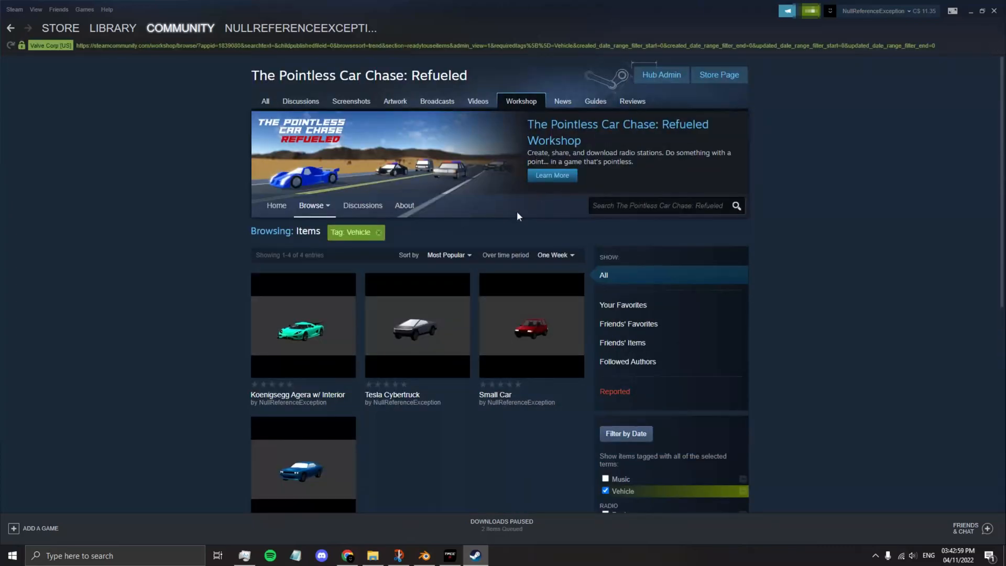
scroll(down, 3)
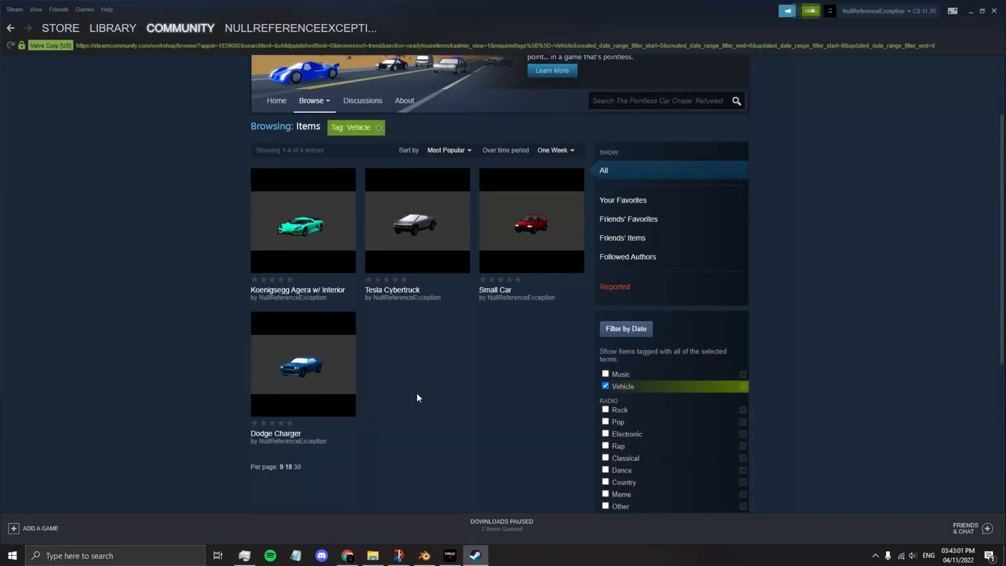